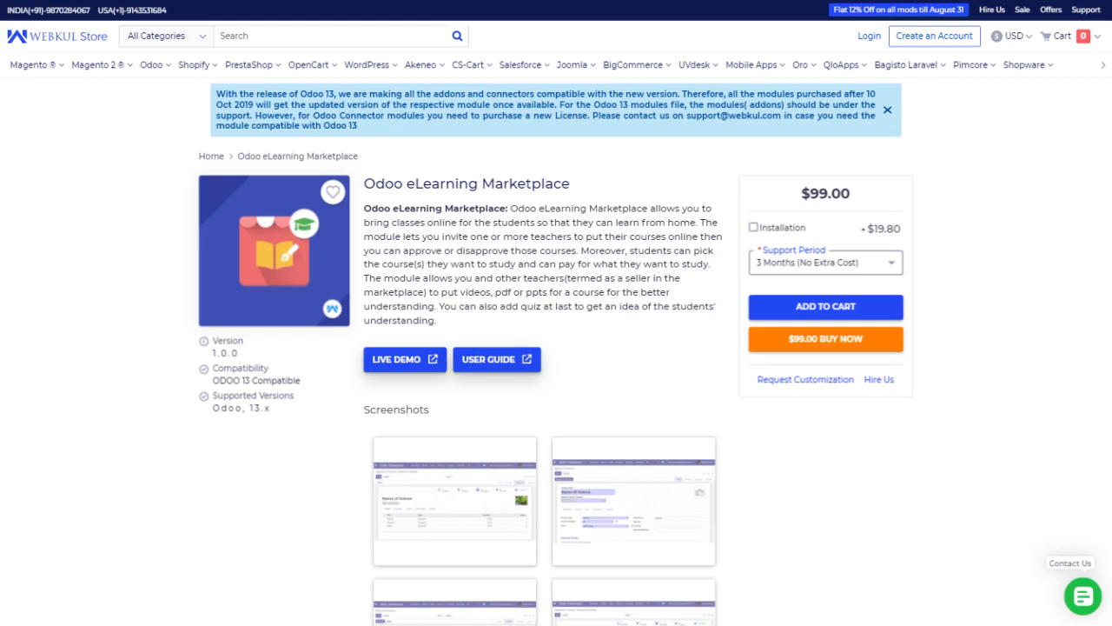
pyautogui.click(403, 358)
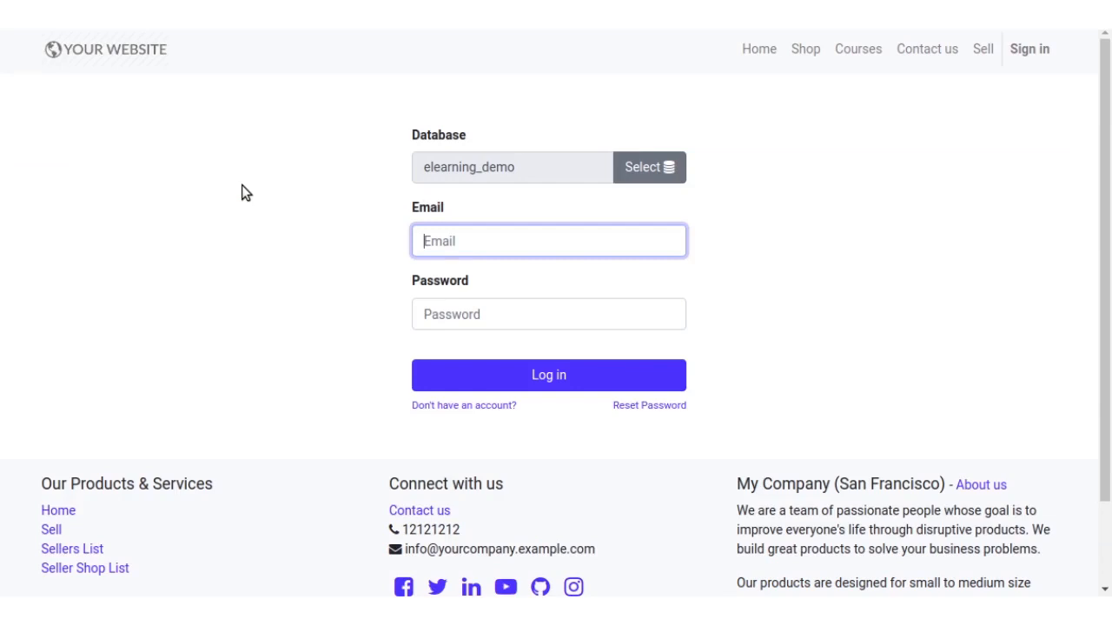
pyautogui.moveTo(793, 254)
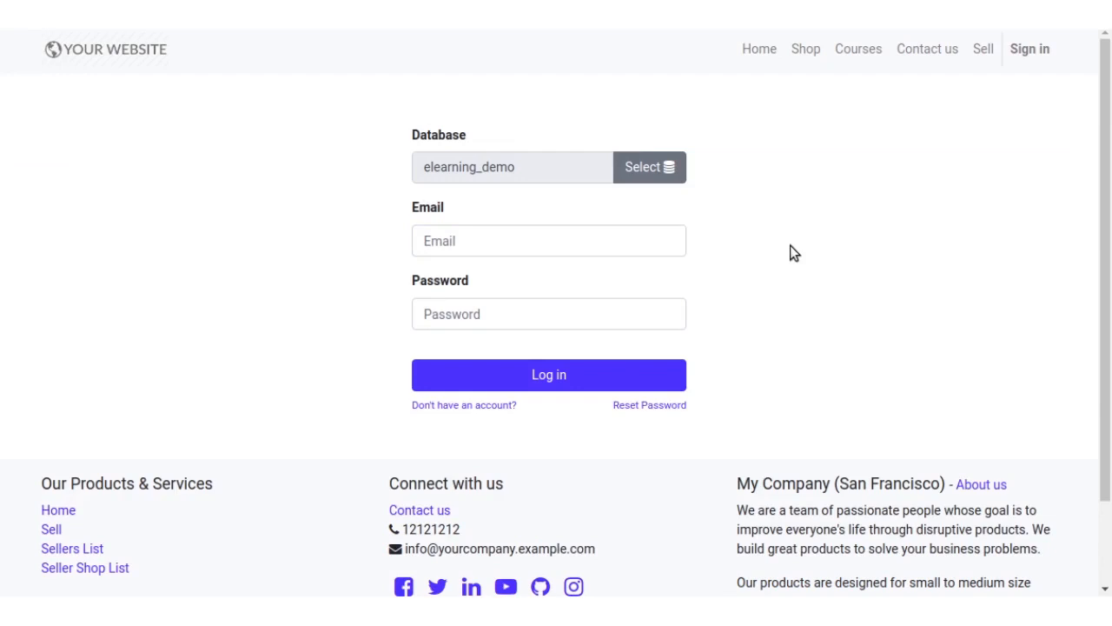
pyautogui.click(550, 240)
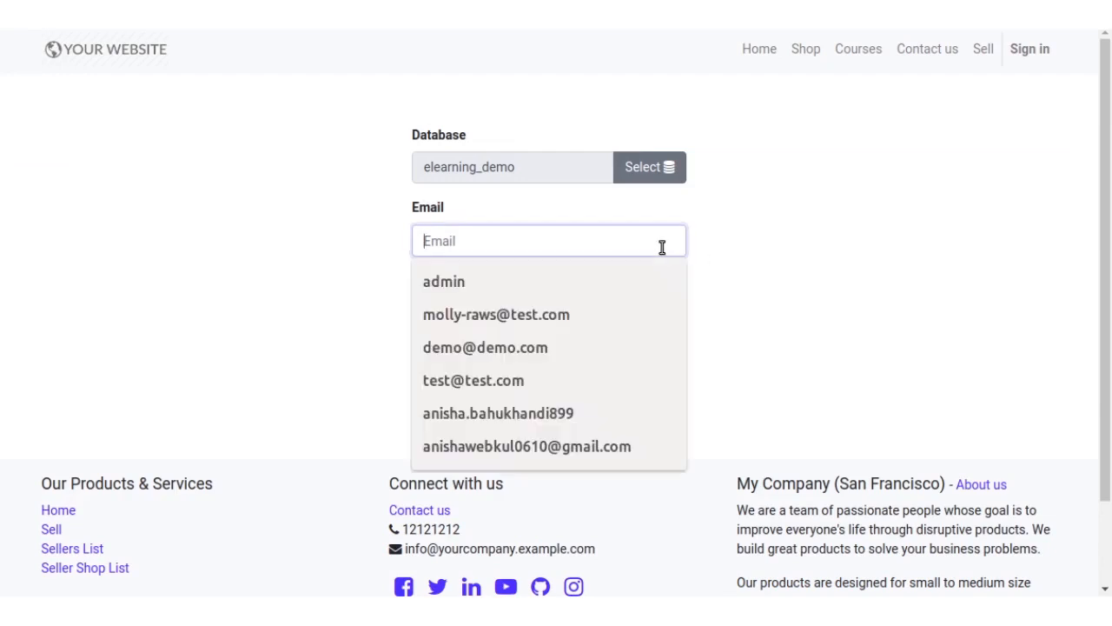
pyautogui.click(496, 315)
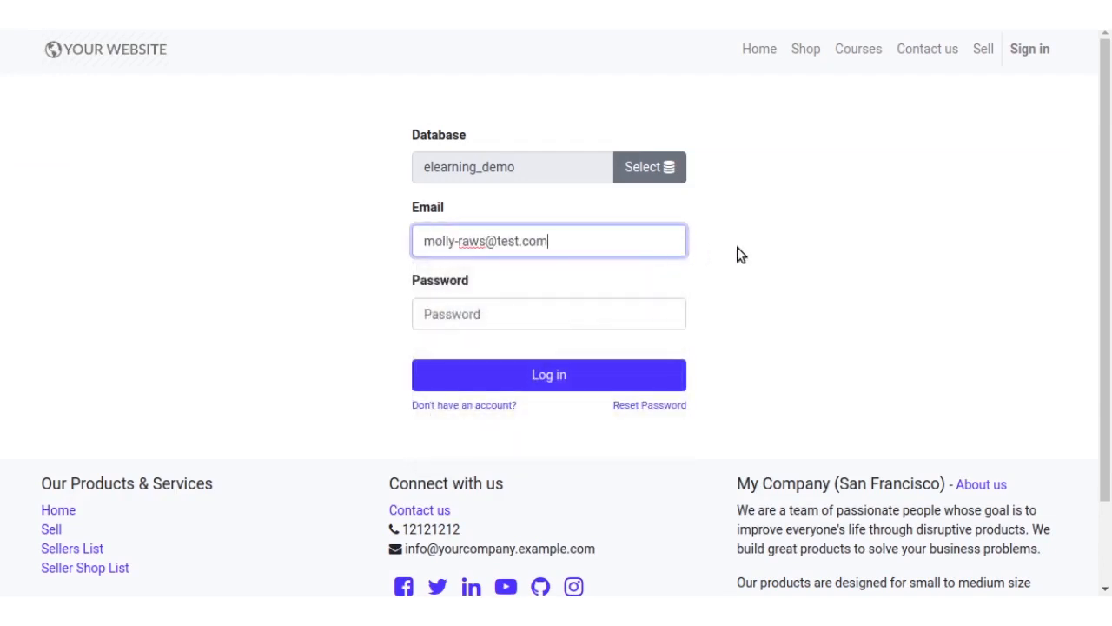
pyautogui.click(550, 313)
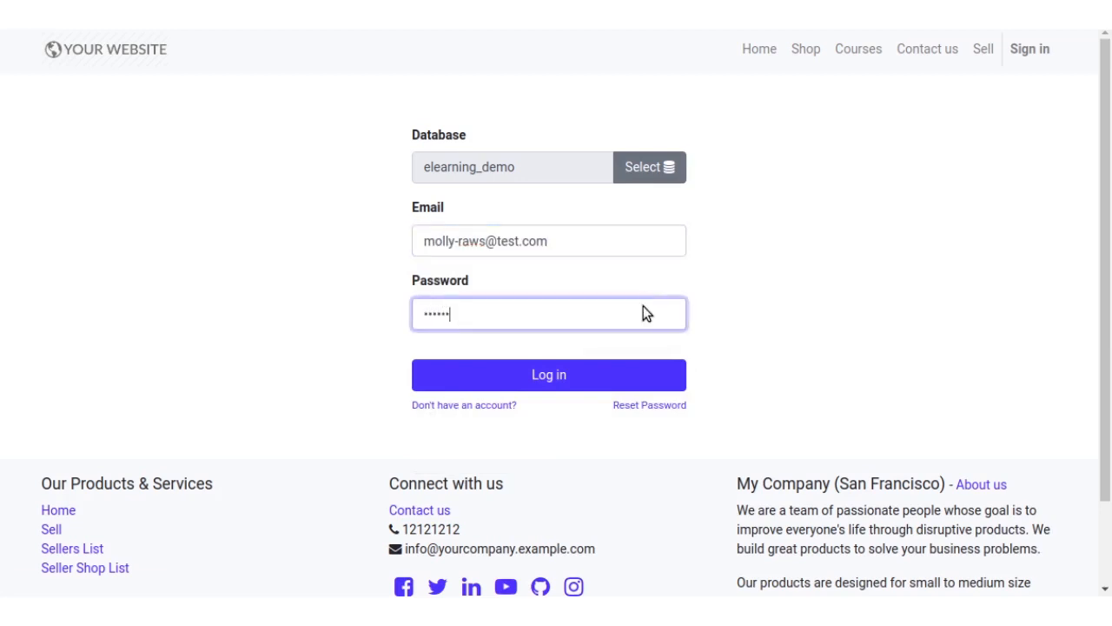
pyautogui.click(549, 376)
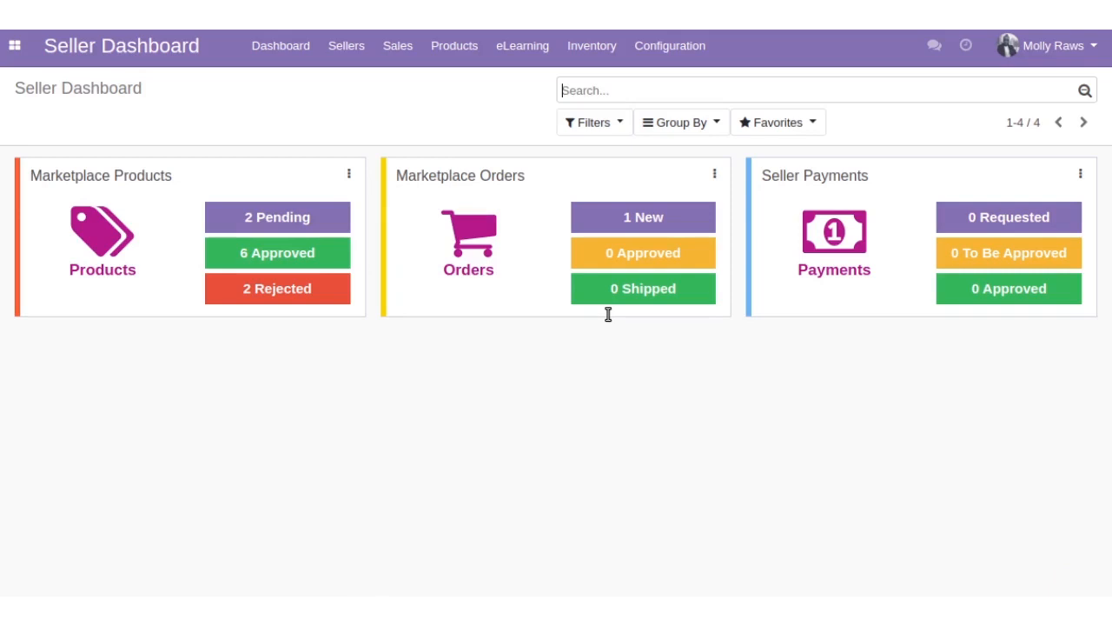
# Start a new seller product named Learning in the Services website category.
pyautogui.click(454, 45)
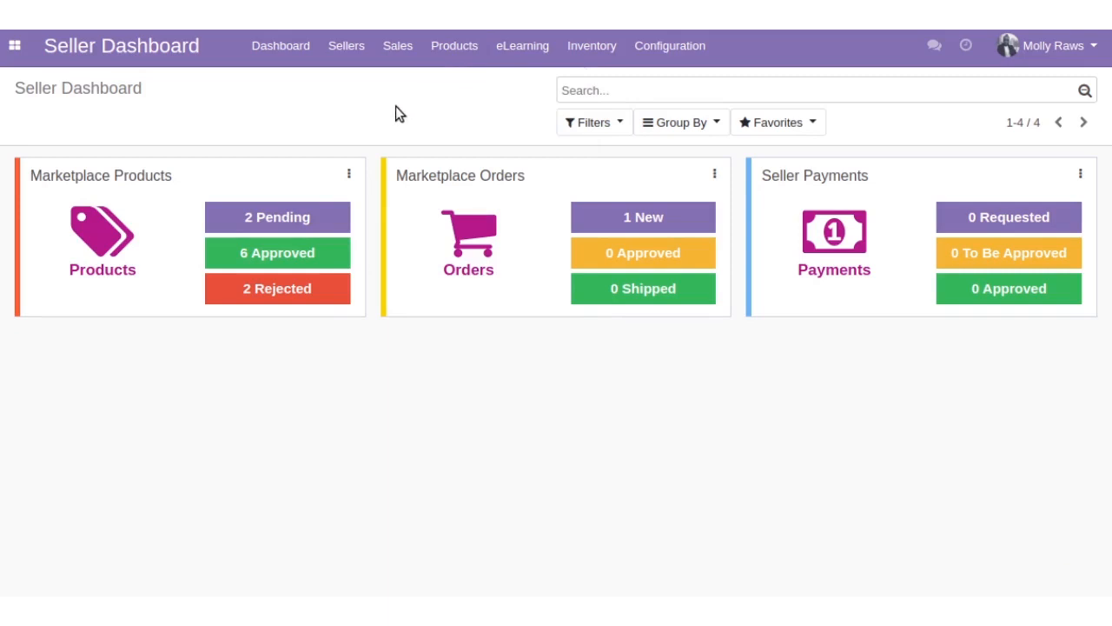
pyautogui.click(454, 45)
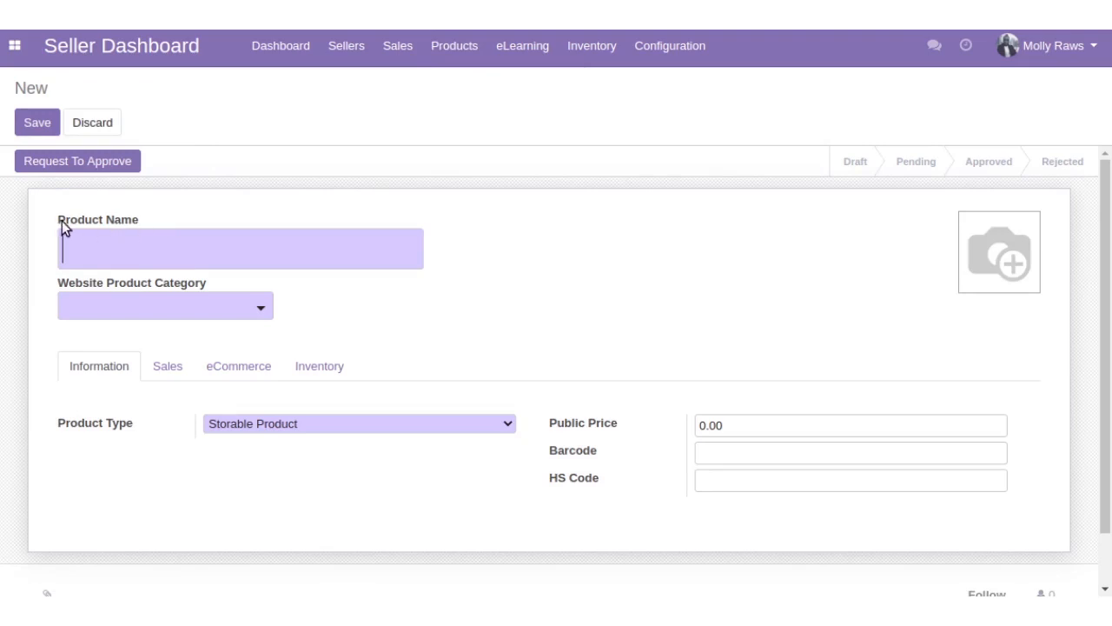
pyautogui.write('Learning')
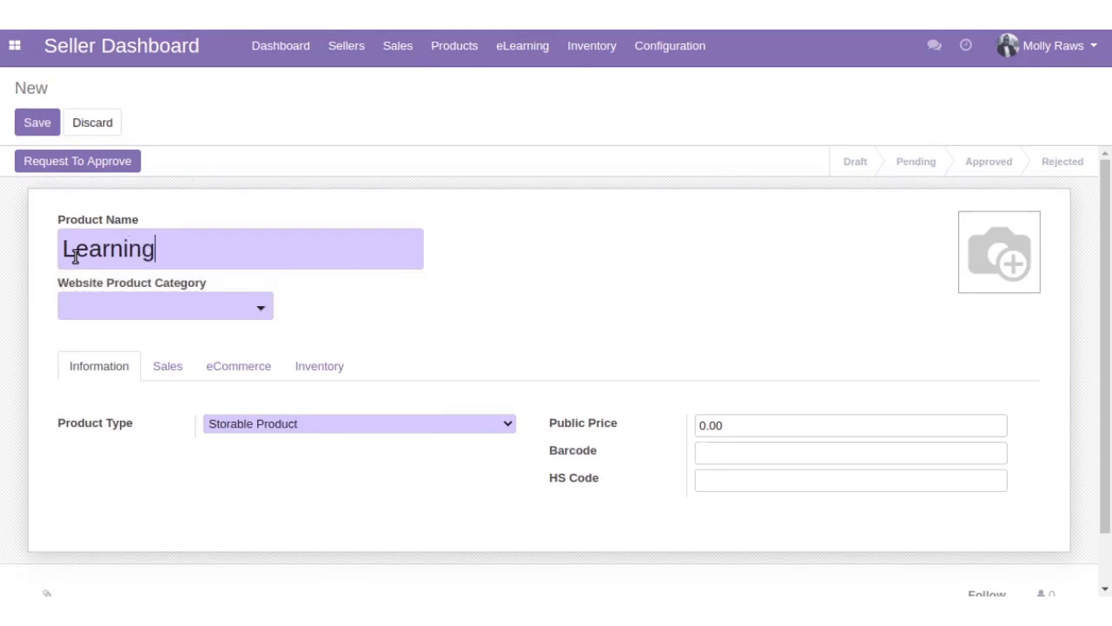
pyautogui.click(125, 306)
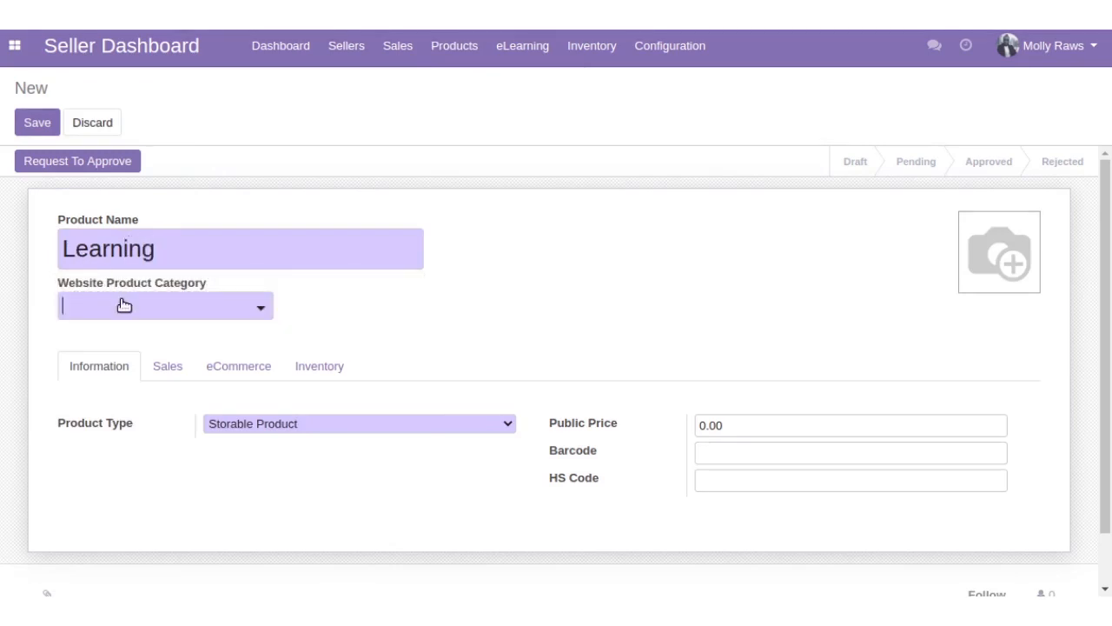
pyautogui.click(165, 306)
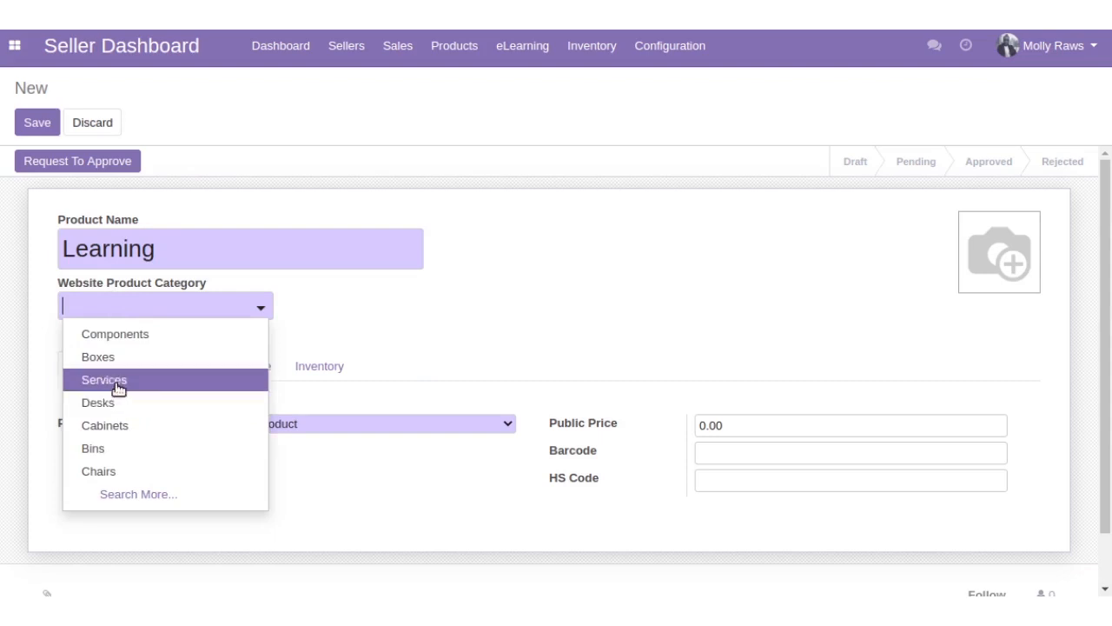
pyautogui.click(104, 379)
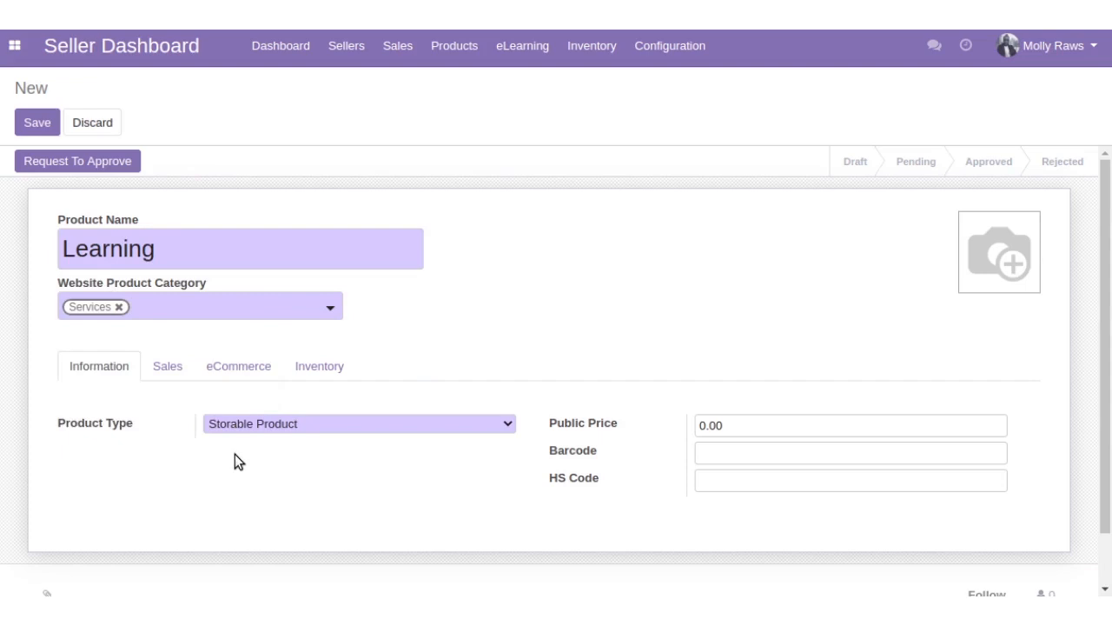
# Set the product type to Service and the public price to 120.00.
pyautogui.click(358, 424)
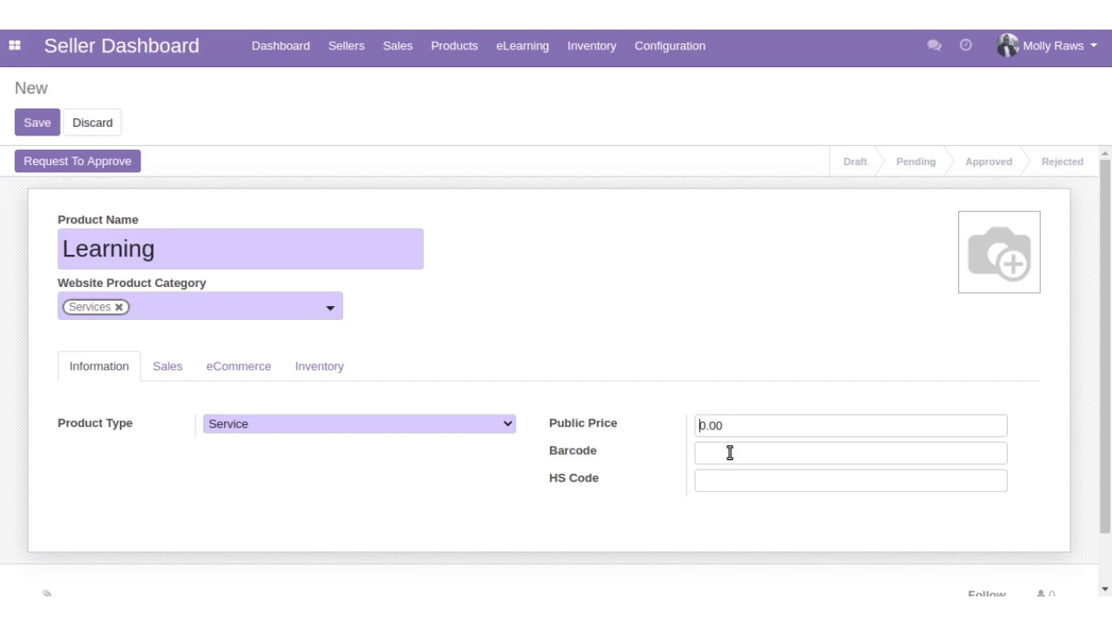
pyautogui.write('120.00')
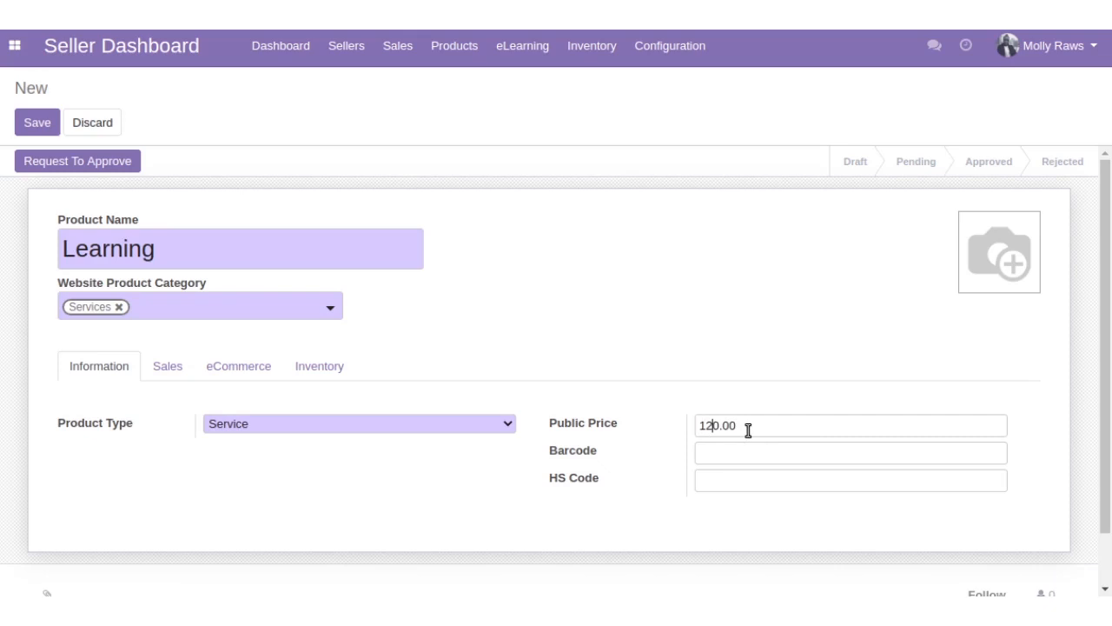
pyautogui.tripleClick(730, 424)
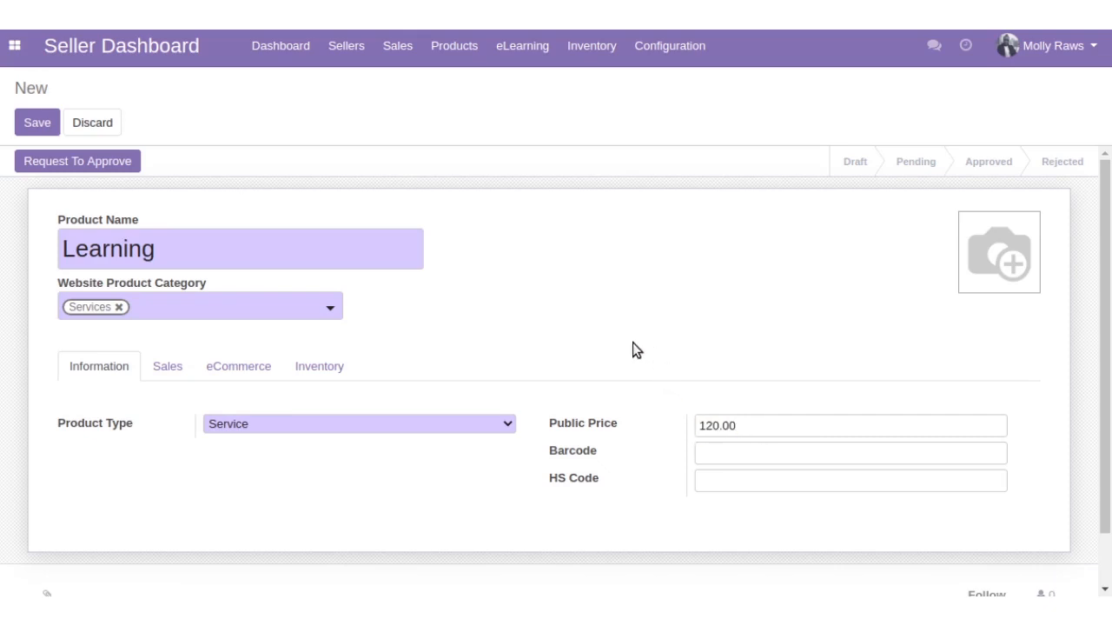
pyautogui.moveTo(73, 115)
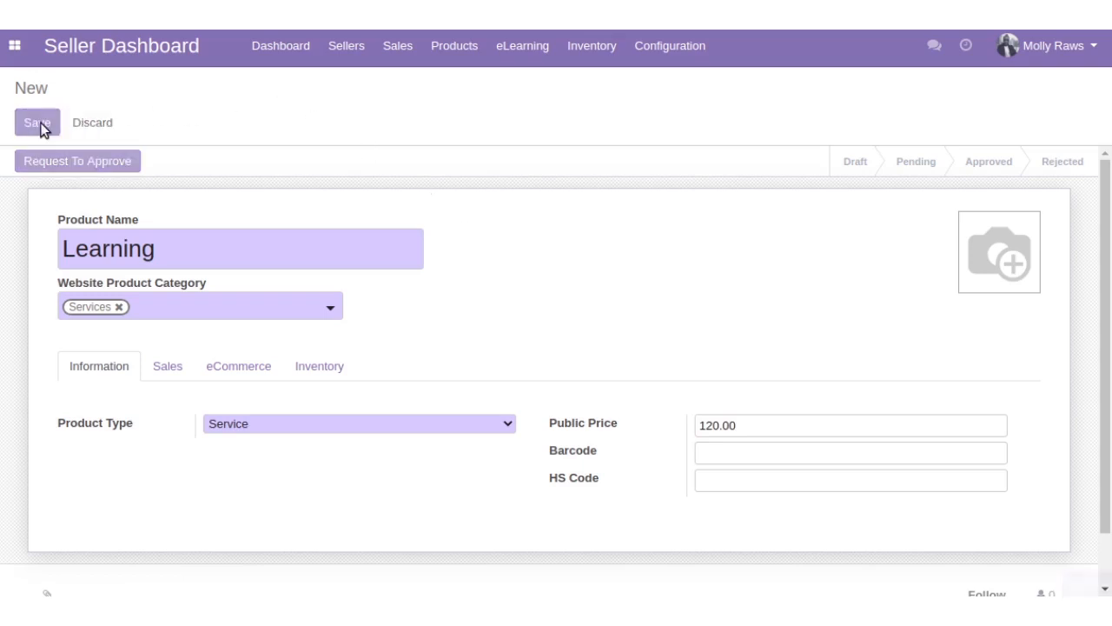
# Save the Learning product and request admin approval for it.
pyautogui.click(38, 122)
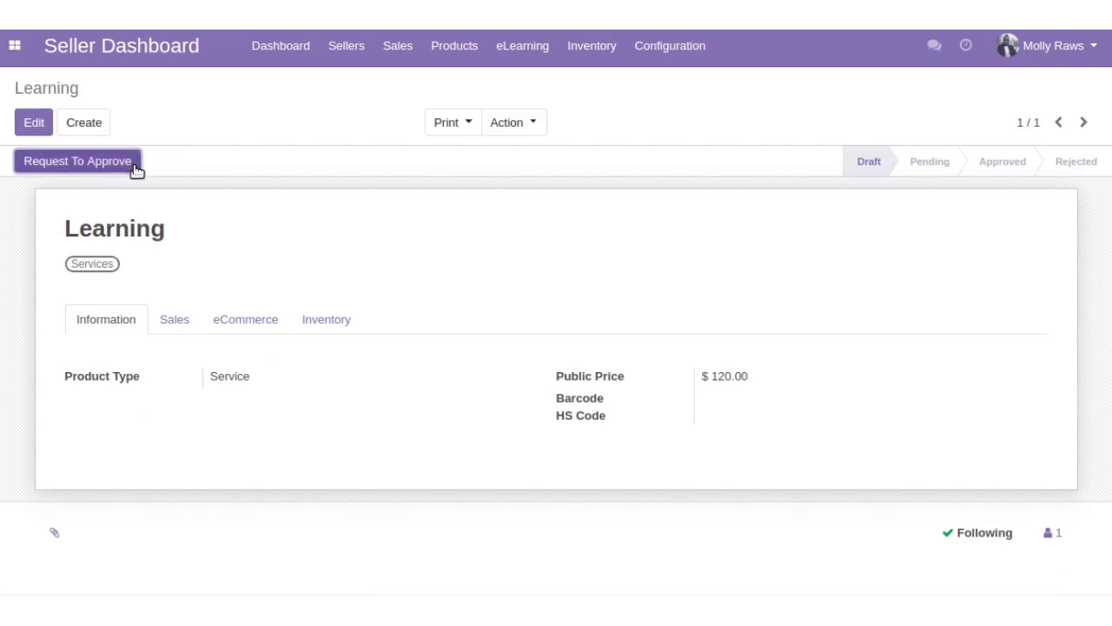
pyautogui.click(78, 160)
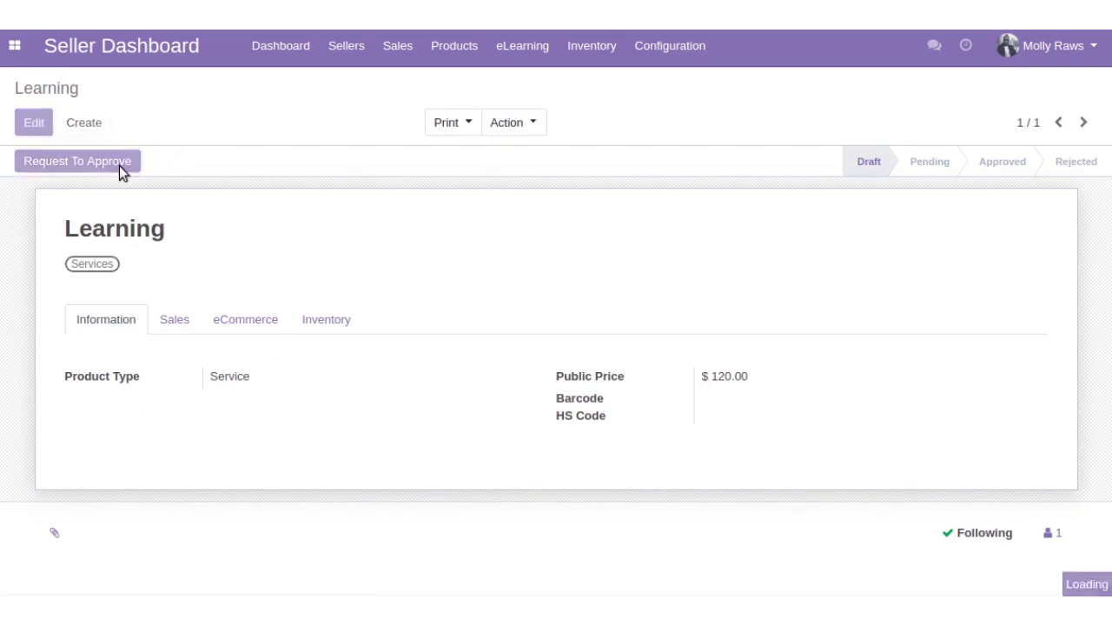
pyautogui.click(78, 159)
pyautogui.write('a')
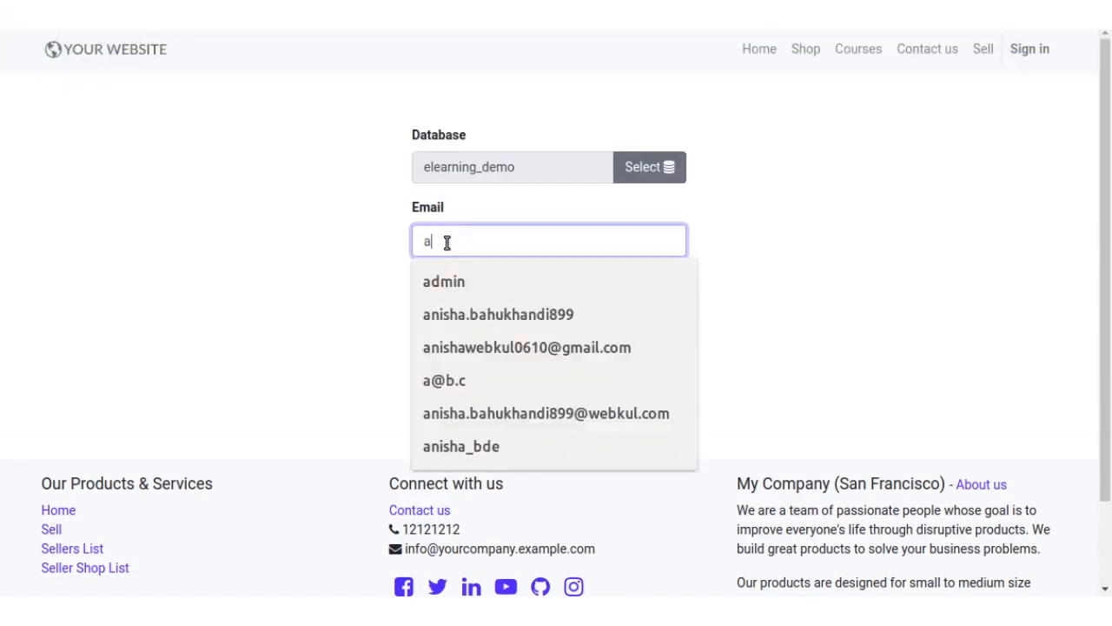
# Log in as admin with the saved login and password, reaching the Discuss inbox.
pyautogui.click(443, 281)
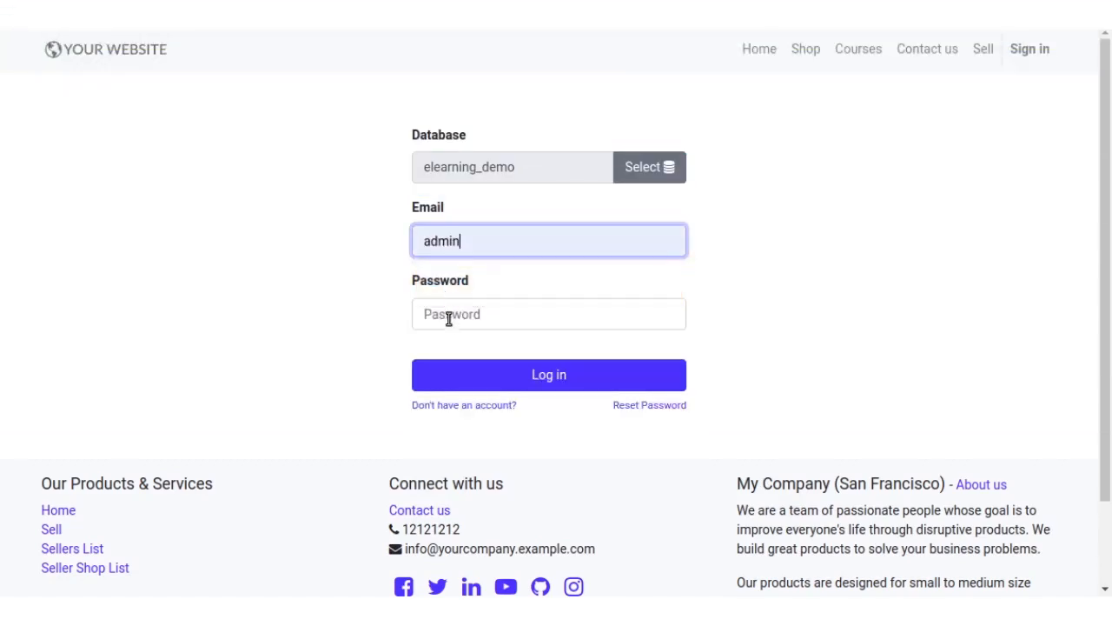
pyautogui.write('••')
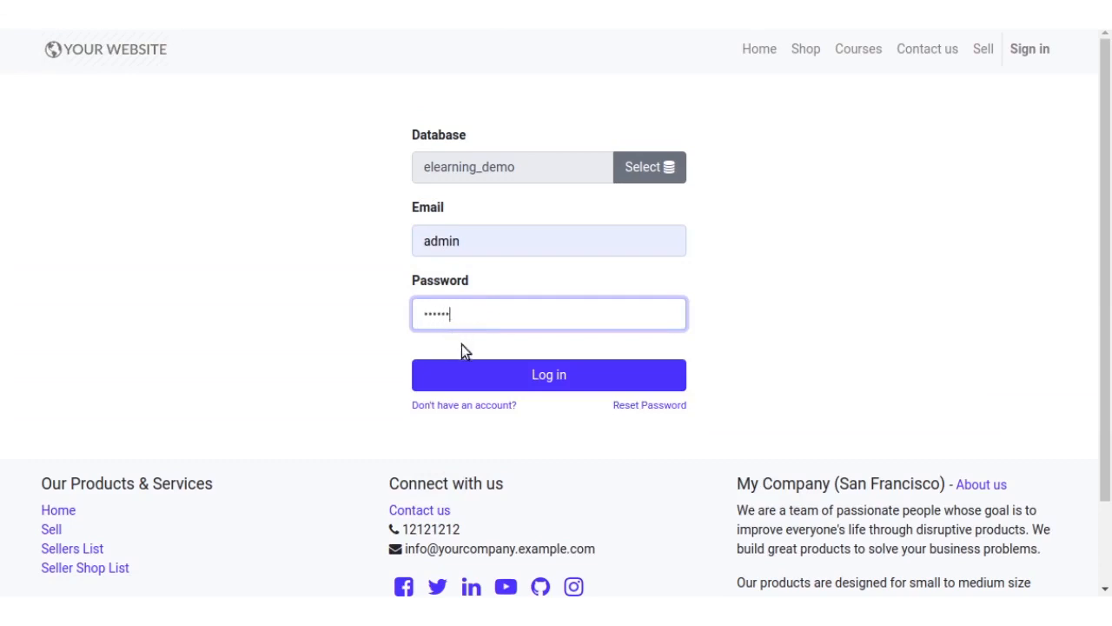
pyautogui.click(550, 375)
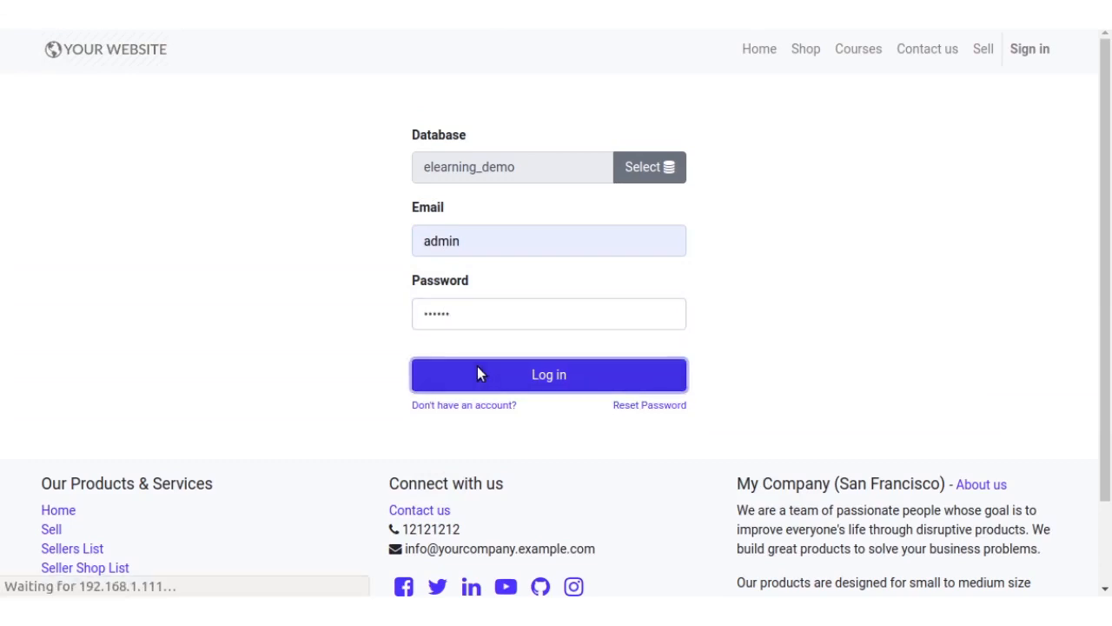
pyautogui.click(549, 376)
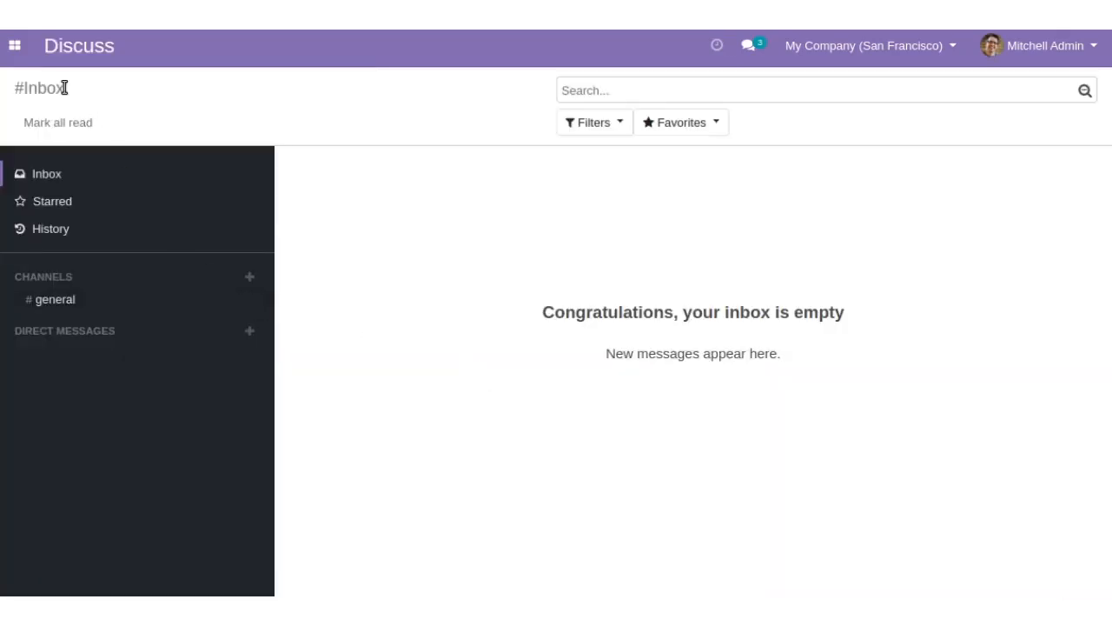
pyautogui.moveTo(18, 46)
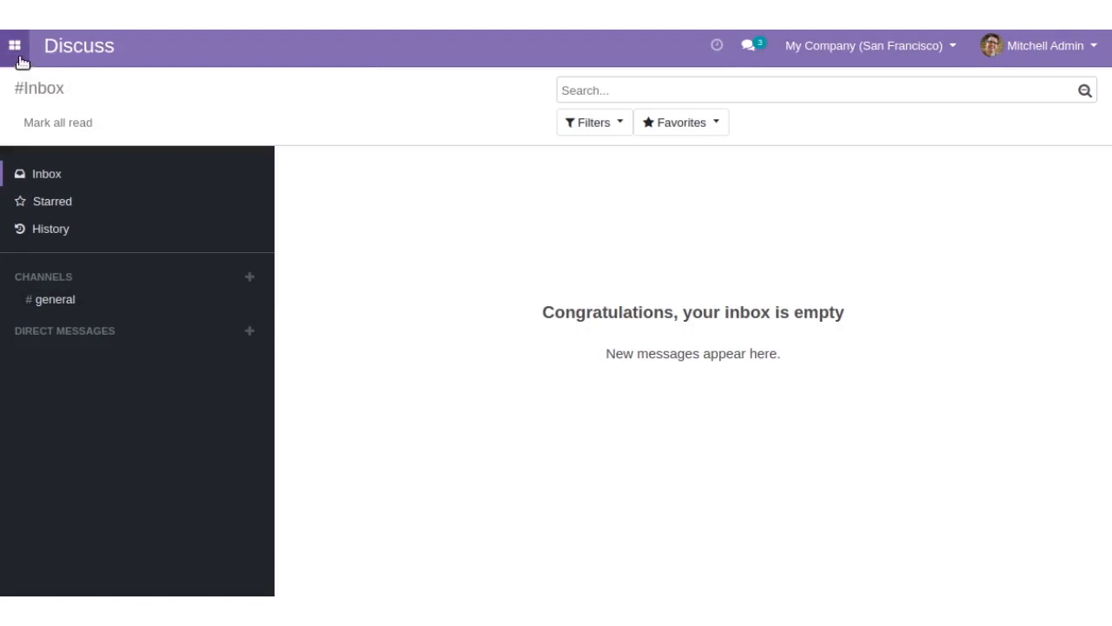
# Open Seller Products from the Seller Dashboard grouped by status, locating the pending Learning product at 120.00.
pyautogui.click(14, 45)
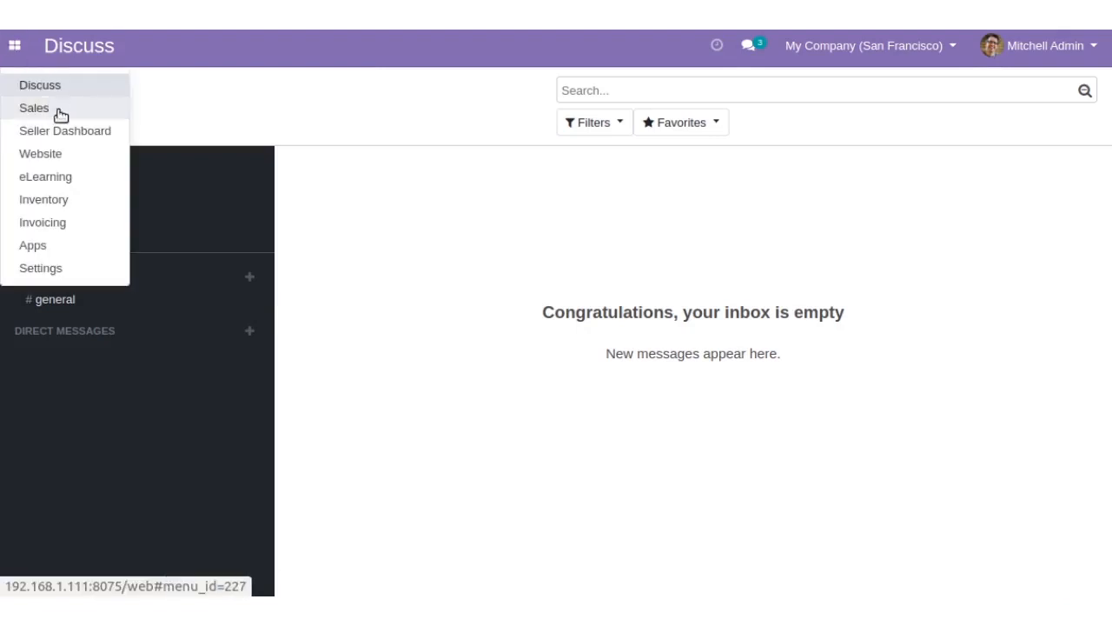
pyautogui.click(66, 132)
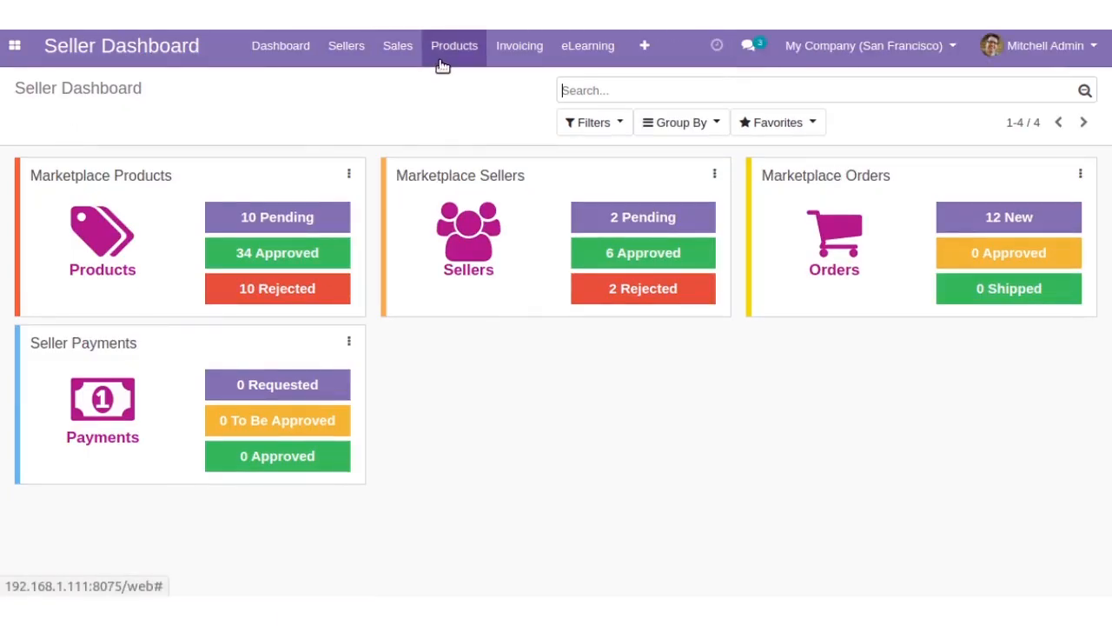
pyautogui.click(453, 46)
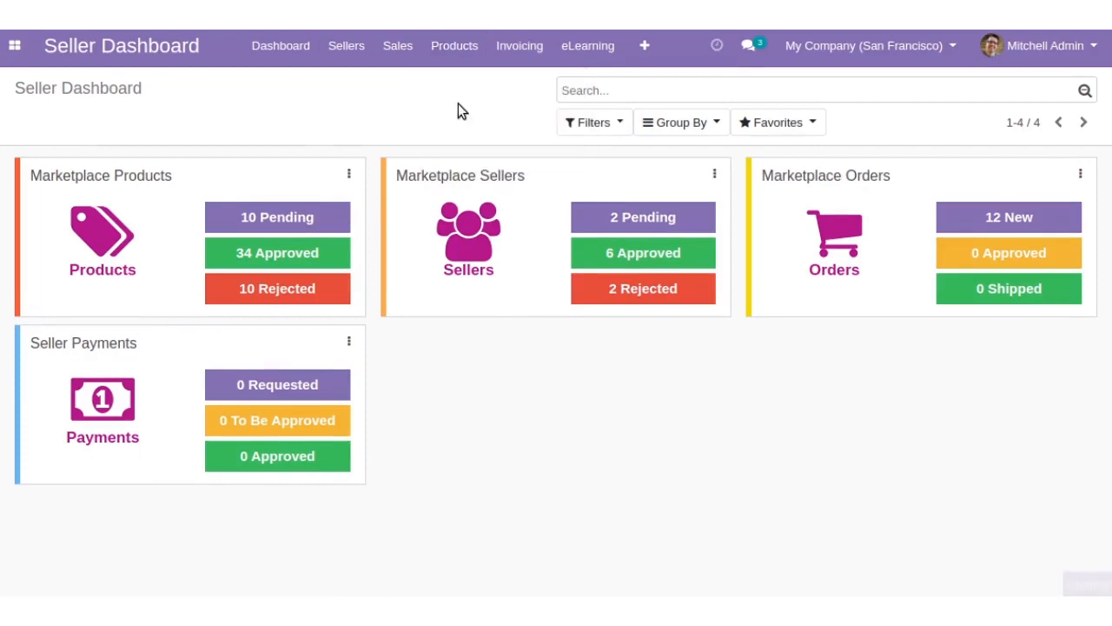
pyautogui.click(101, 252)
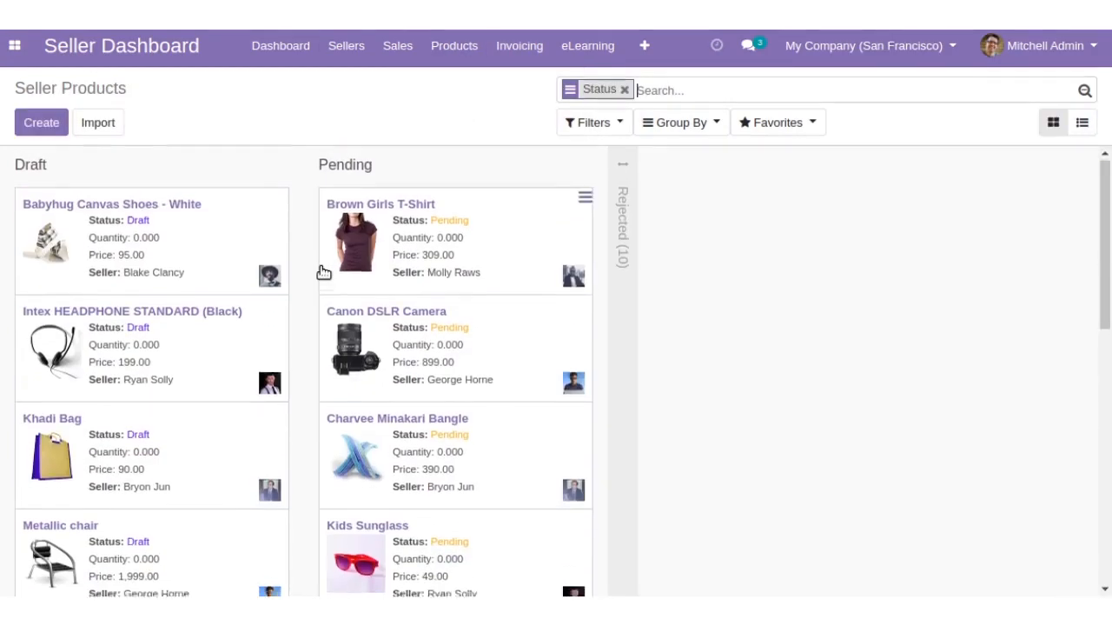
pyautogui.scroll(-3)
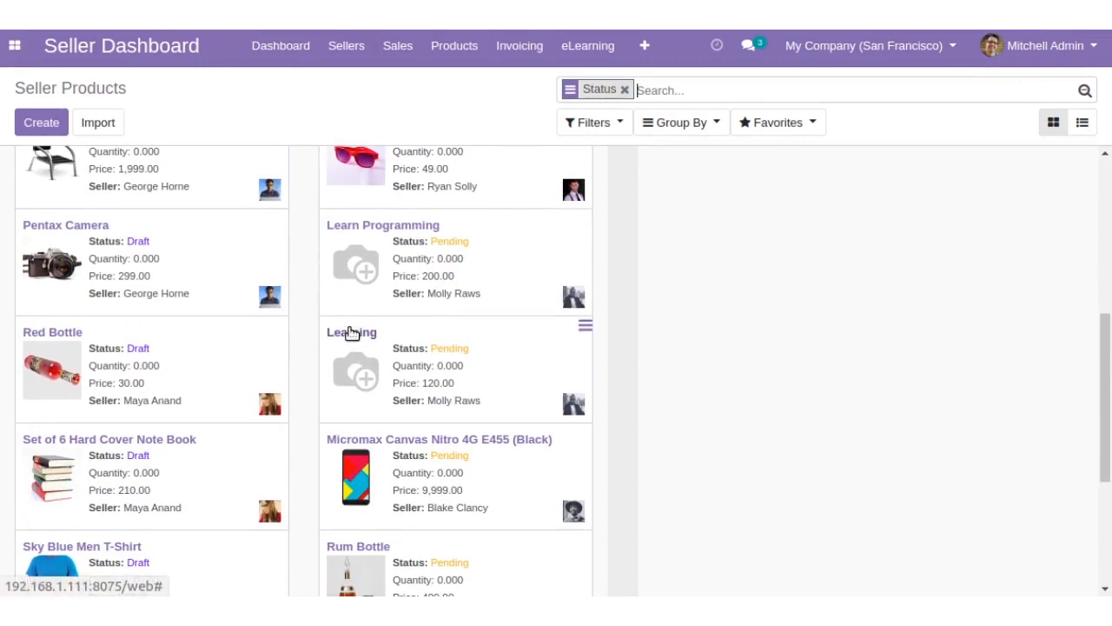
# Open the pending Learning product and approve it, leaving it unpublished on the website.
pyautogui.click(351, 332)
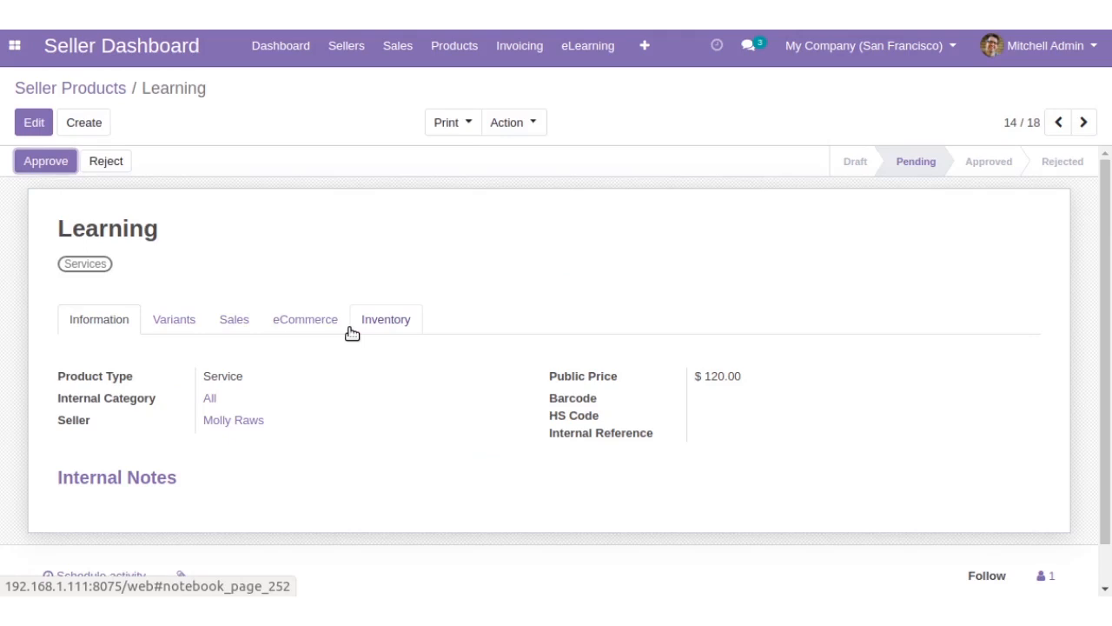
pyautogui.moveTo(183, 213)
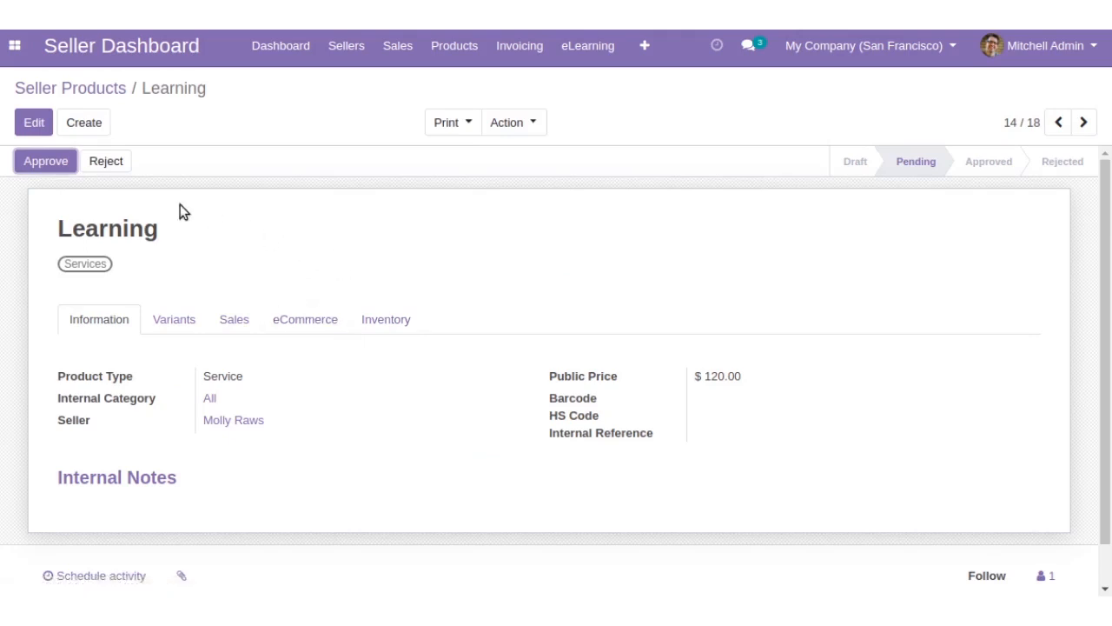
pyautogui.moveTo(55, 181)
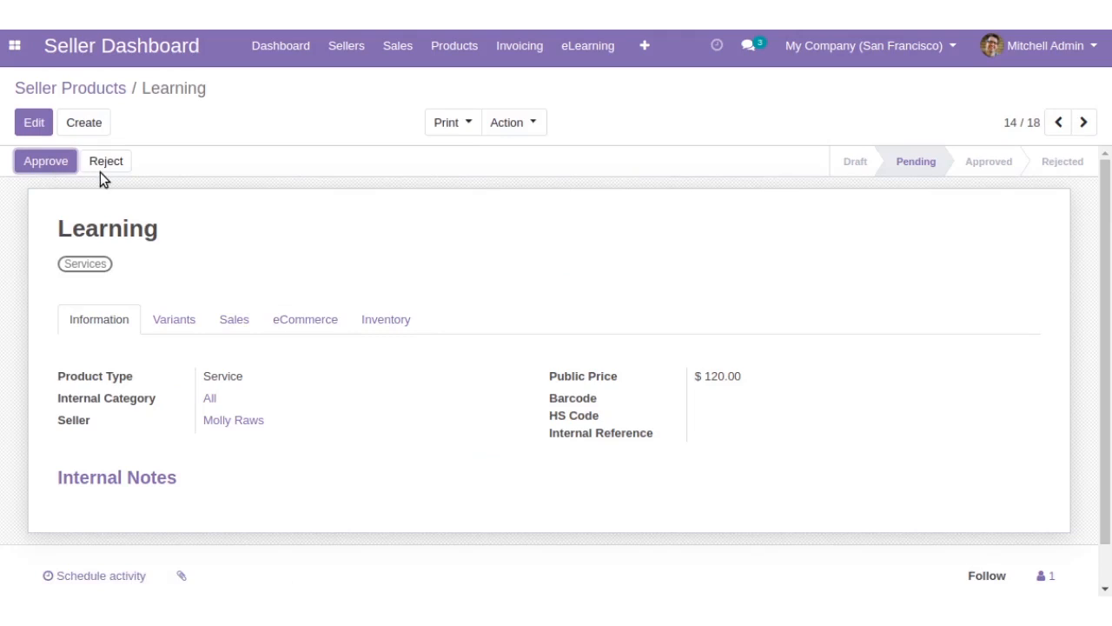
pyautogui.click(46, 160)
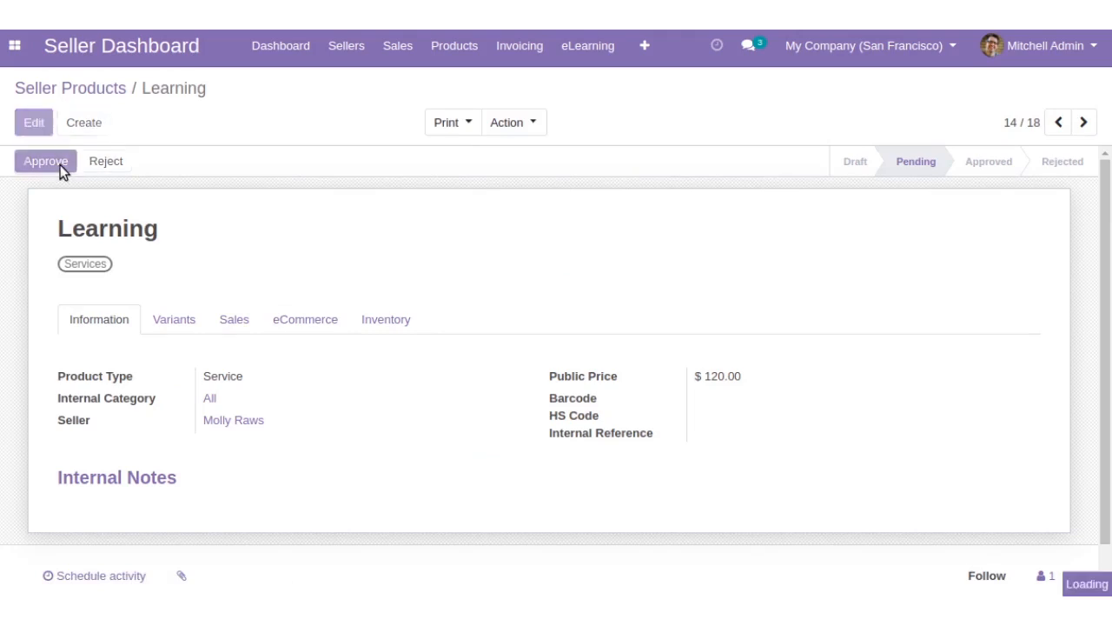
pyautogui.click(45, 160)
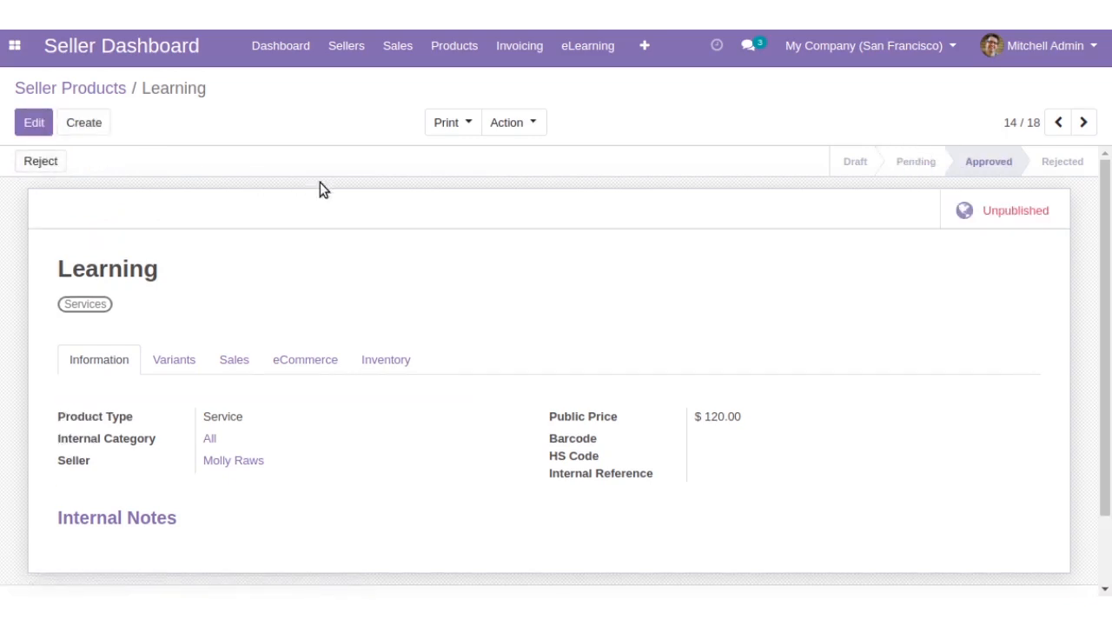
pyautogui.moveTo(942, 182)
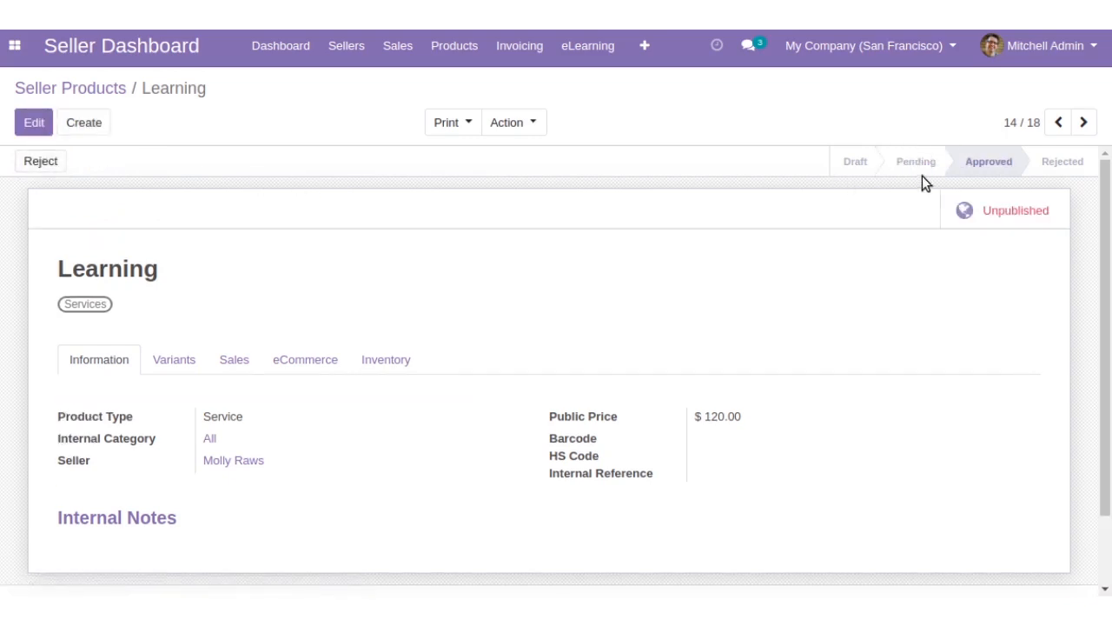
pyautogui.moveTo(987, 174)
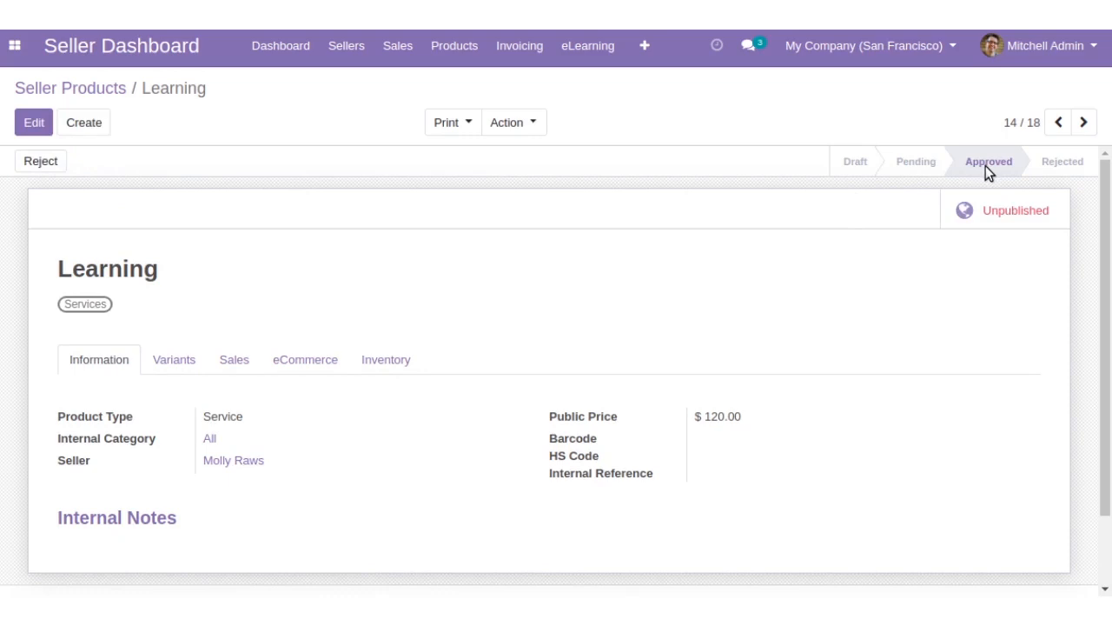
pyautogui.click(1015, 210)
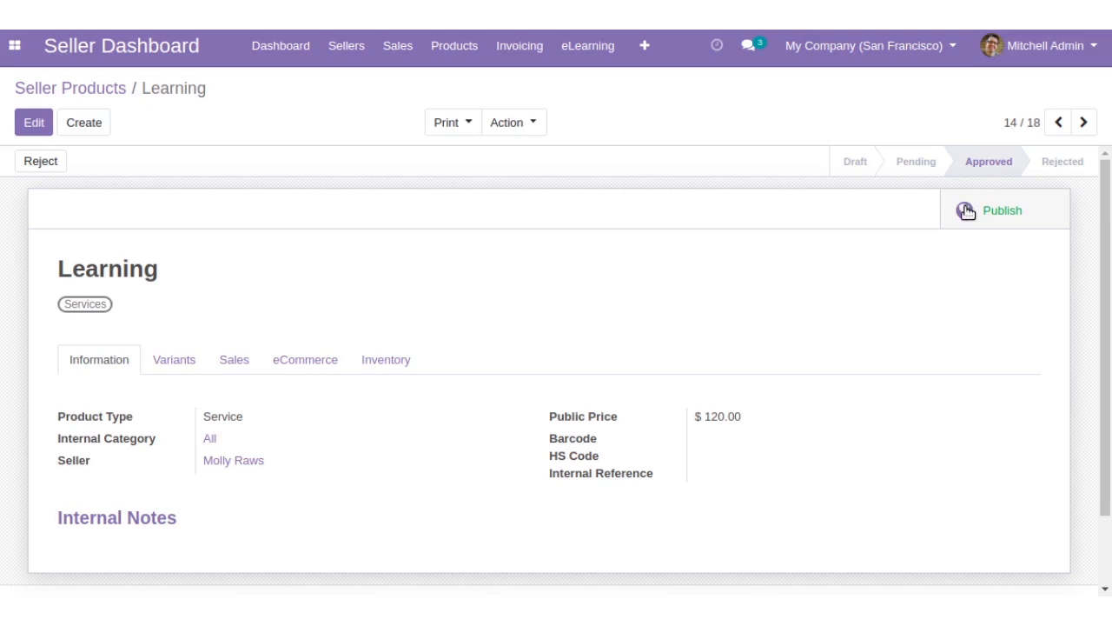
pyautogui.click(1001, 212)
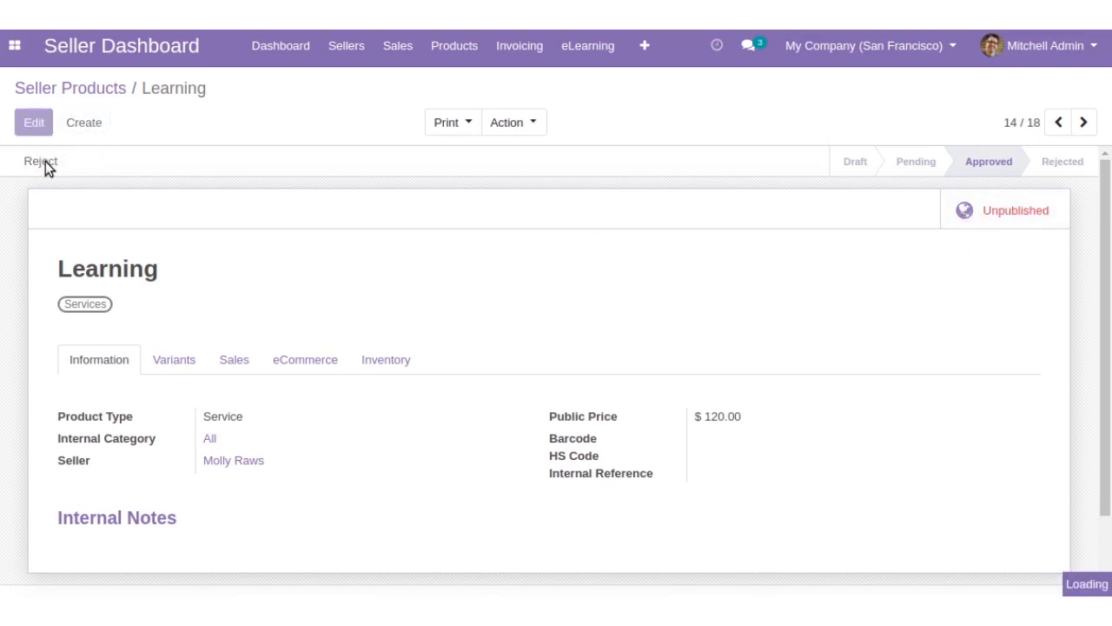
# Reject the Learning product so it moves to the Rejected stage.
pyautogui.click(42, 160)
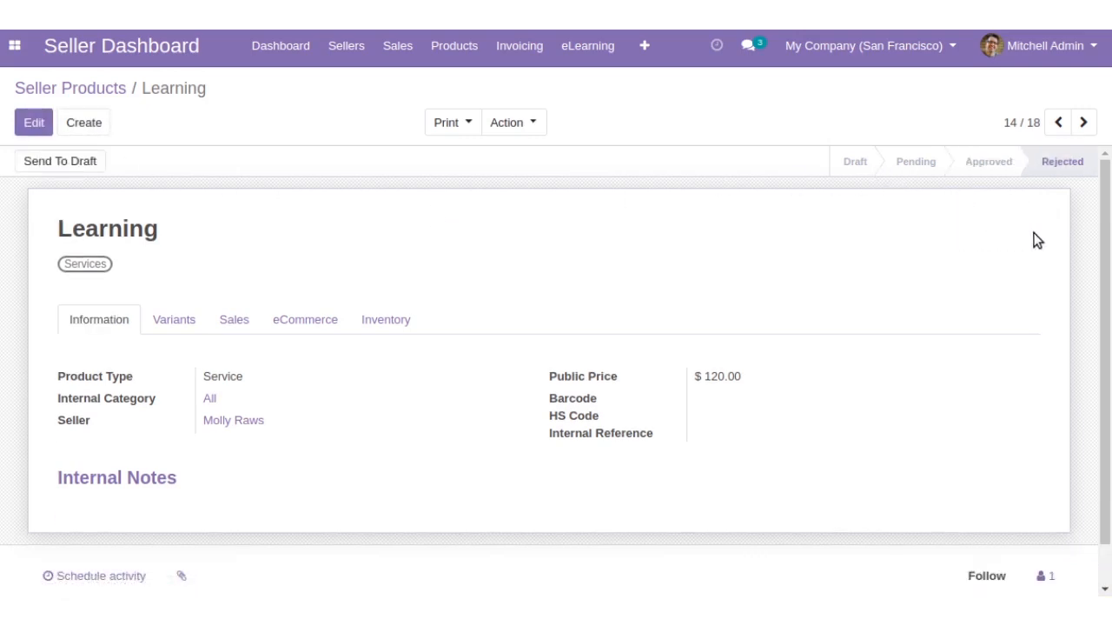
pyautogui.moveTo(982, 198)
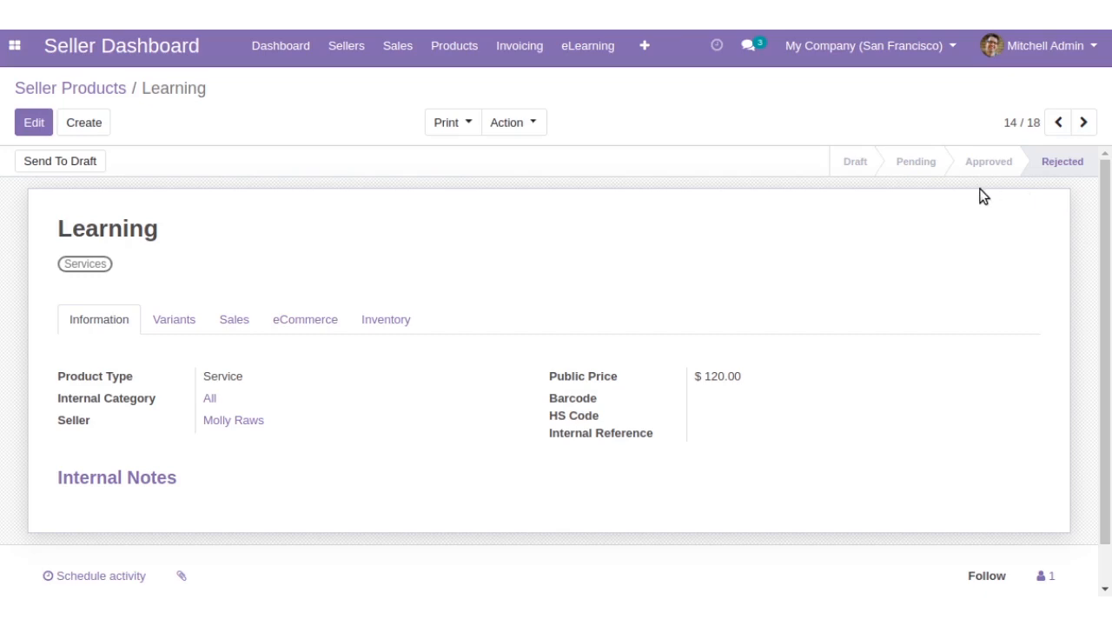
pyautogui.moveTo(779, 190)
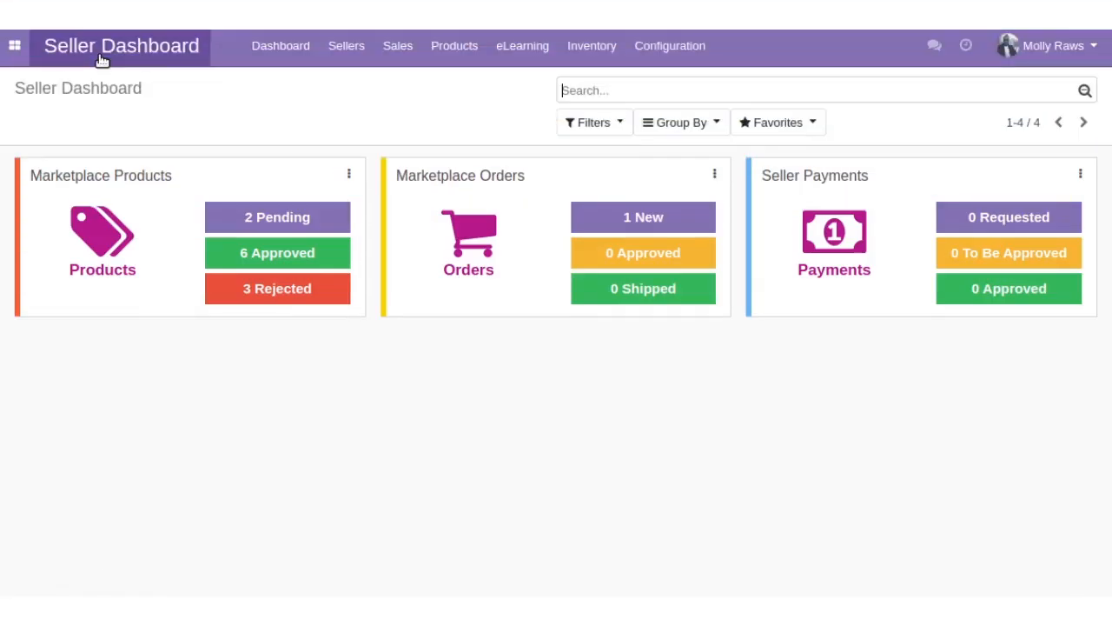
pyautogui.moveTo(521, 45)
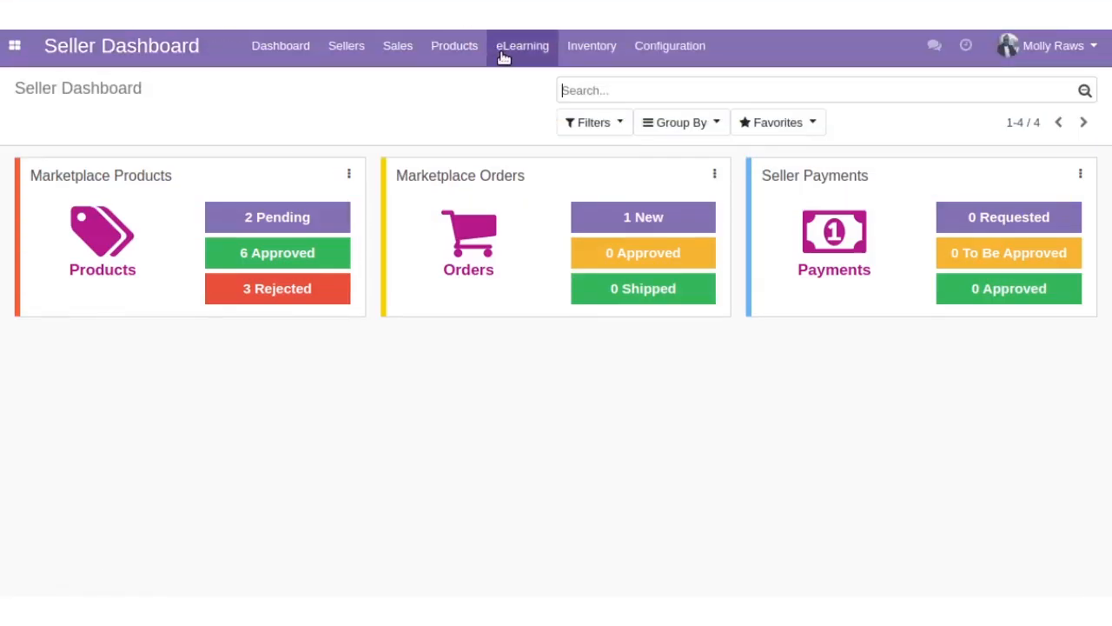
# Open the Learn Programming course from eLearning's Non Approved Courses list.
pyautogui.click(522, 45)
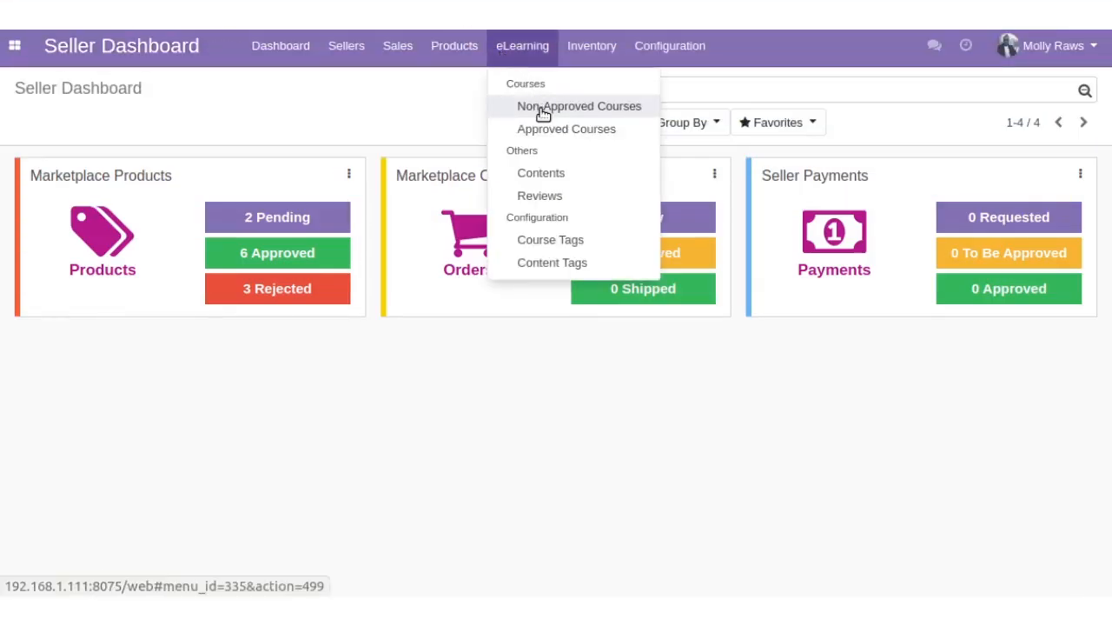
pyautogui.click(579, 106)
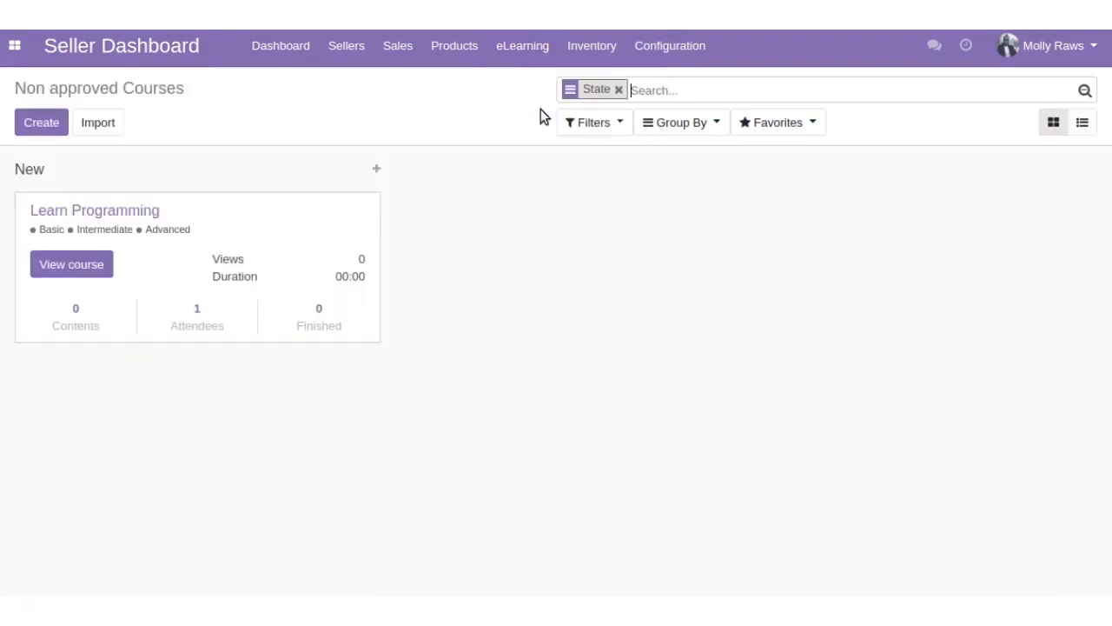
pyautogui.moveTo(98, 129)
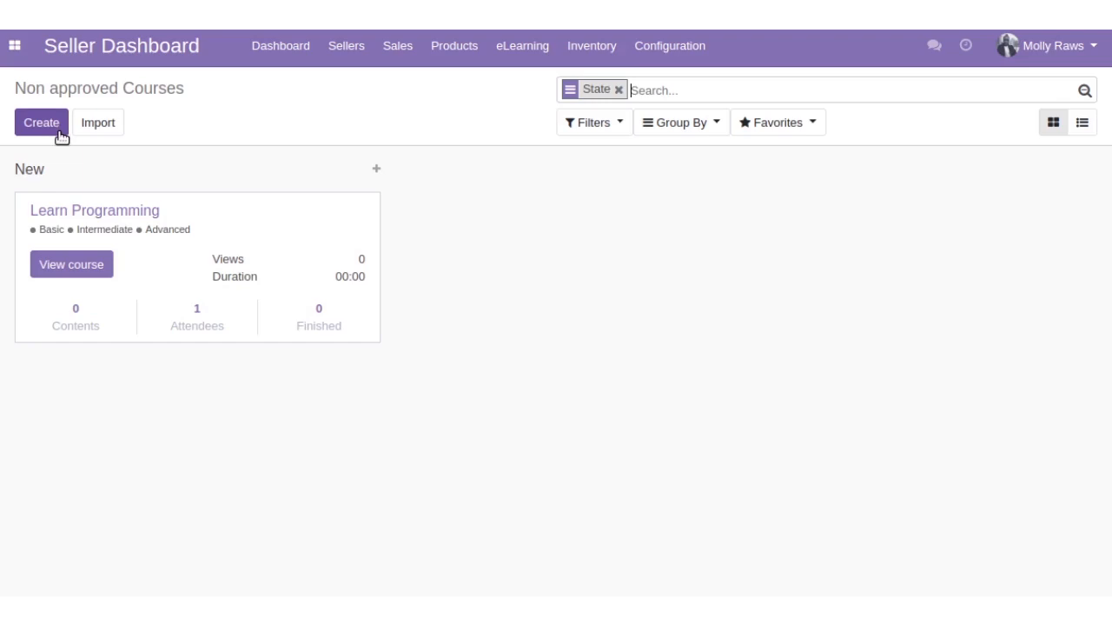
pyautogui.click(94, 210)
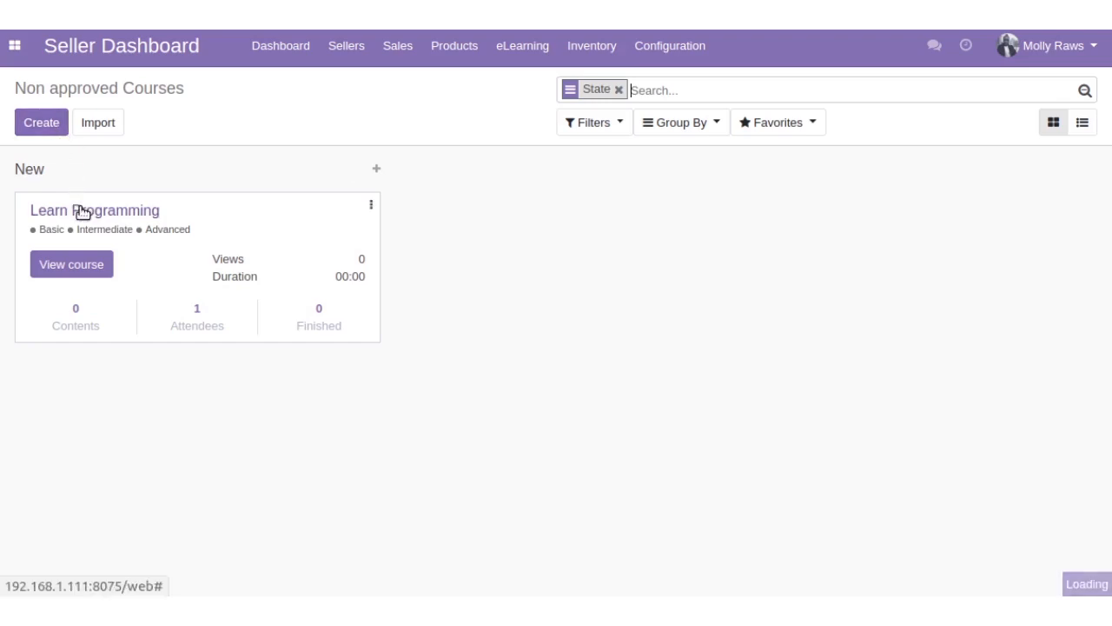
pyautogui.click(95, 210)
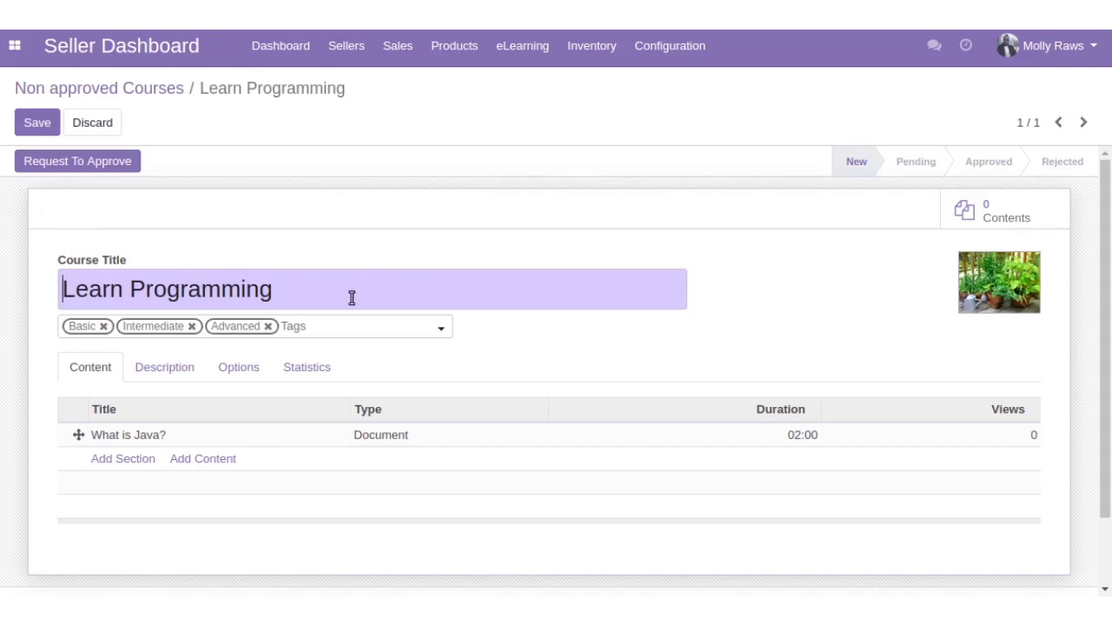
pyautogui.moveTo(351, 334)
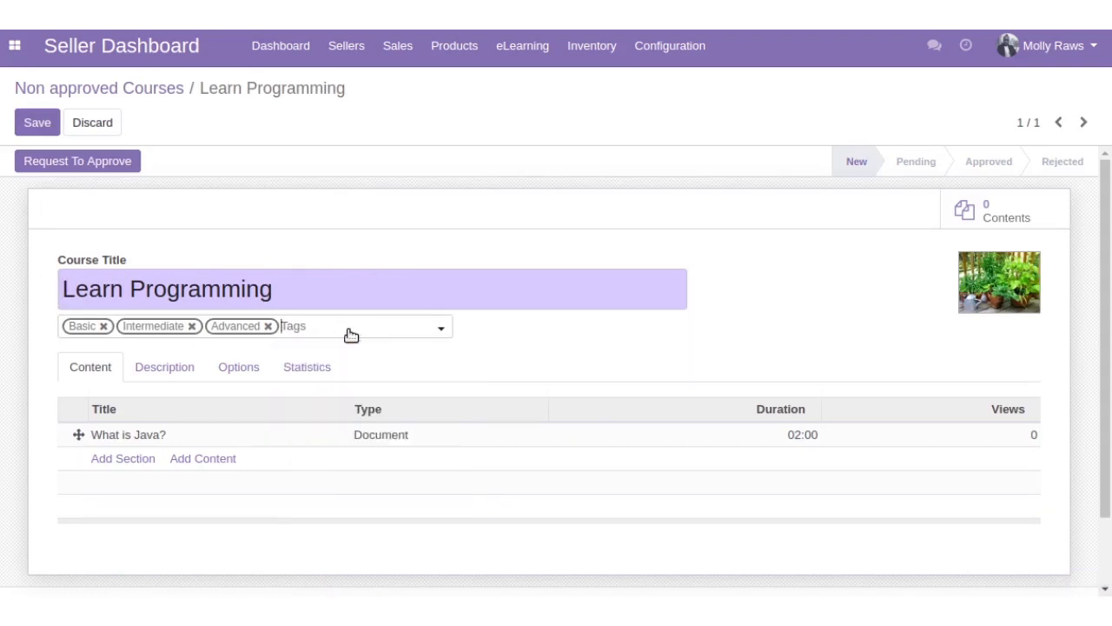
pyautogui.moveTo(358, 435)
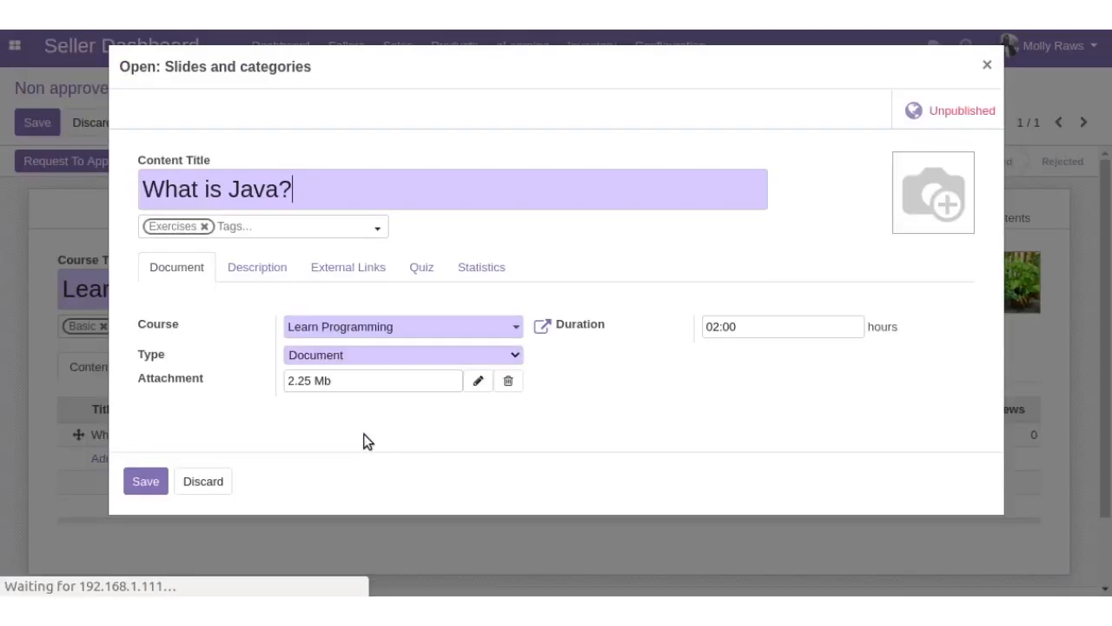
pyautogui.moveTo(433, 189)
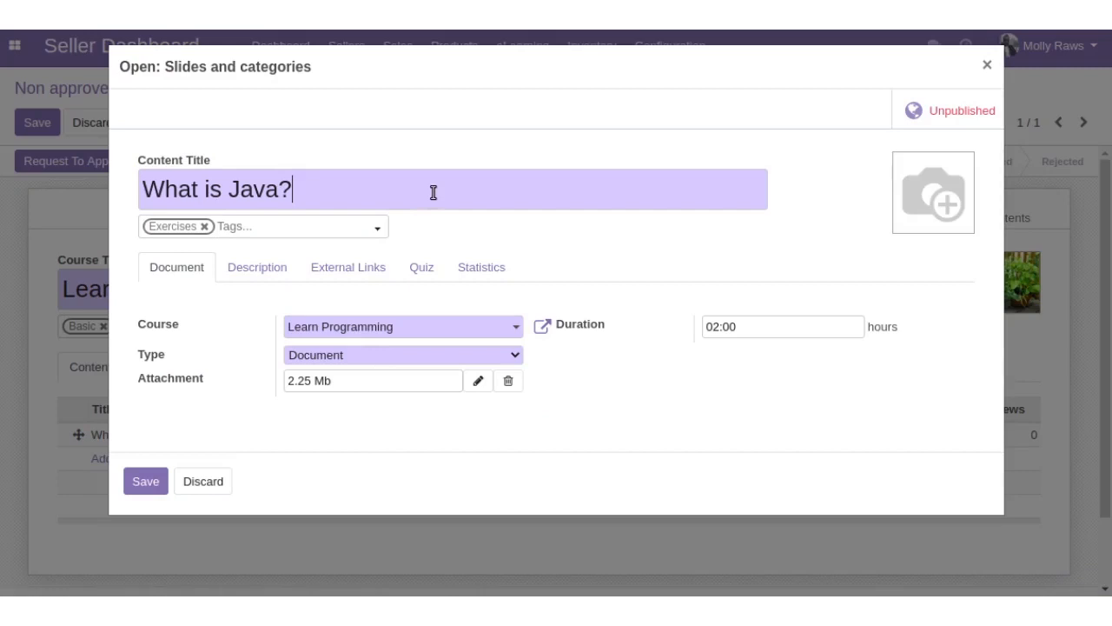
pyautogui.moveTo(397, 211)
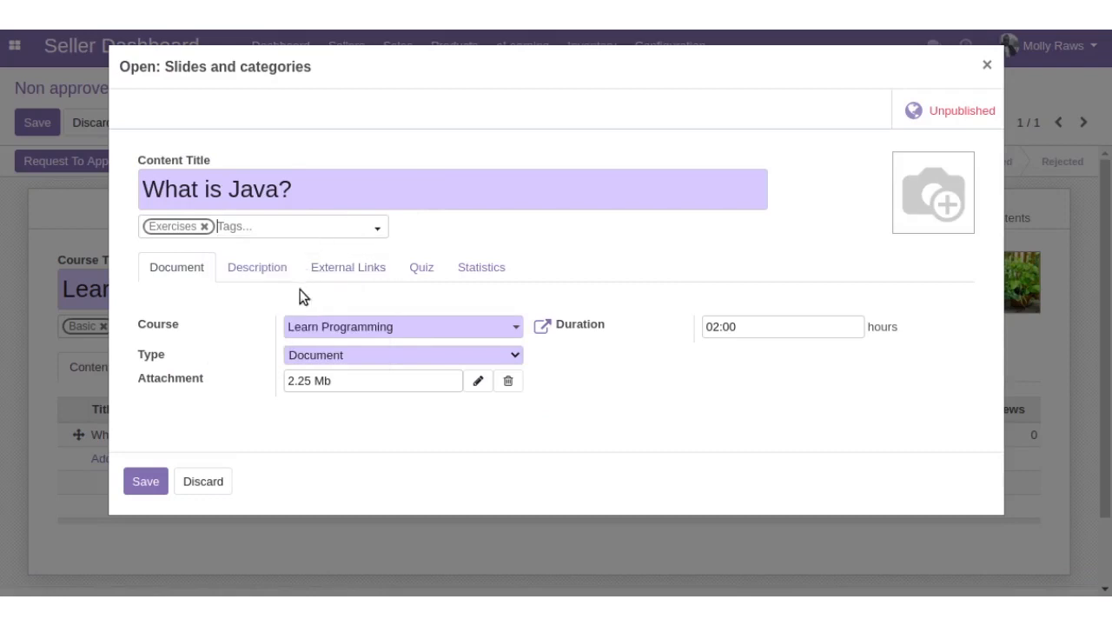
# Keep Learn Programming as the What is Java? content's course and set its duration to 02:00.
pyautogui.click(403, 327)
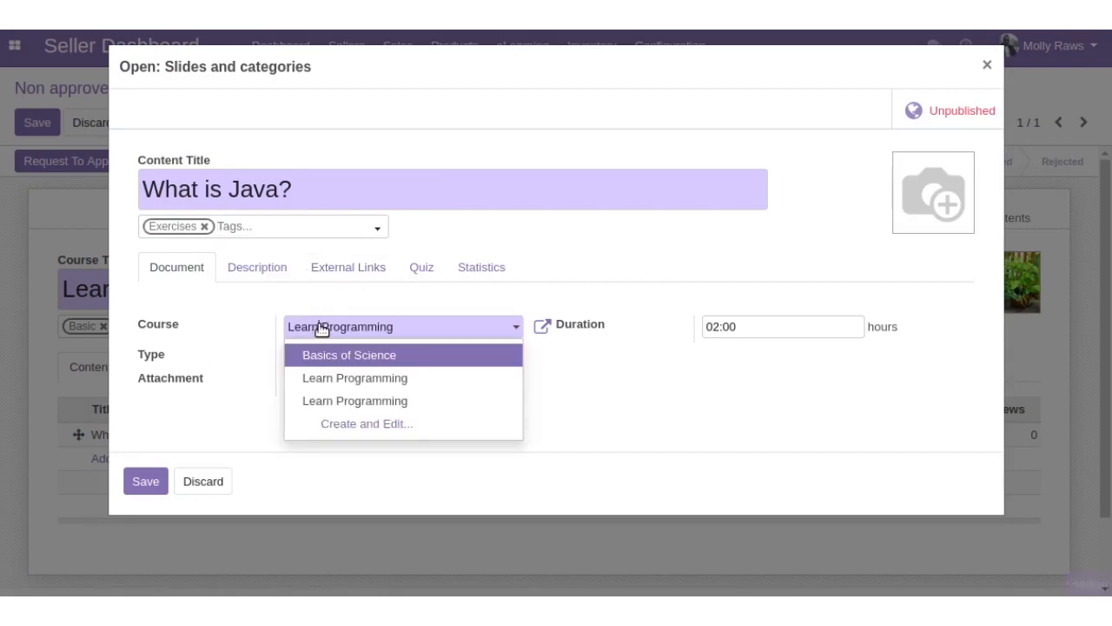
pyautogui.click(355, 378)
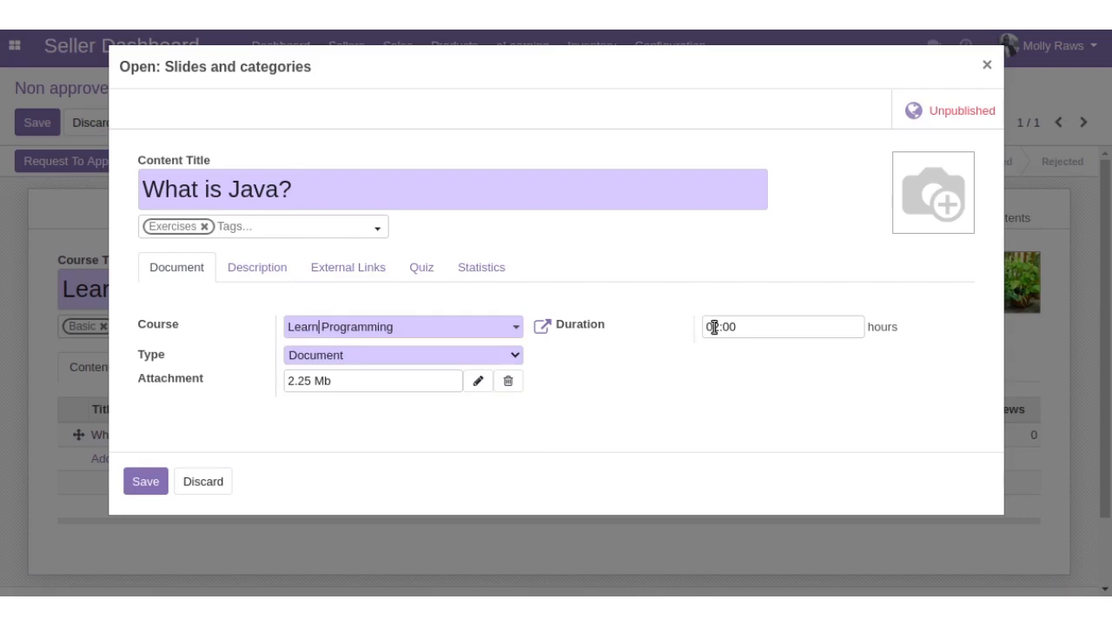
pyautogui.write('02:00')
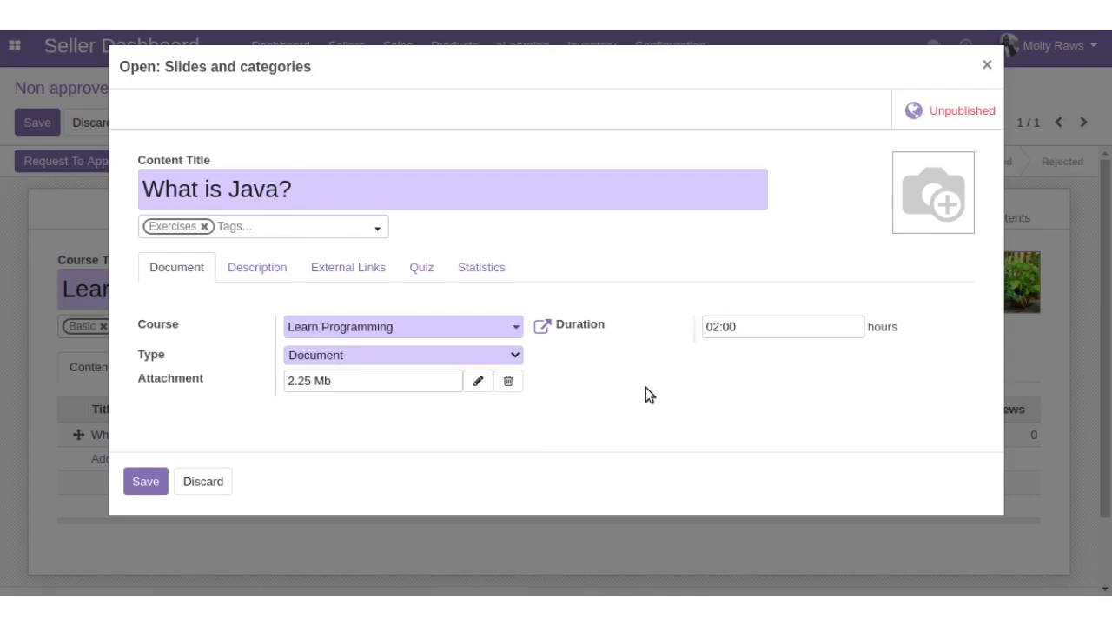
pyautogui.moveTo(299, 366)
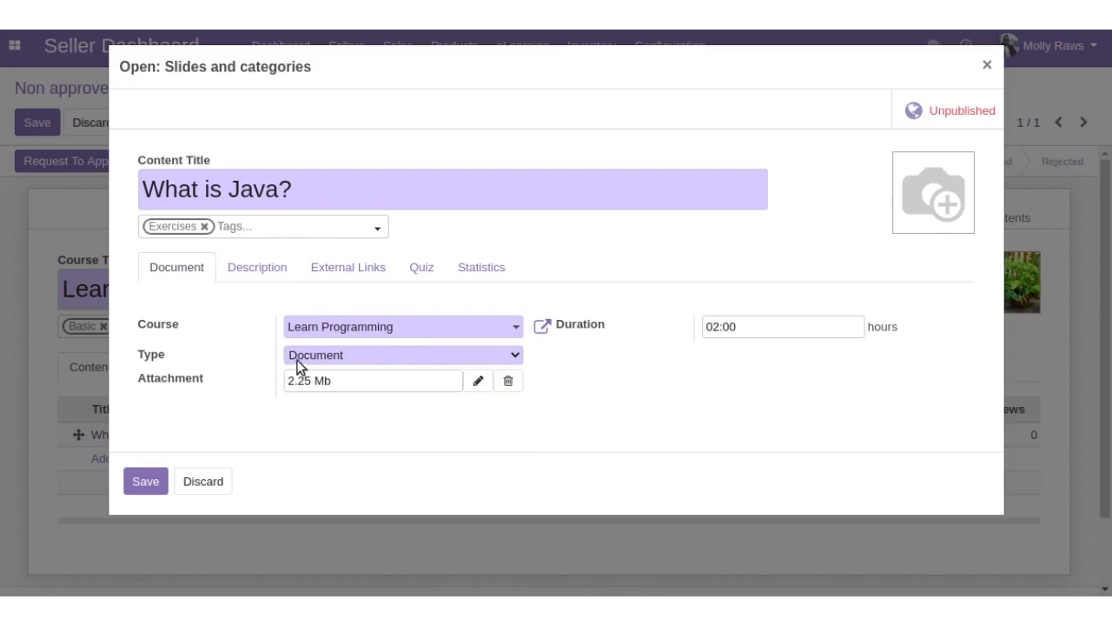
pyautogui.moveTo(306, 363)
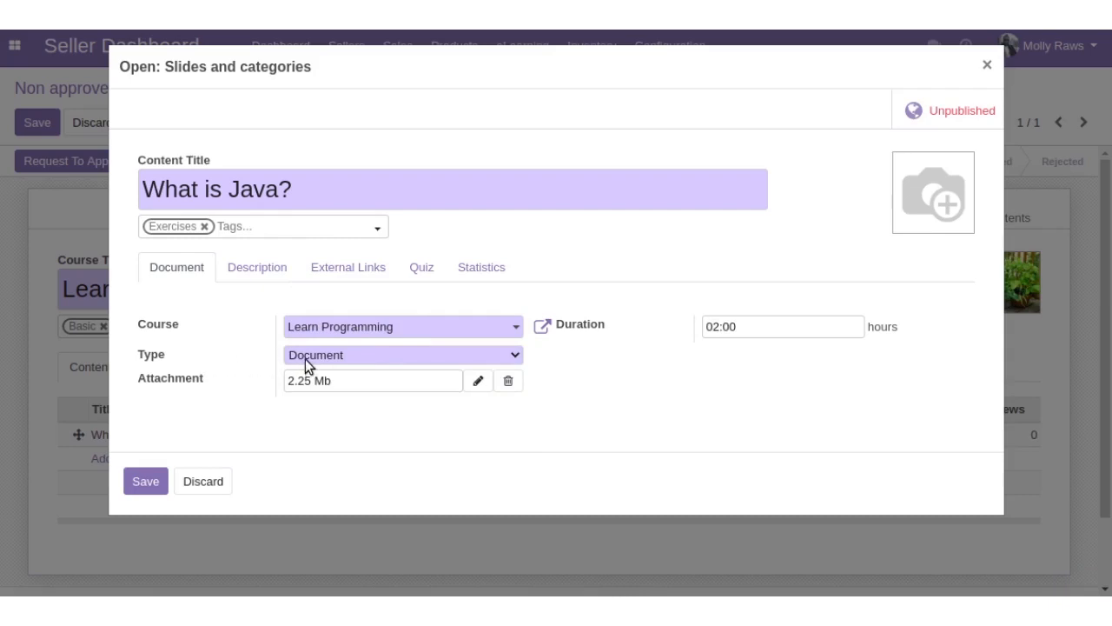
pyautogui.moveTo(309, 419)
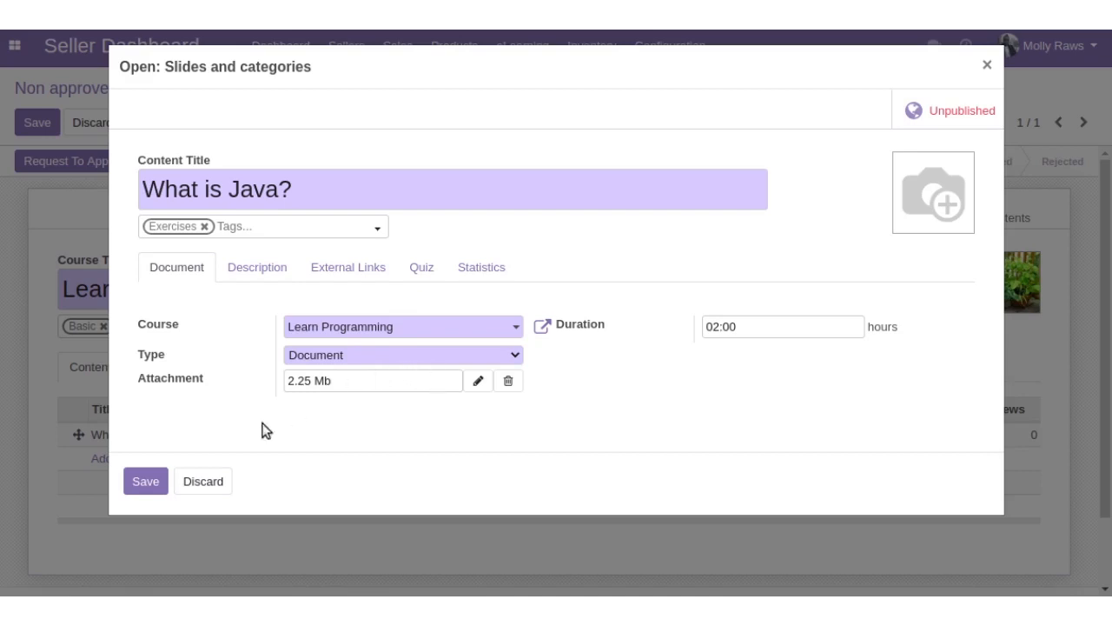
pyautogui.moveTo(250, 261)
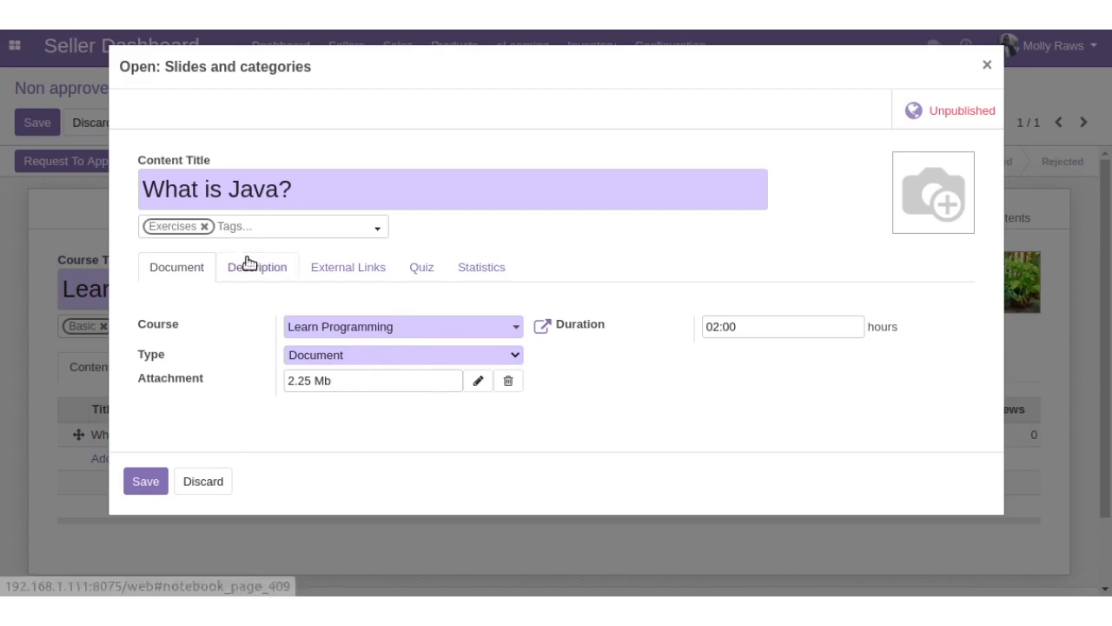
# Review the lesson's description, external links, quiz and statistics, then save the What is Java? lesson.
pyautogui.click(257, 268)
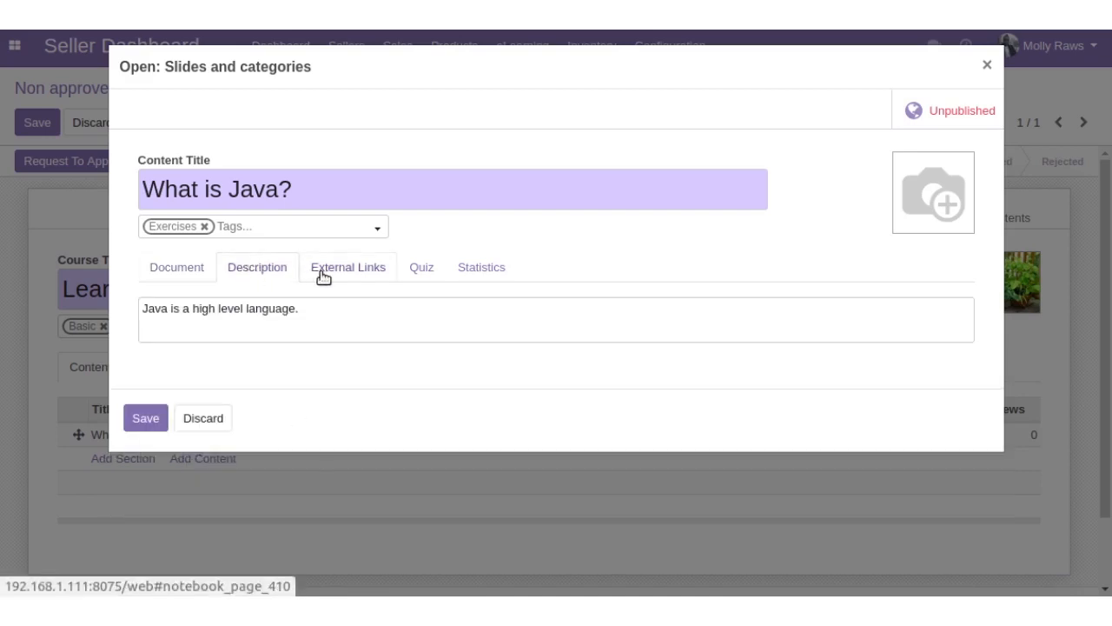
pyautogui.tripleClick(219, 308)
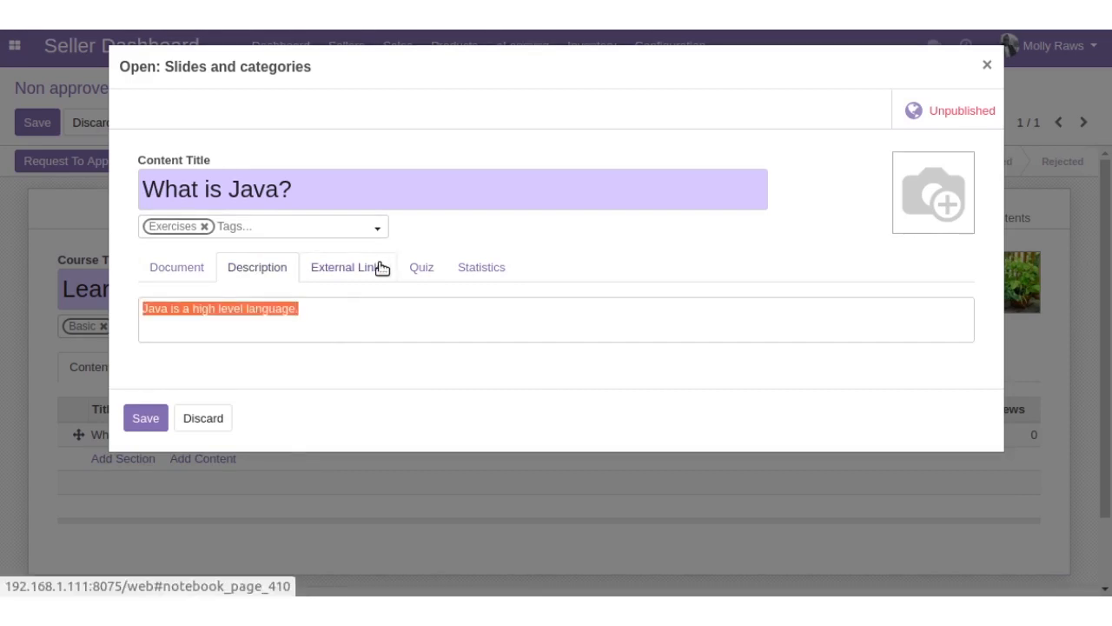
pyautogui.click(348, 268)
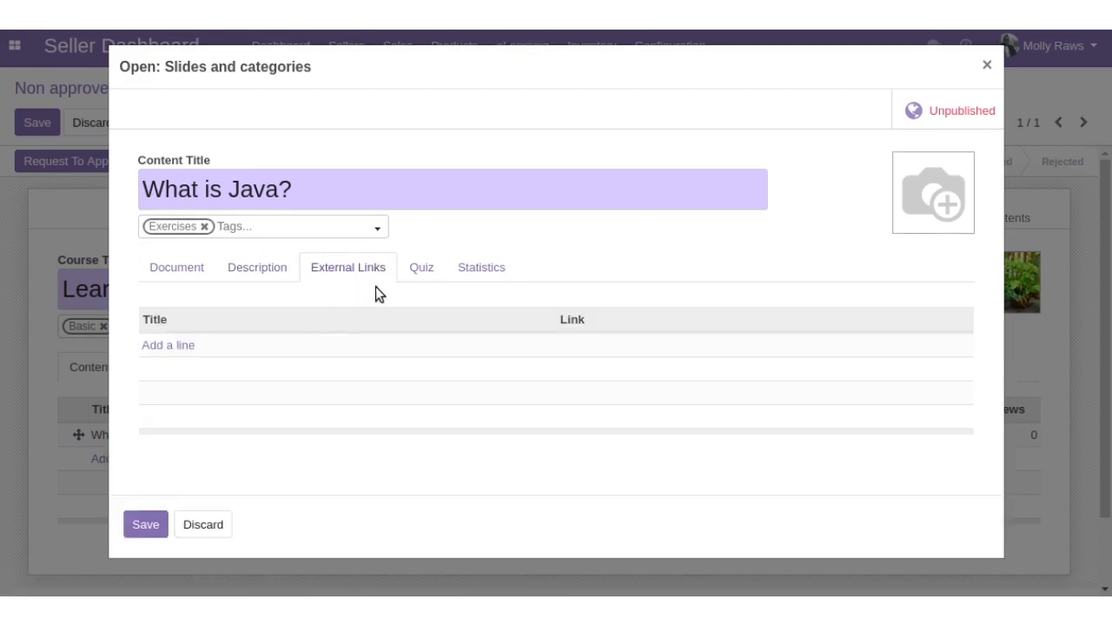
pyautogui.click(421, 268)
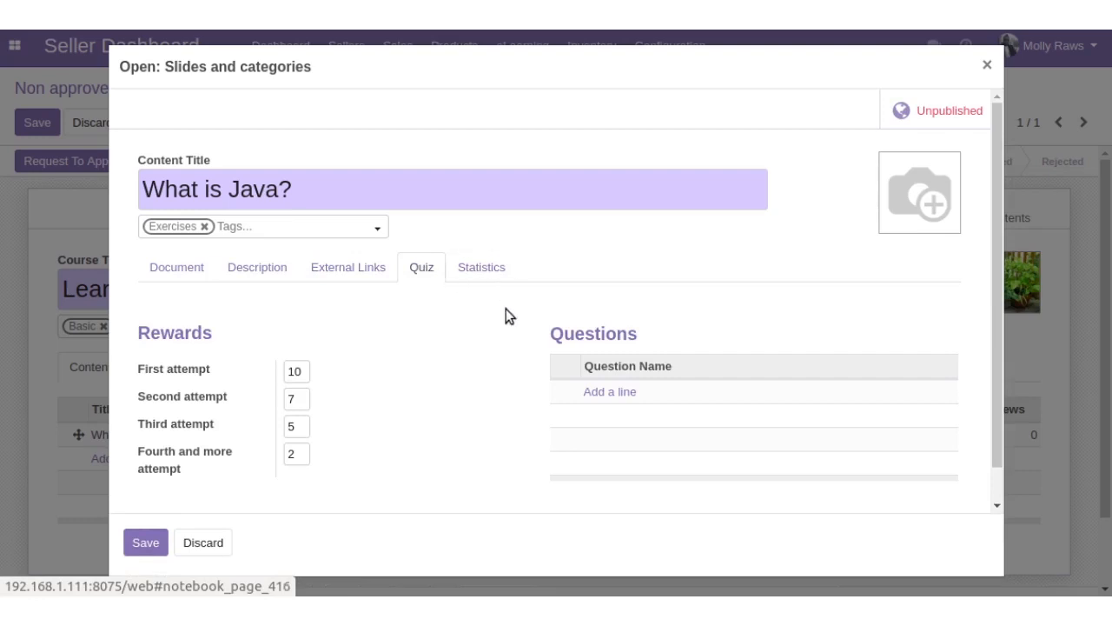
pyautogui.moveTo(515, 351)
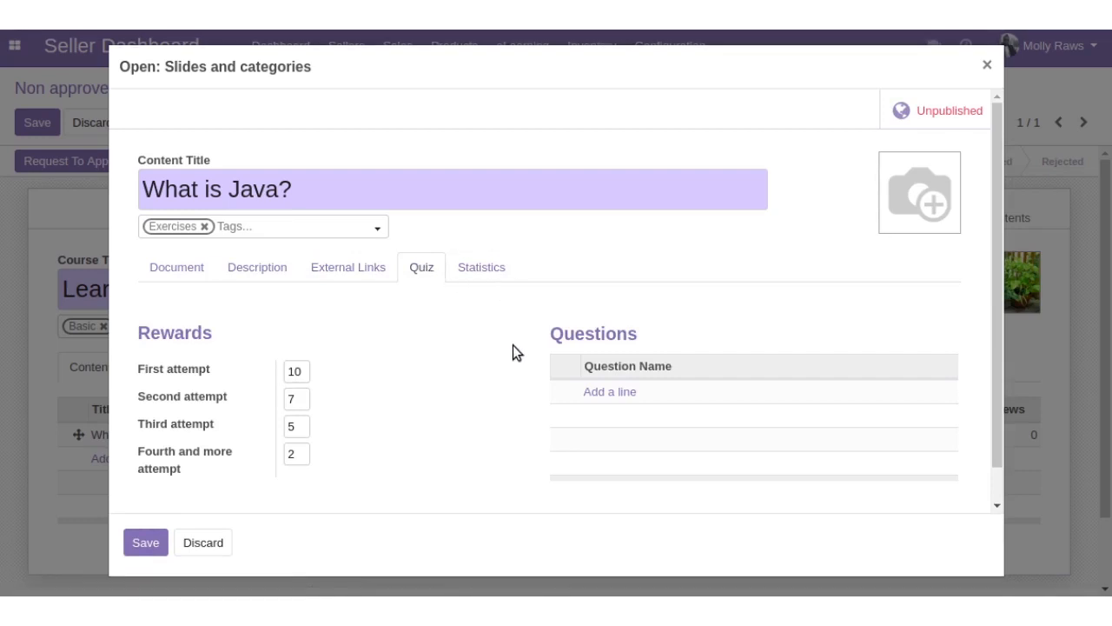
pyautogui.moveTo(480, 276)
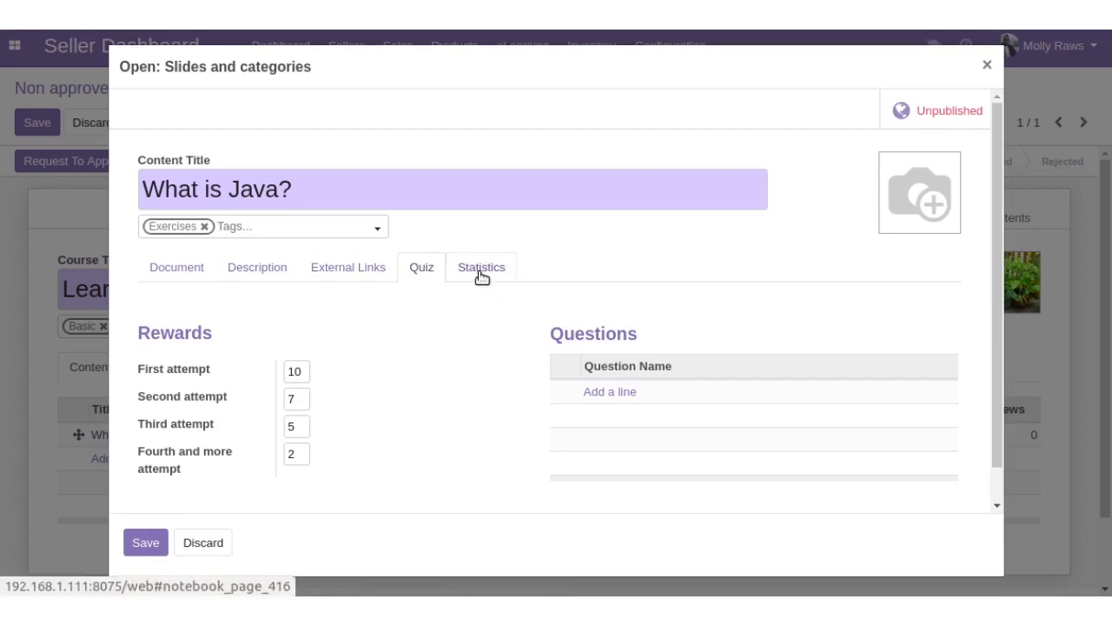
pyautogui.click(479, 268)
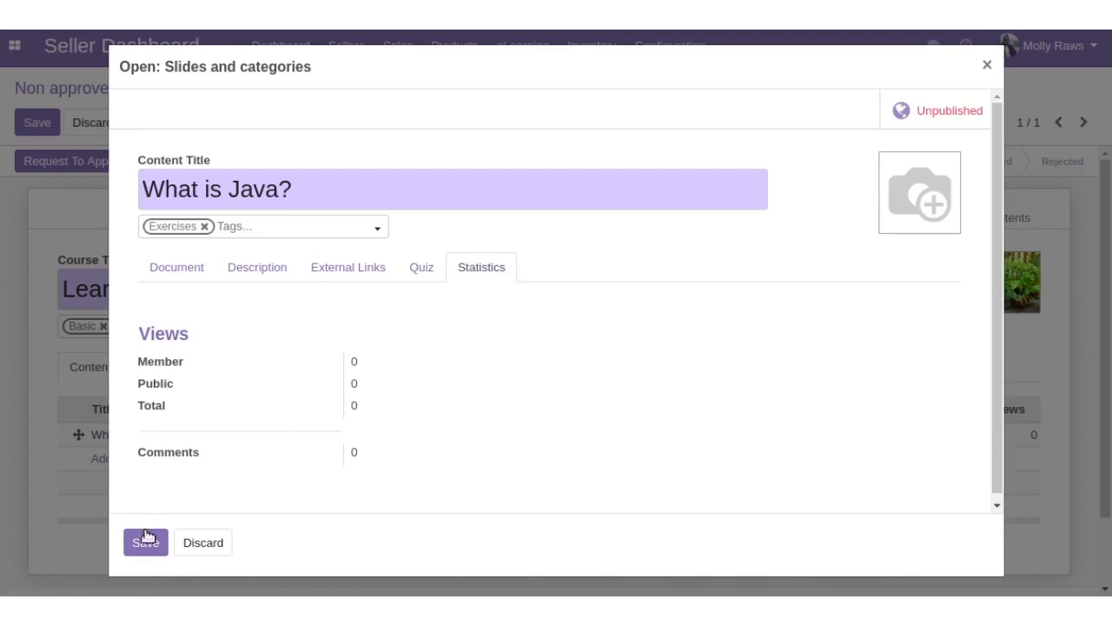
pyautogui.click(146, 543)
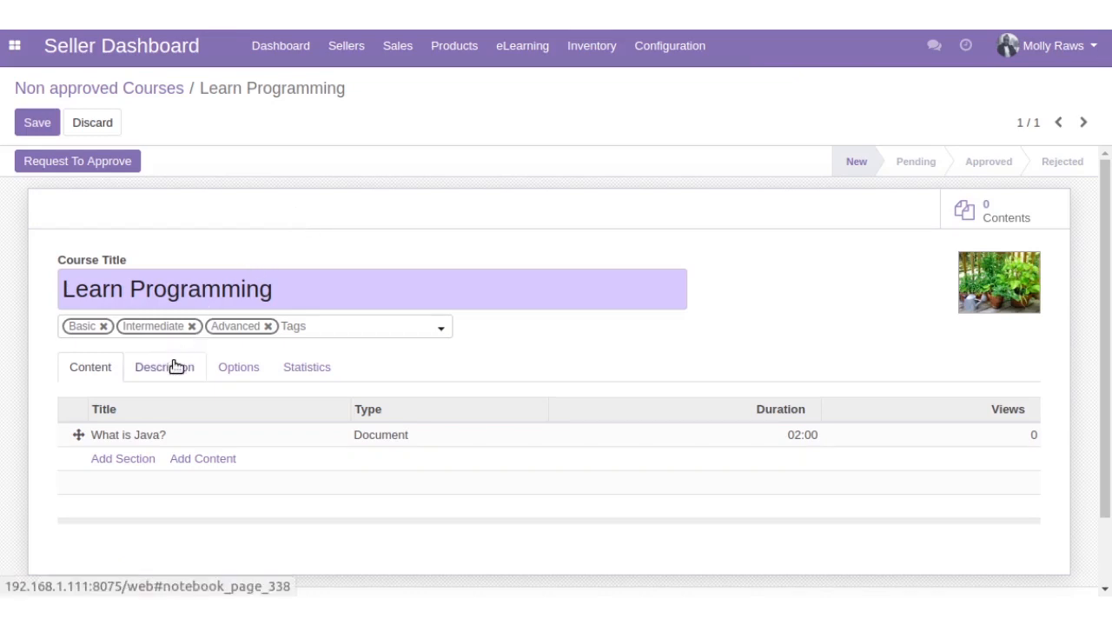
# Review the course description and options, keeping Learn Programming as the access-rights product.
pyautogui.click(163, 366)
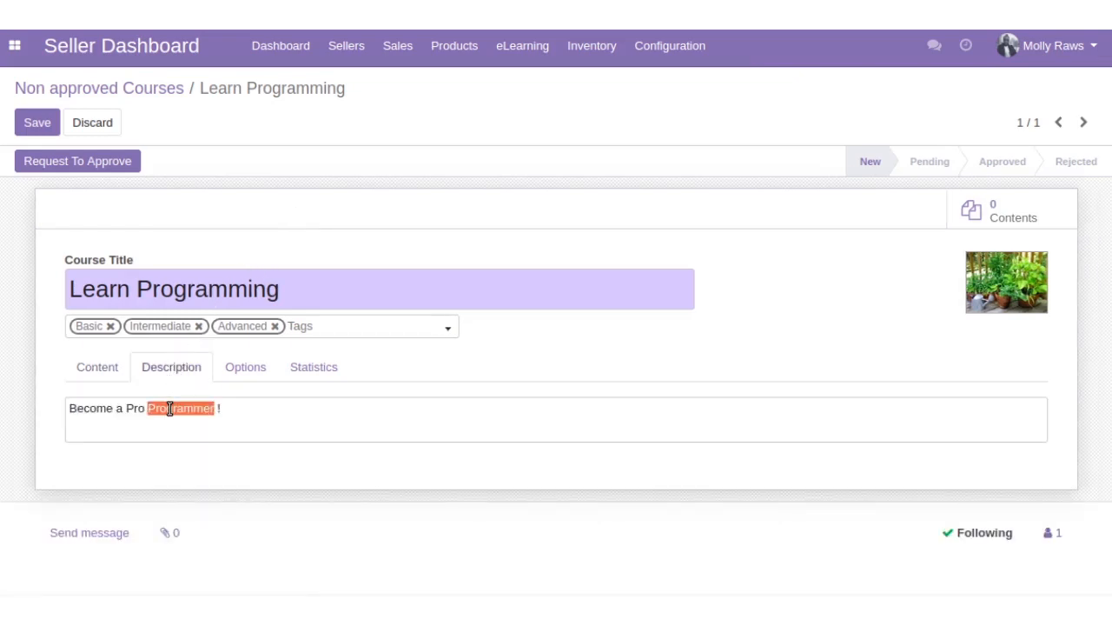
pyautogui.click(245, 367)
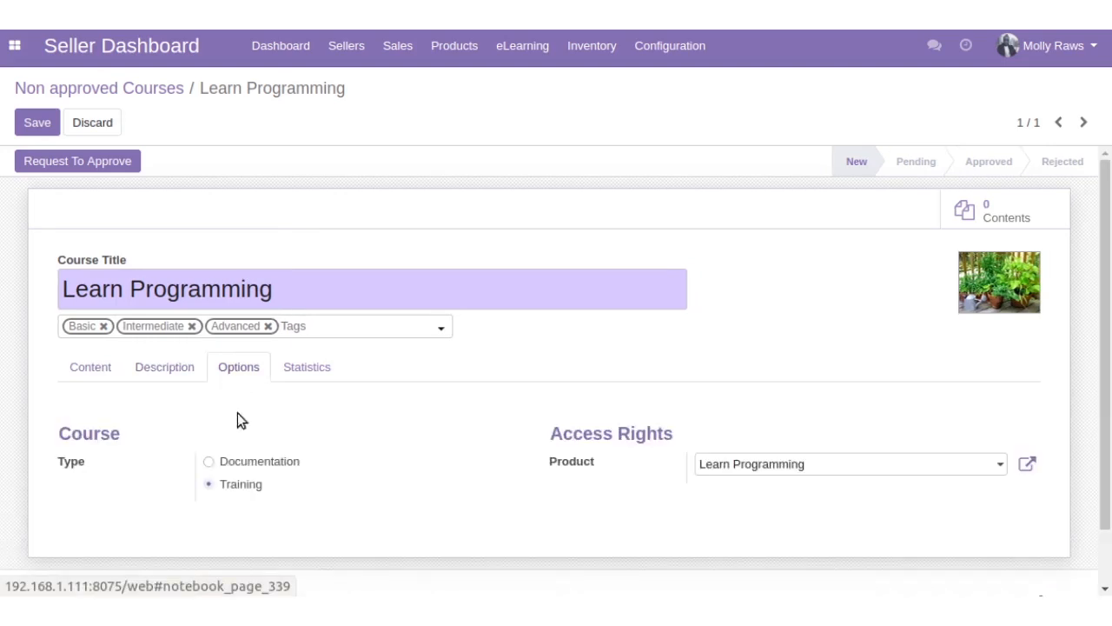
pyautogui.scroll(-3)
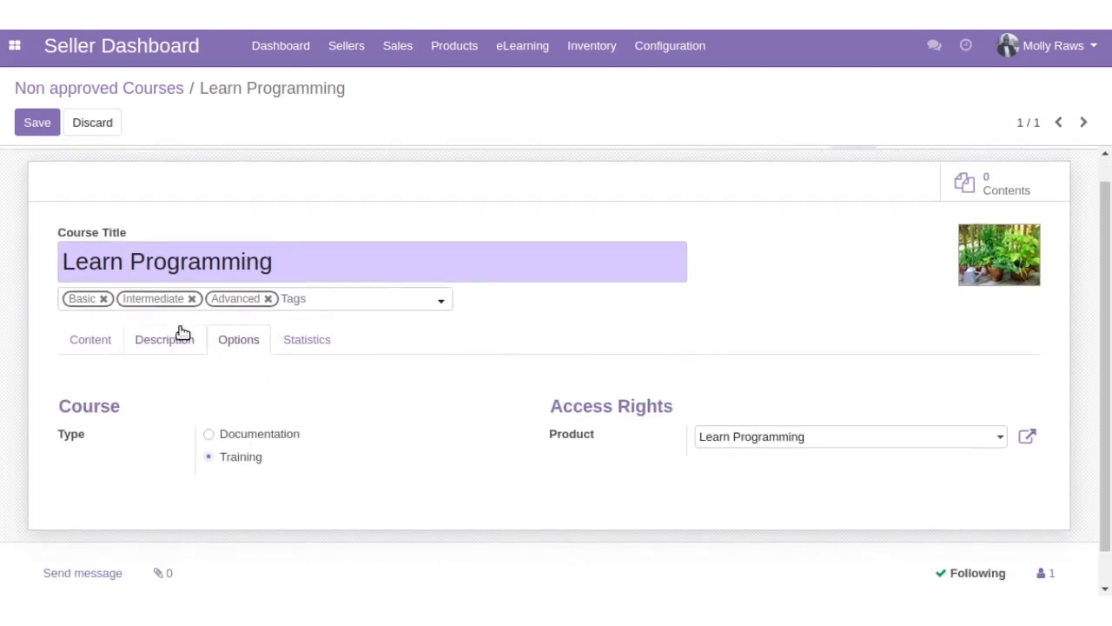
pyautogui.moveTo(707, 334)
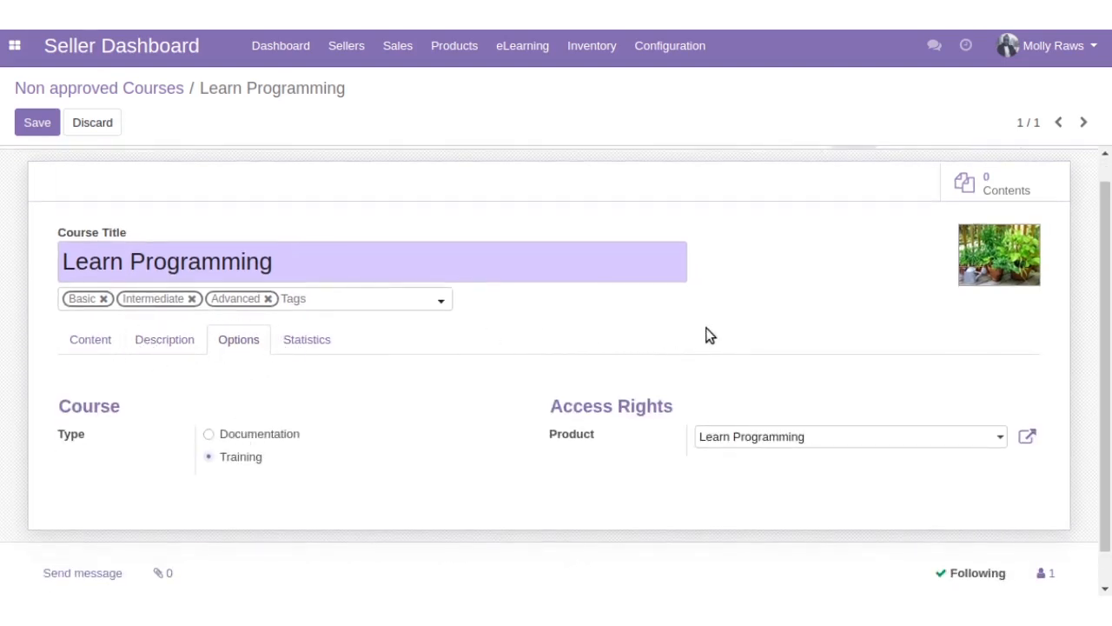
pyautogui.moveTo(317, 341)
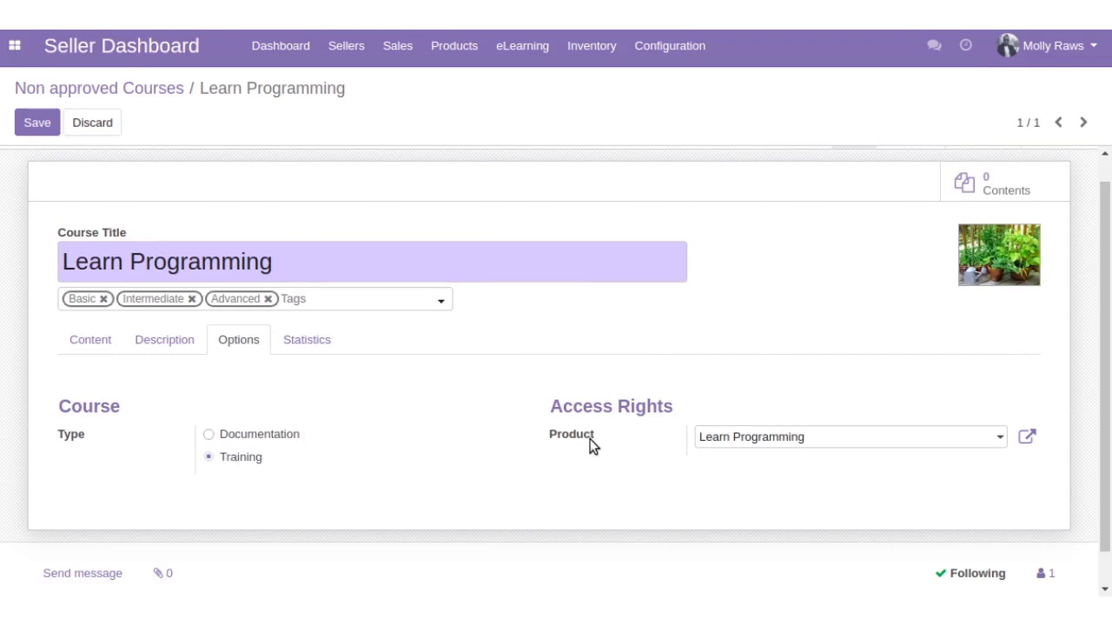
pyautogui.moveTo(721, 445)
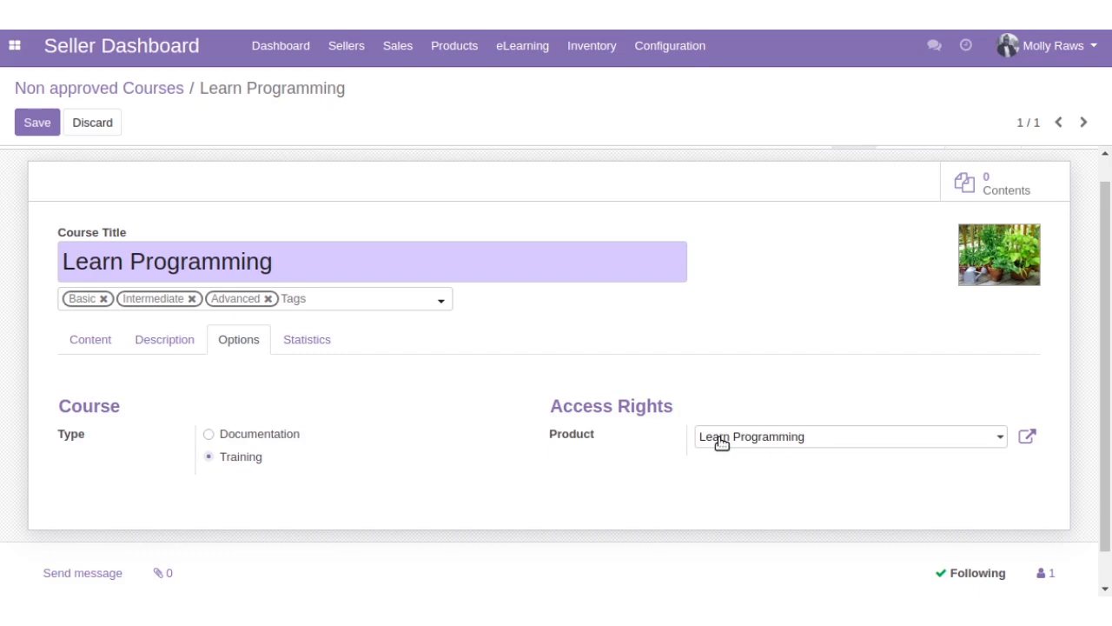
pyautogui.click(848, 436)
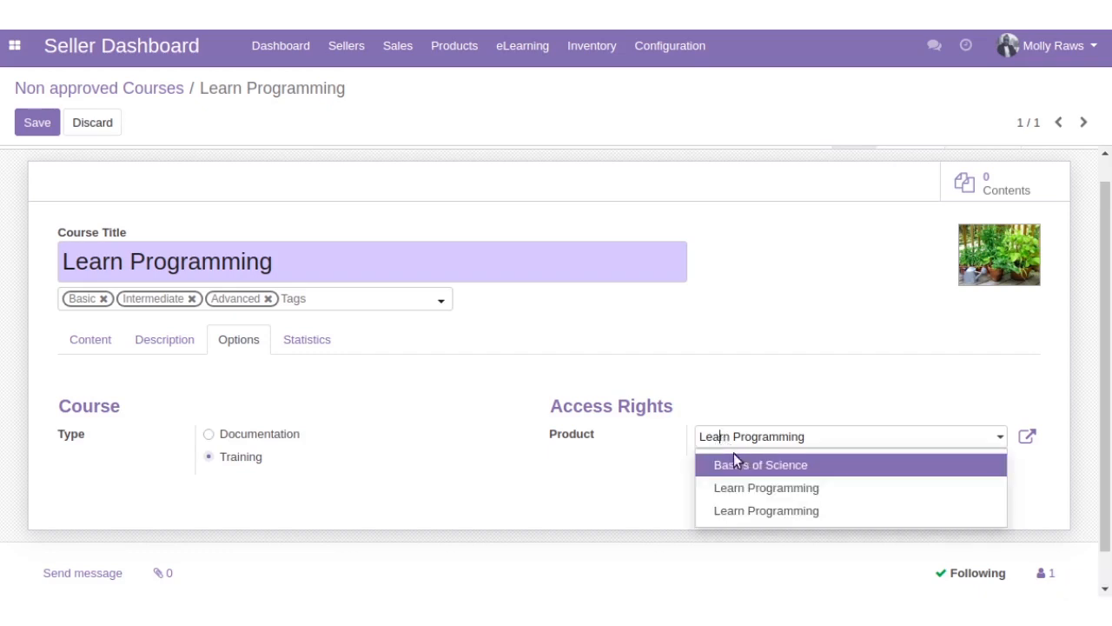
pyautogui.moveTo(827, 461)
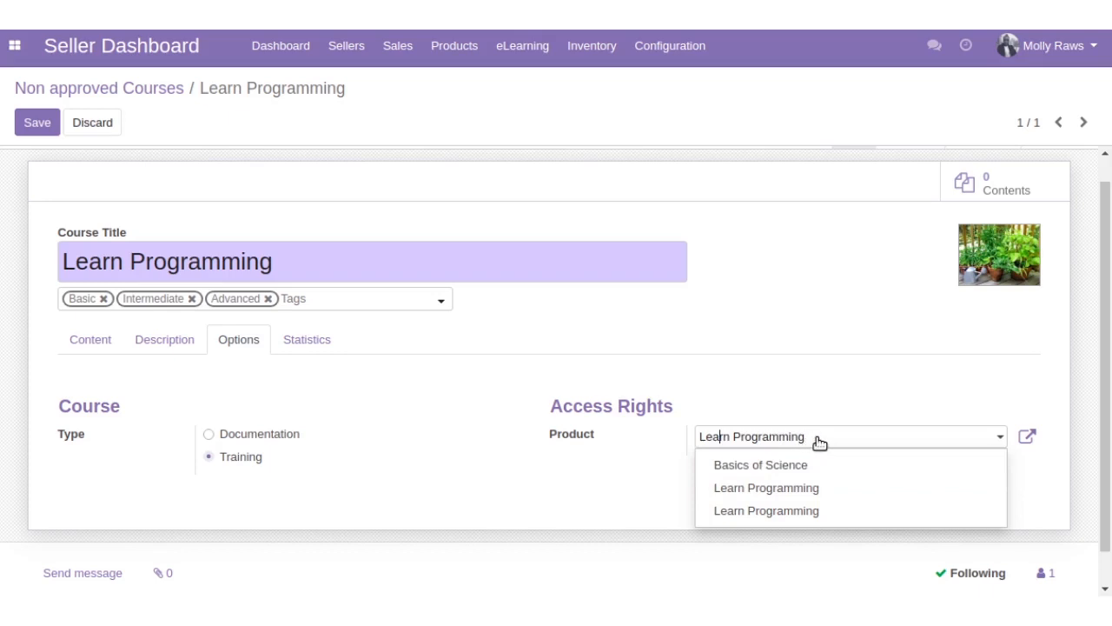
pyautogui.click(765, 487)
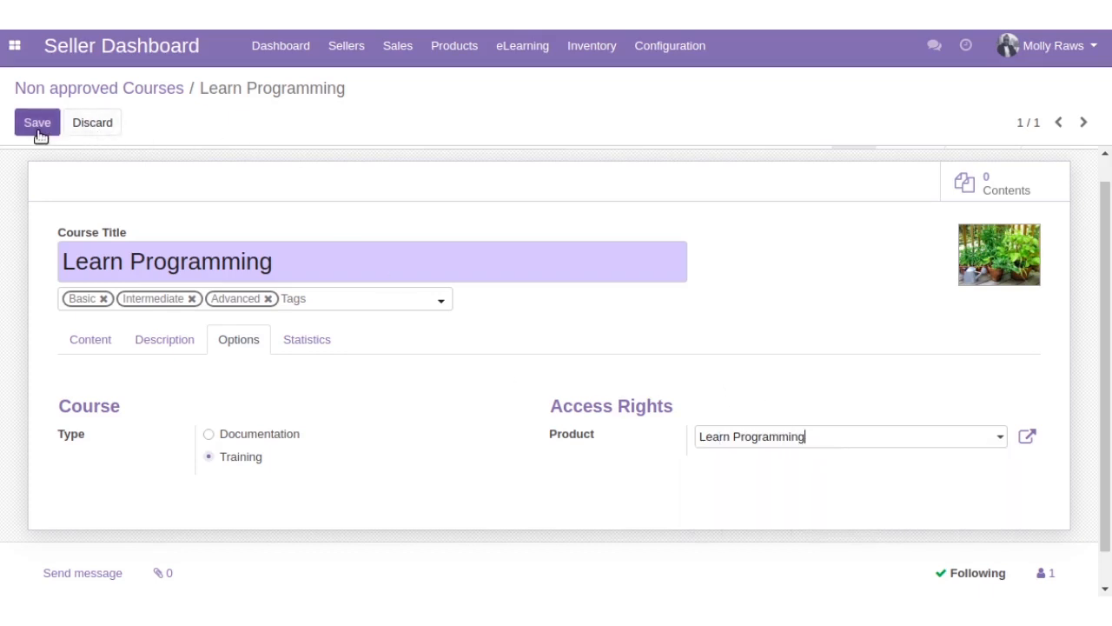
# Save the Learn Programming course and request admin approval for it.
pyautogui.click(38, 122)
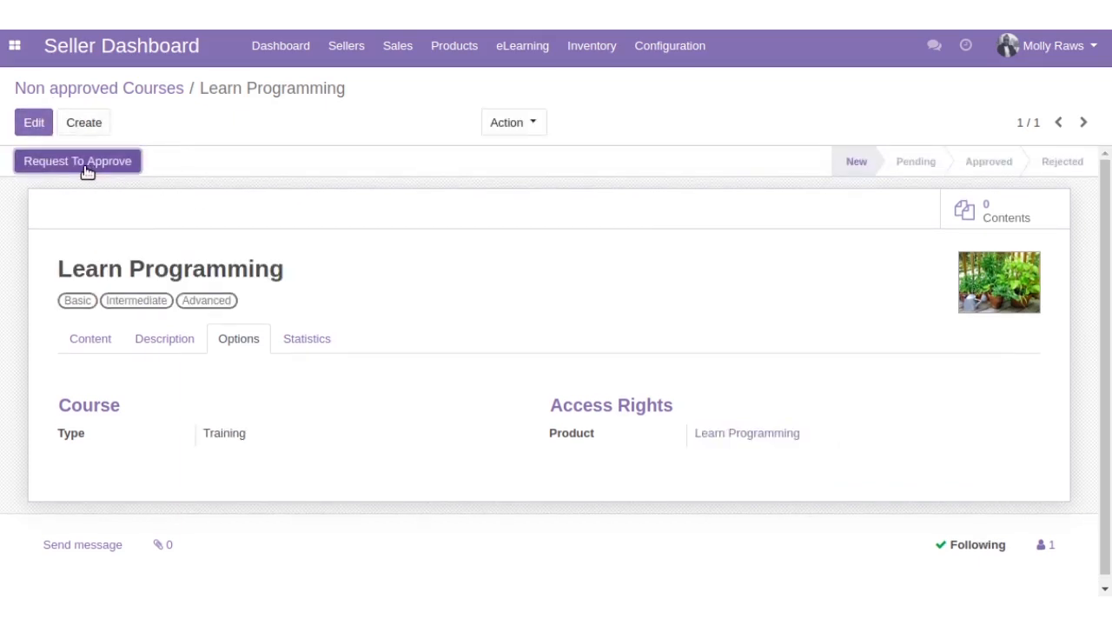
pyautogui.click(78, 160)
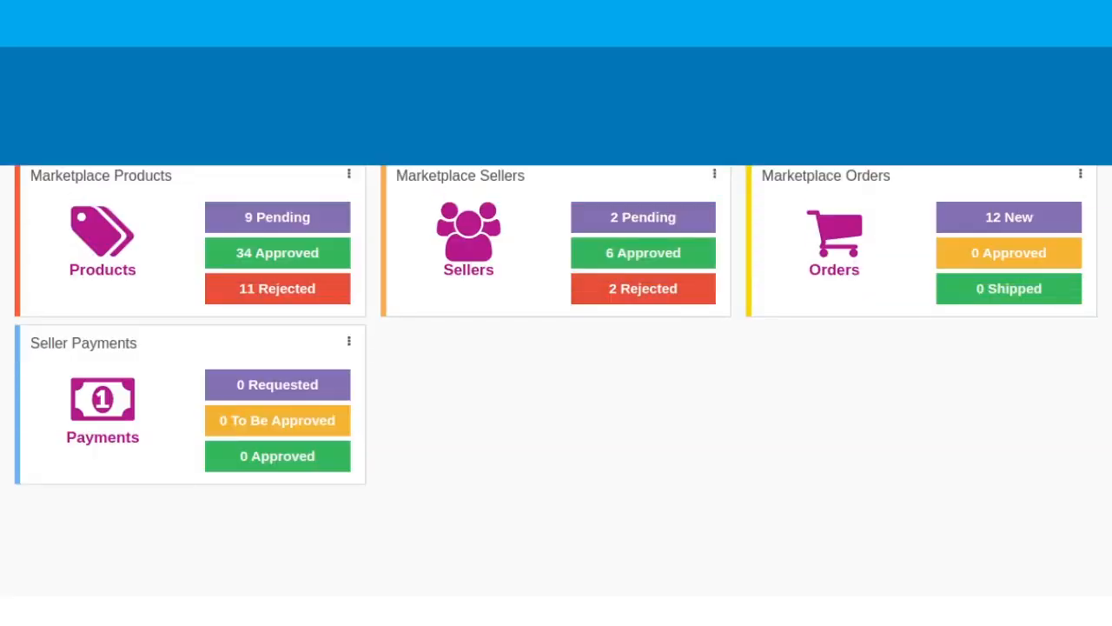
# Bring up the Non approved Courses list and the pending Learn Programming course form.
pyautogui.click(587, 45)
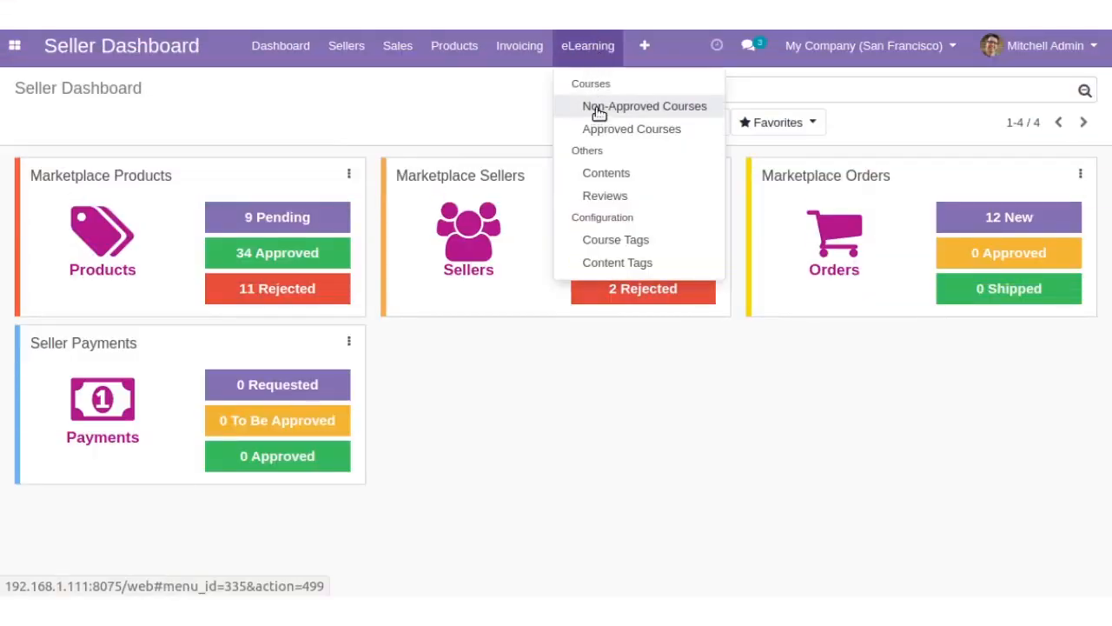
pyautogui.click(643, 106)
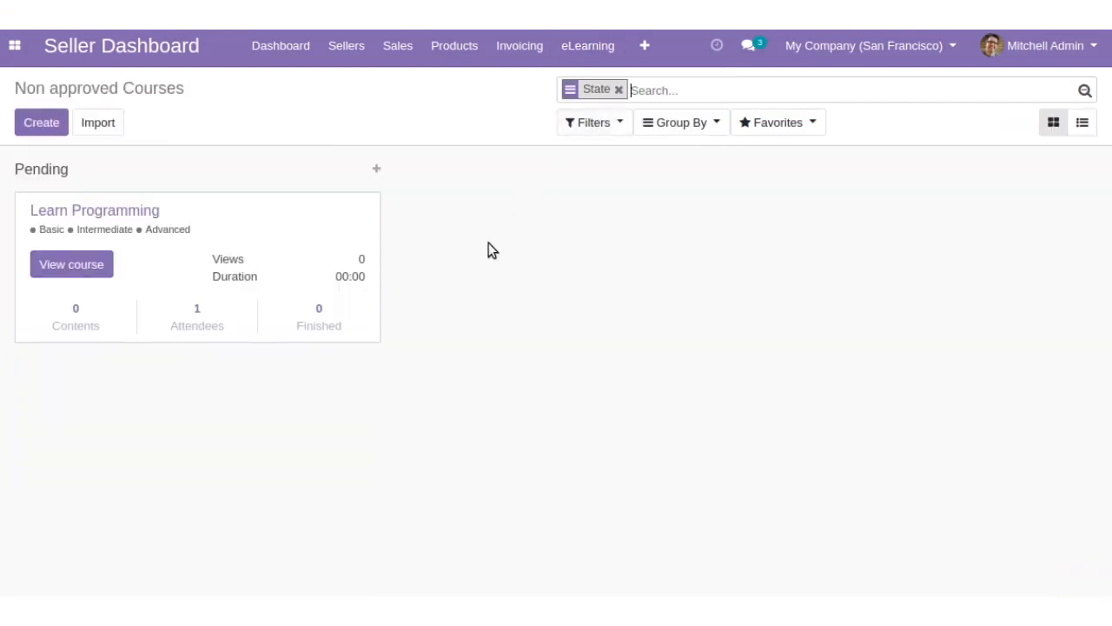
pyautogui.moveTo(299, 250)
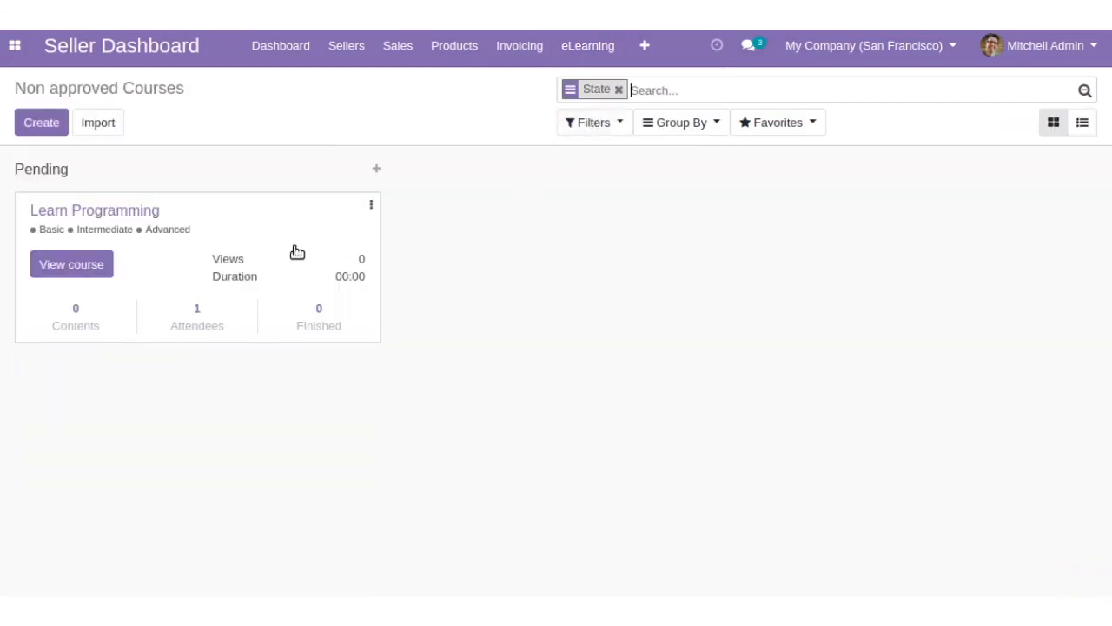
pyautogui.click(93, 208)
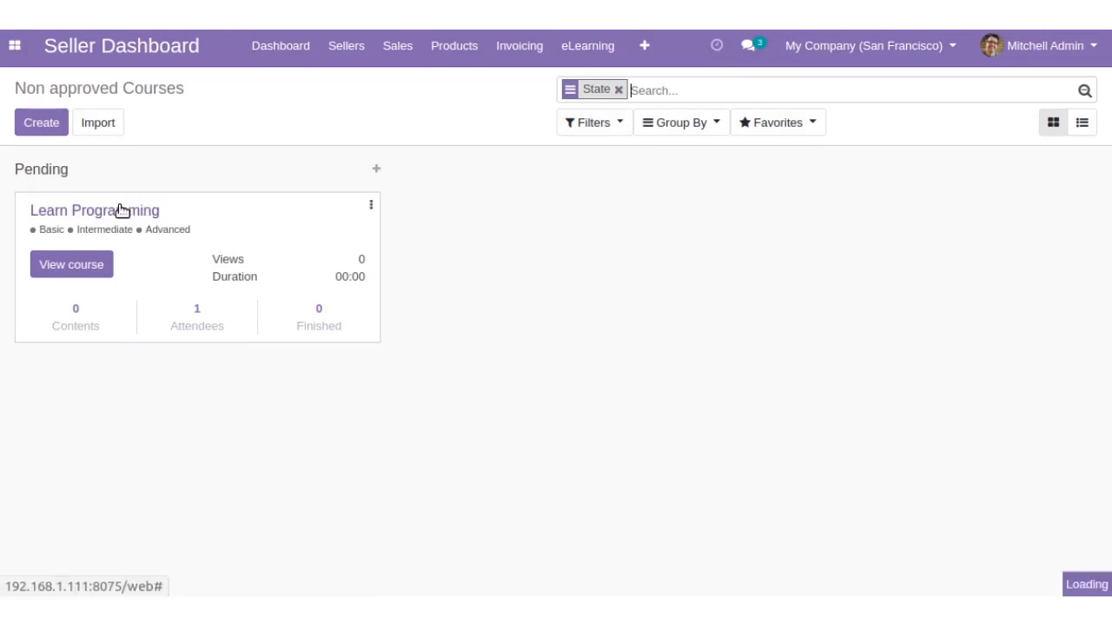
pyautogui.click(94, 208)
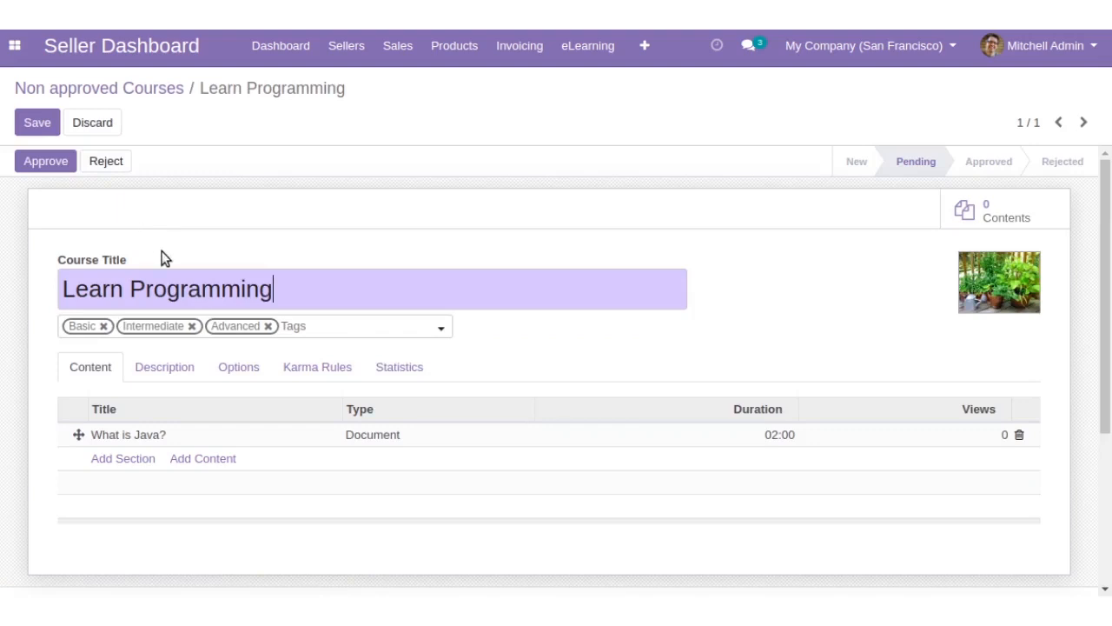
# Approve the Learn Programming course from its form.
pyautogui.doubleClick(171, 288)
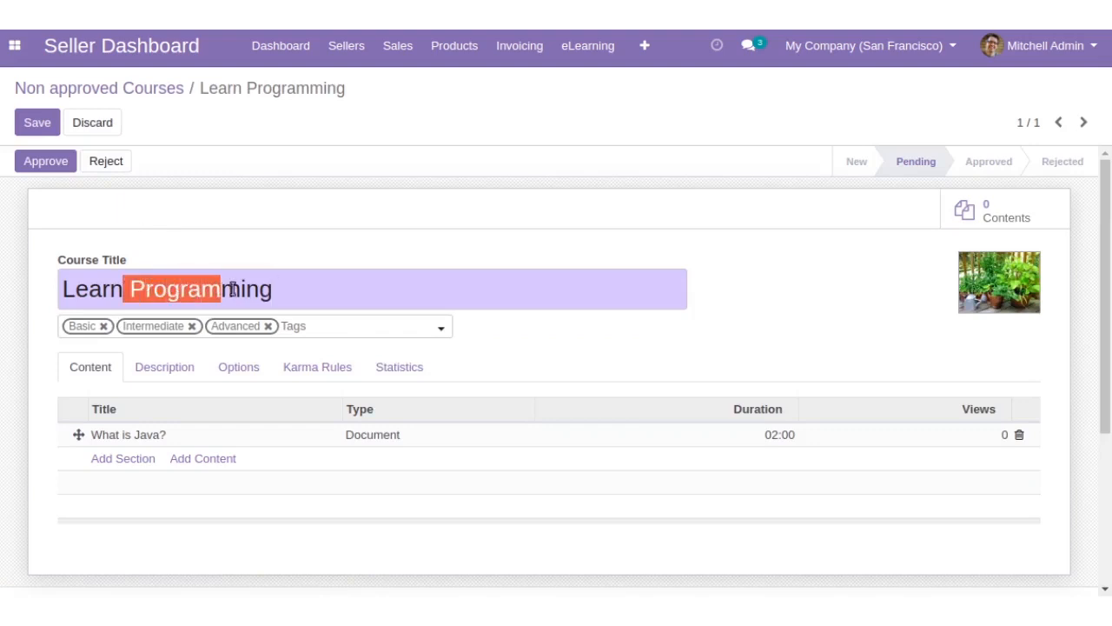
pyautogui.click(306, 216)
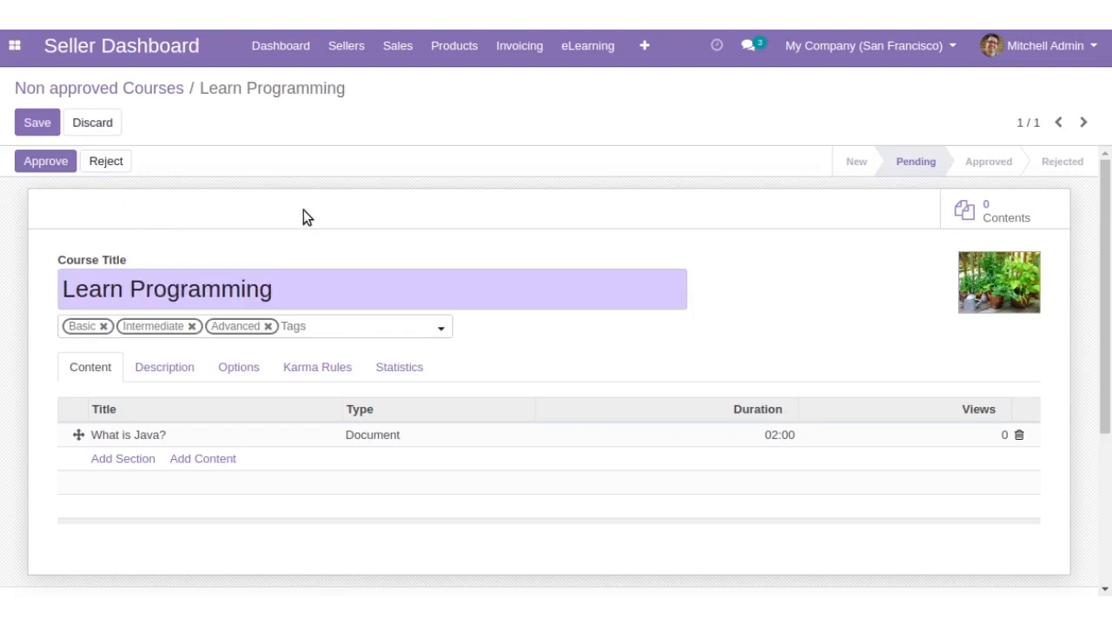
pyautogui.moveTo(78, 189)
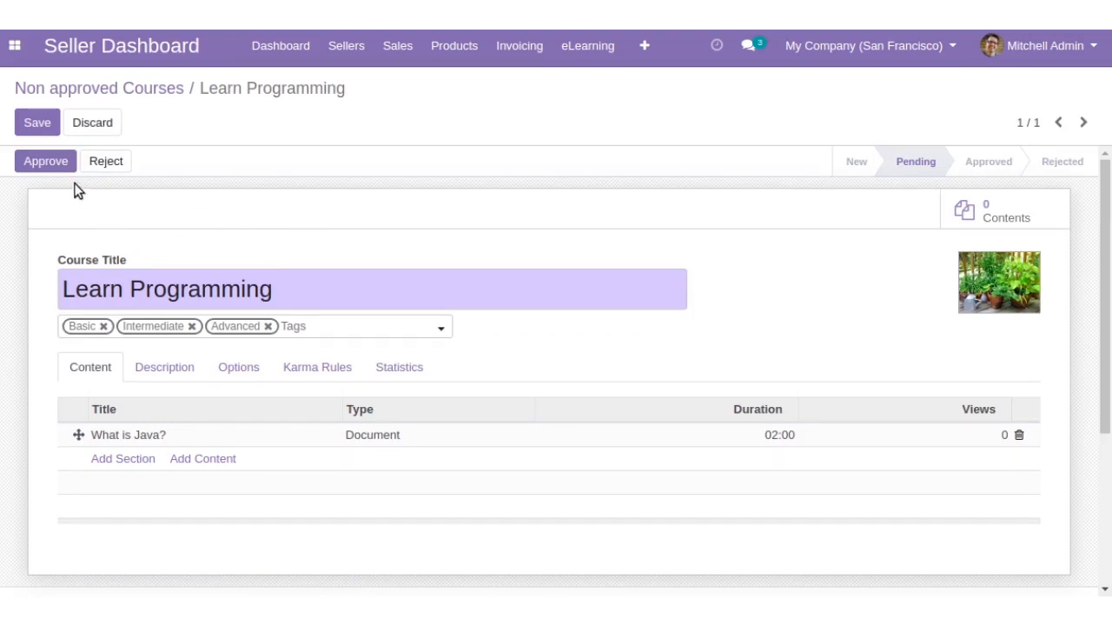
pyautogui.moveTo(104, 165)
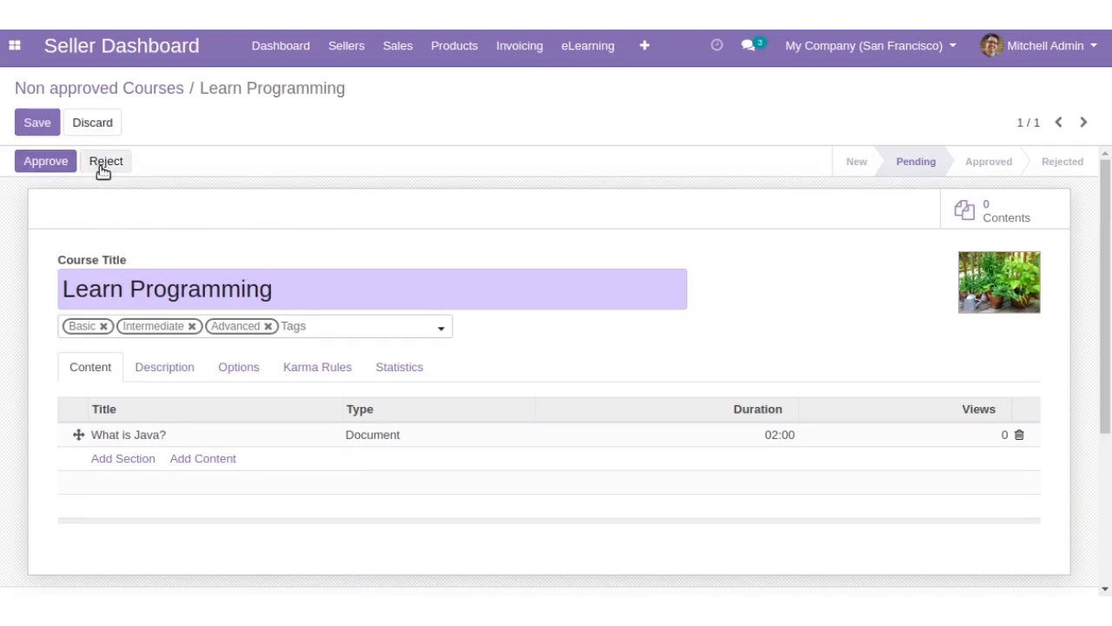
pyautogui.click(45, 160)
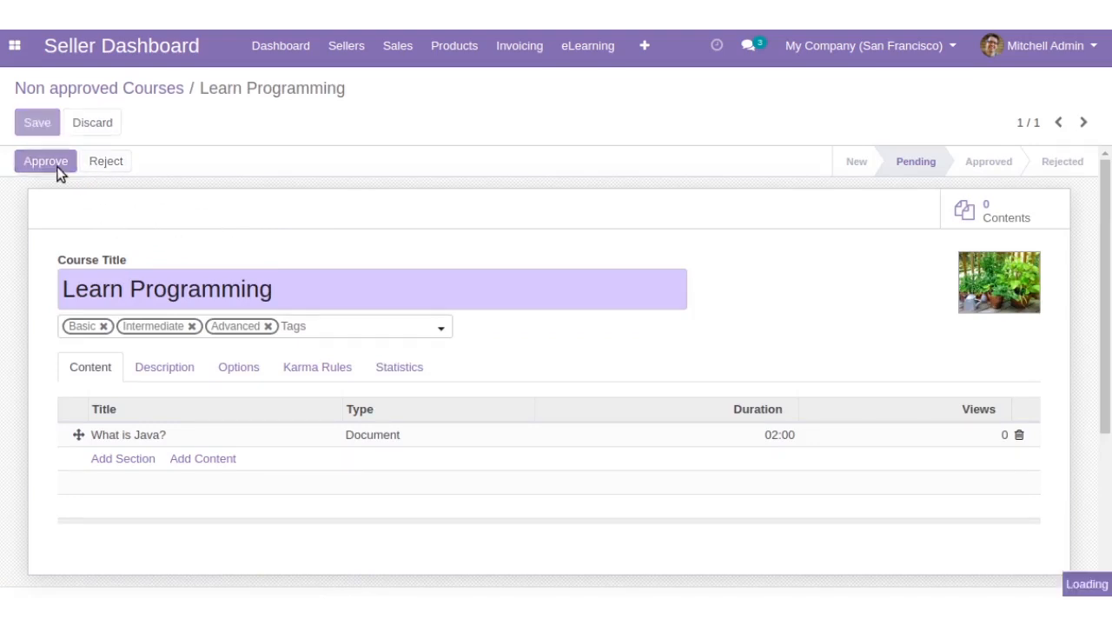
pyautogui.click(45, 160)
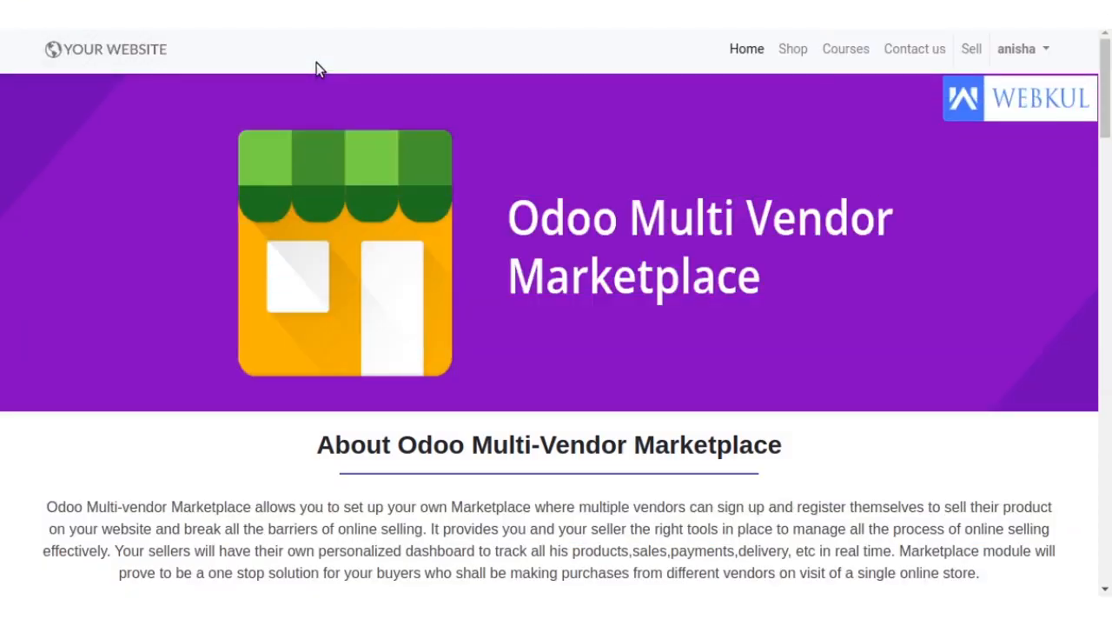
pyautogui.moveTo(864, 101)
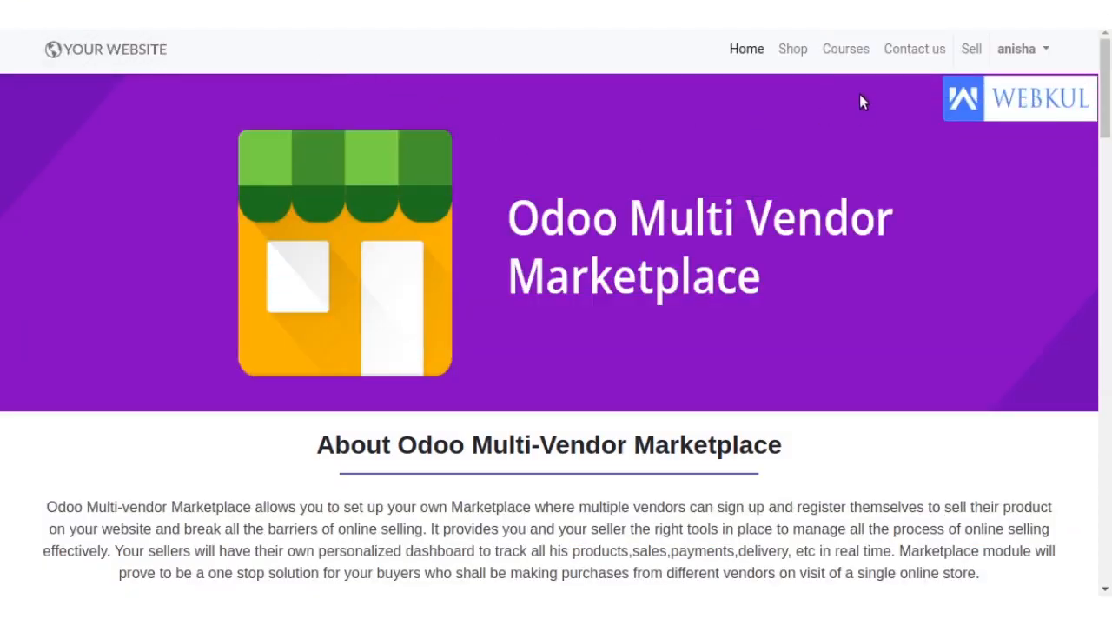
# Show the website Courses page scrolled to the Most popular courses section.
pyautogui.click(845, 49)
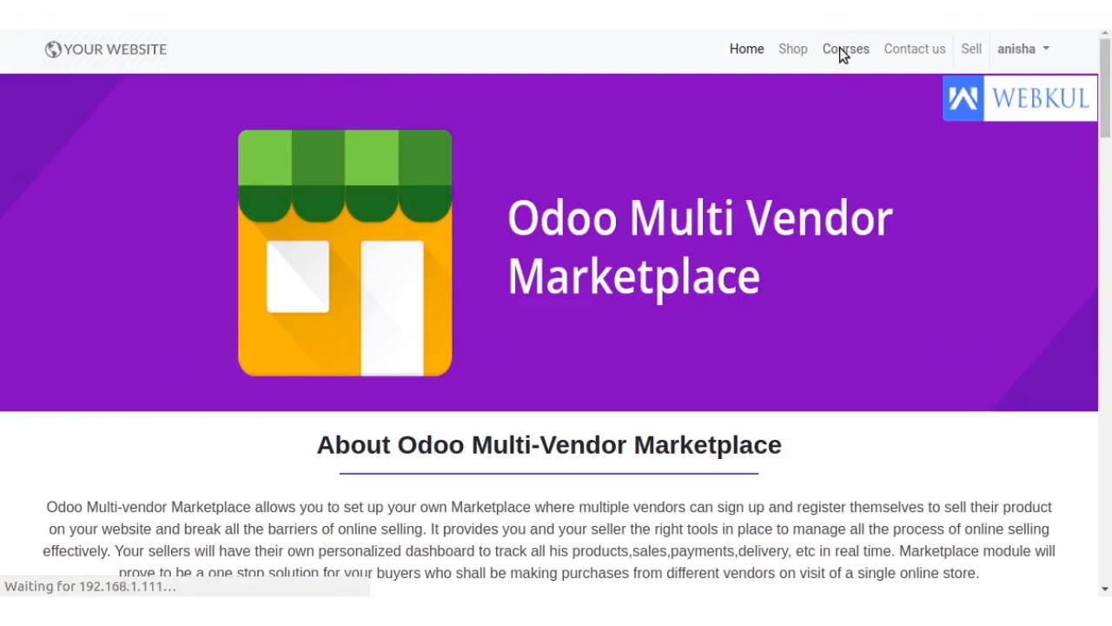
pyautogui.click(845, 49)
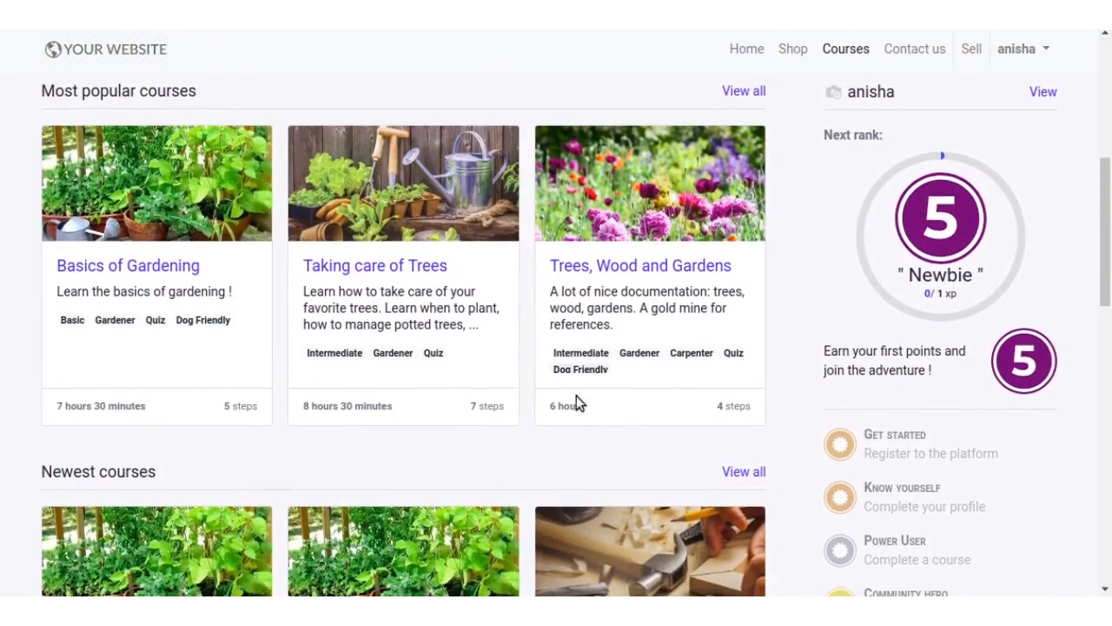
pyautogui.scroll(-3)
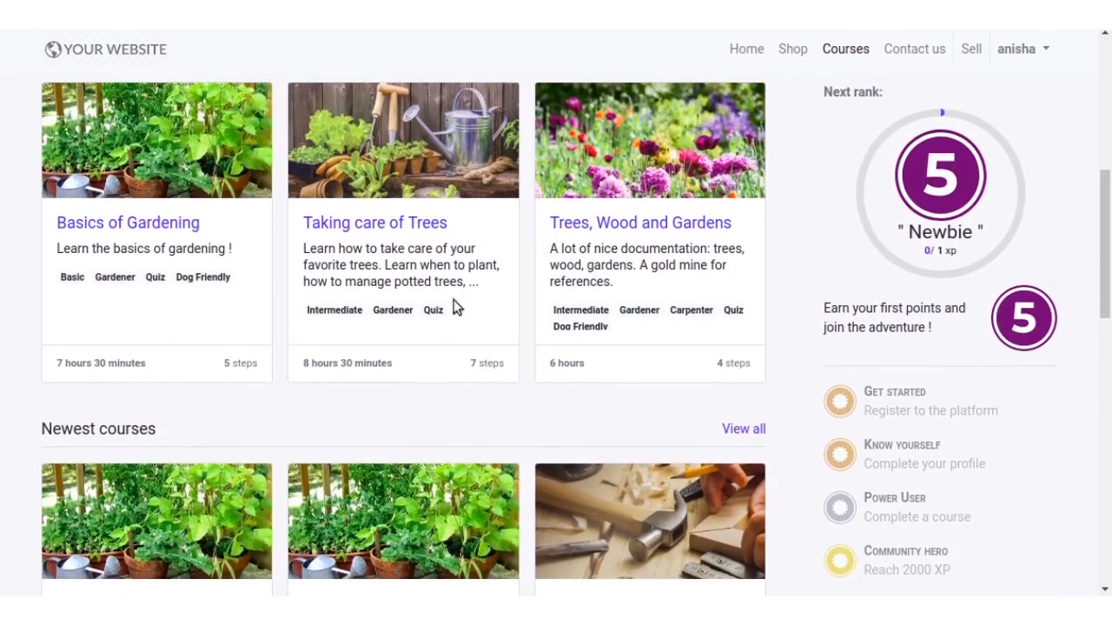
pyautogui.moveTo(407, 240)
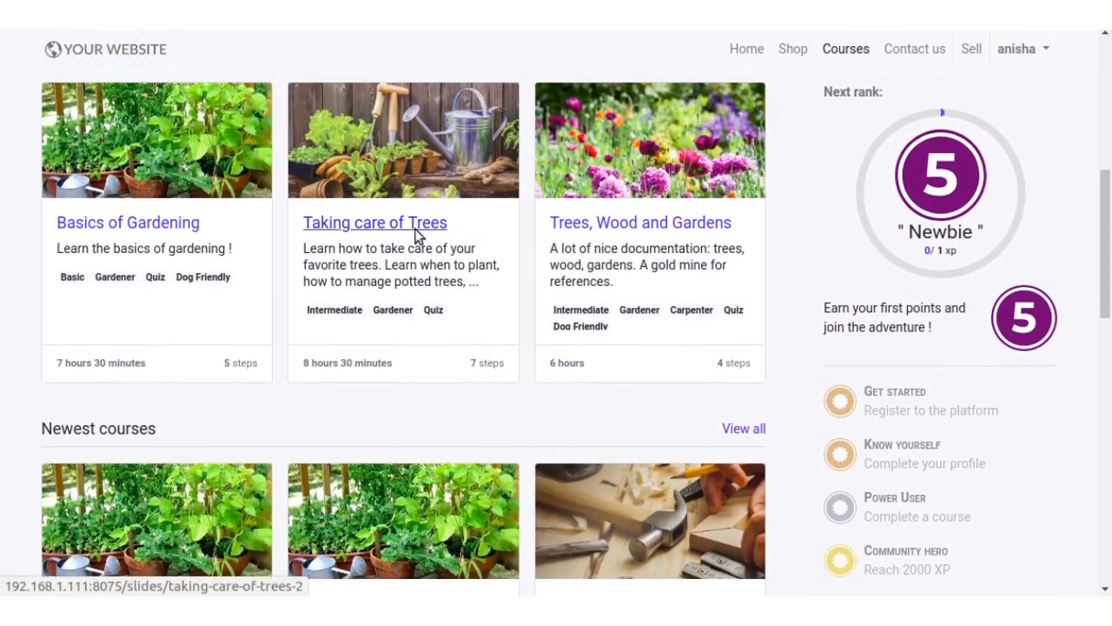
# Add the Taking care of Trees course ($150) to the cart from its course page.
pyautogui.click(375, 223)
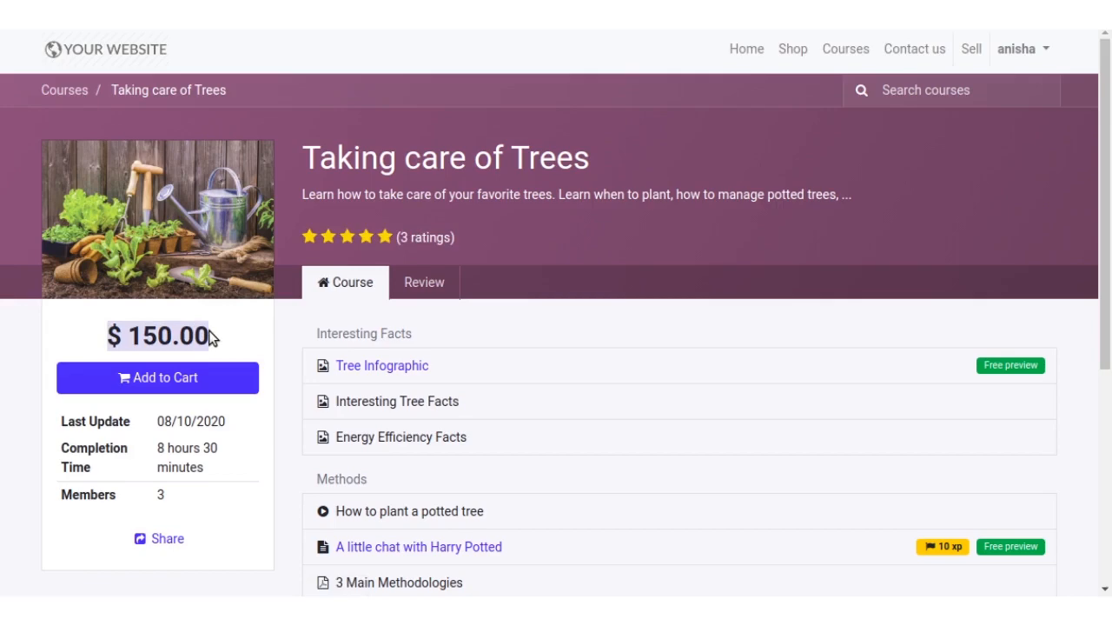
pyautogui.scroll(-3)
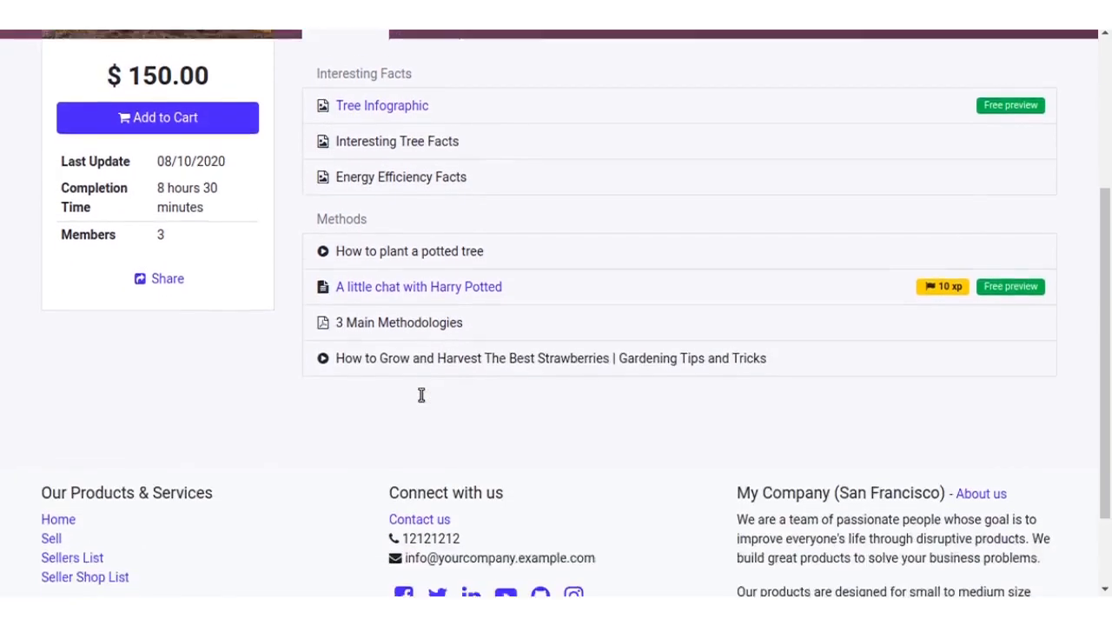
pyautogui.scroll(3)
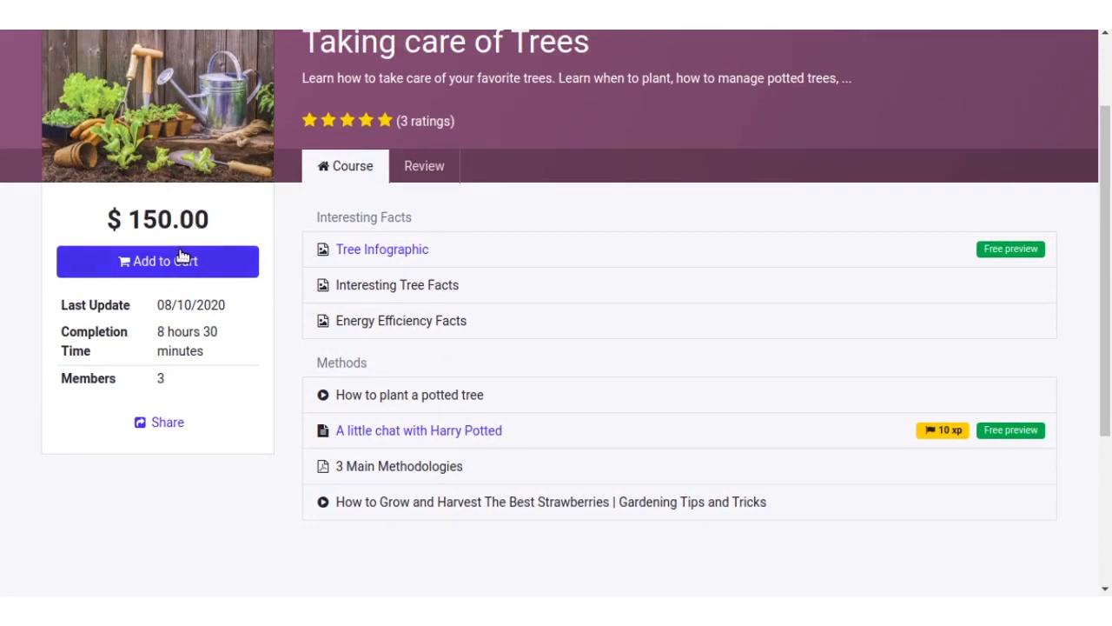
pyautogui.click(156, 260)
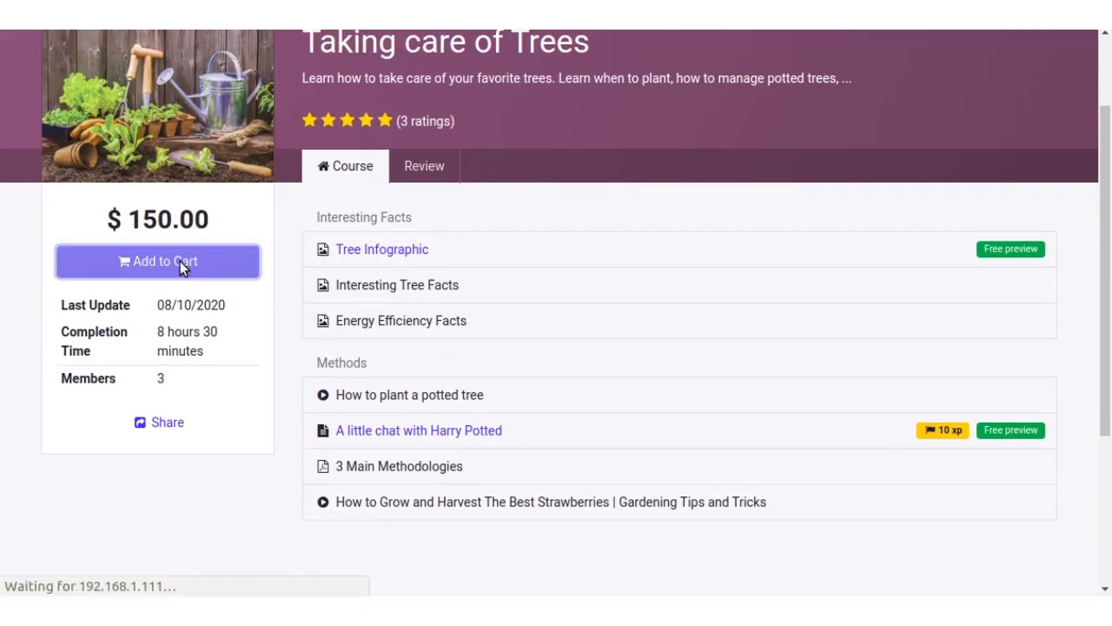
pyautogui.click(156, 260)
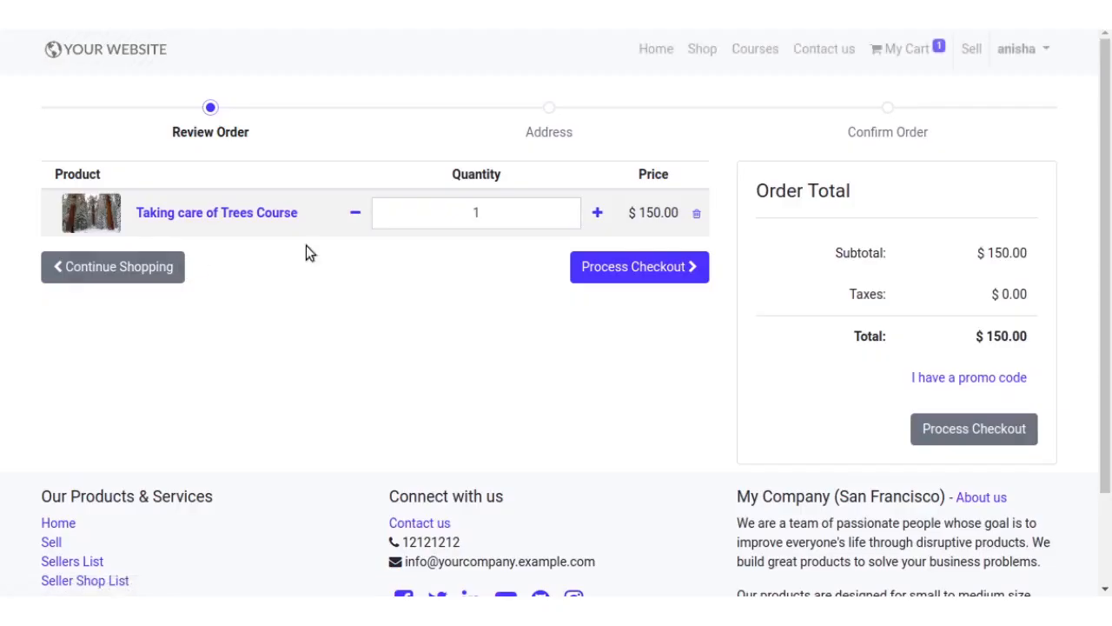
# Check out and pay by Wire Transfer, producing paid sales order S00044.
pyautogui.click(639, 267)
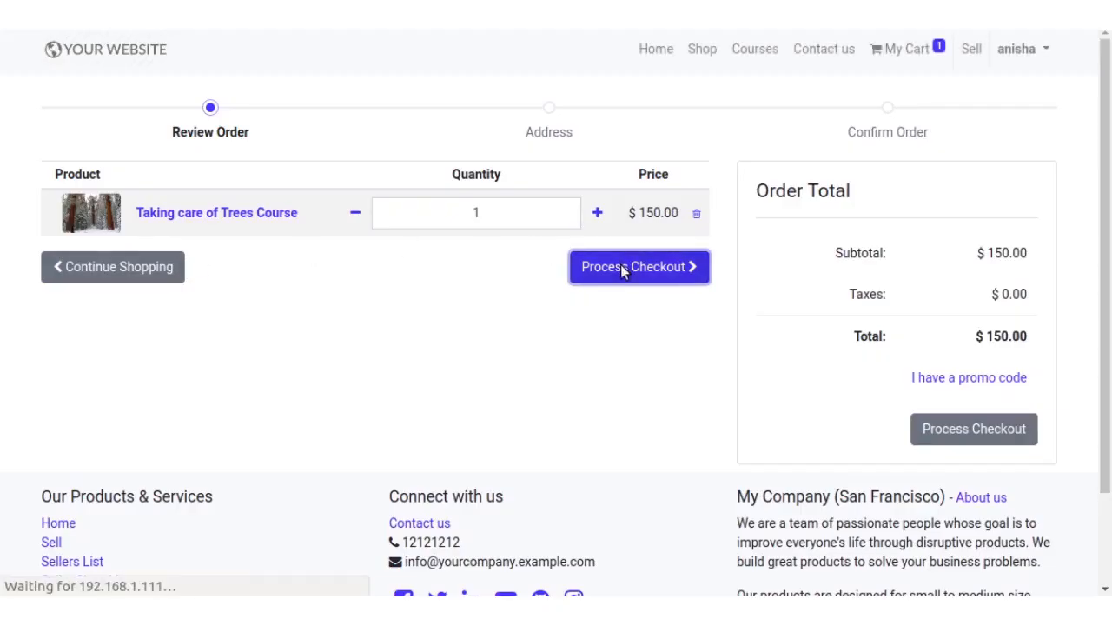
pyautogui.click(640, 268)
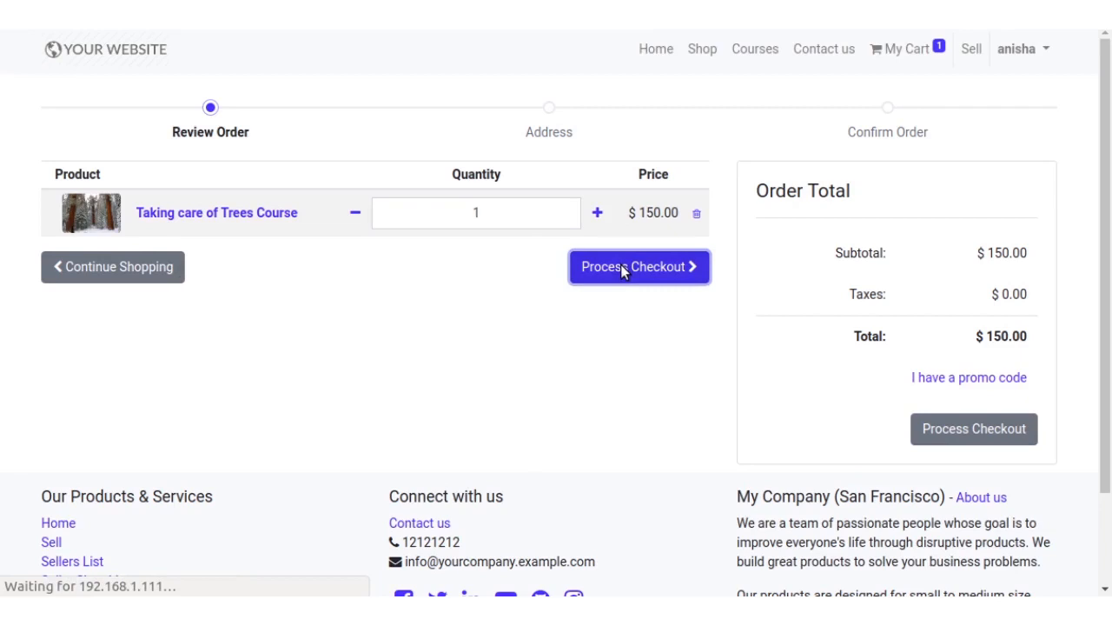
pyautogui.click(638, 268)
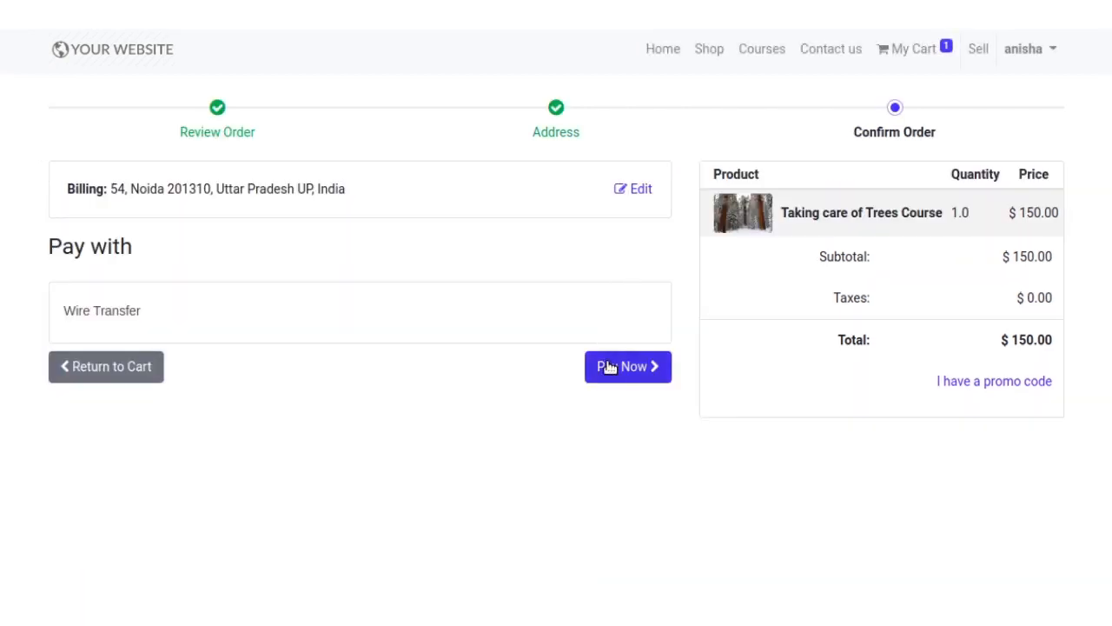
pyautogui.click(626, 366)
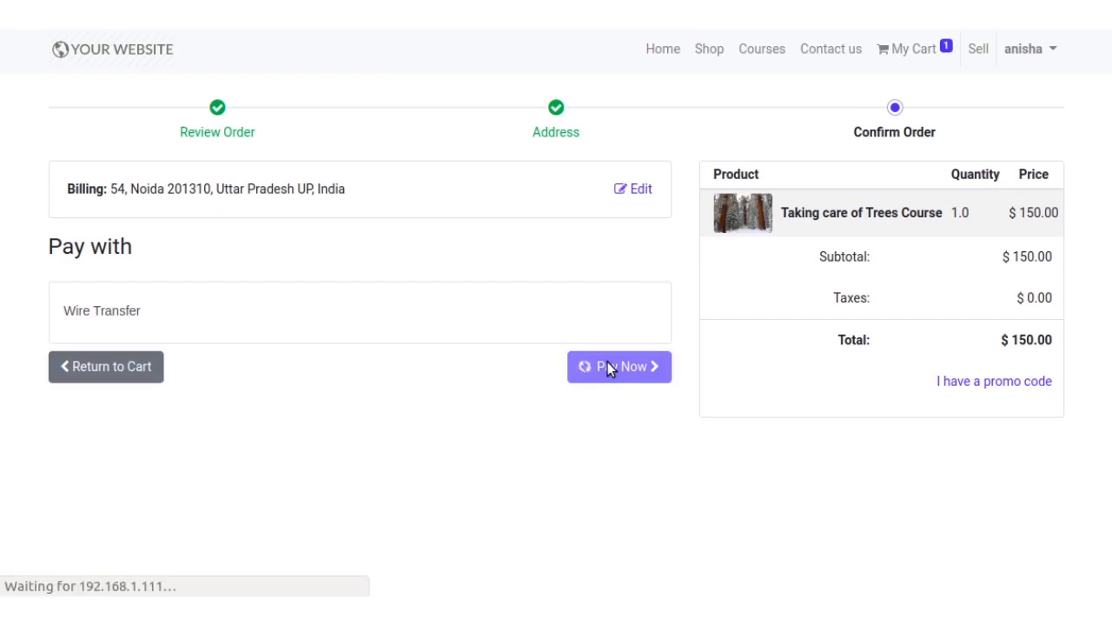
pyautogui.click(619, 367)
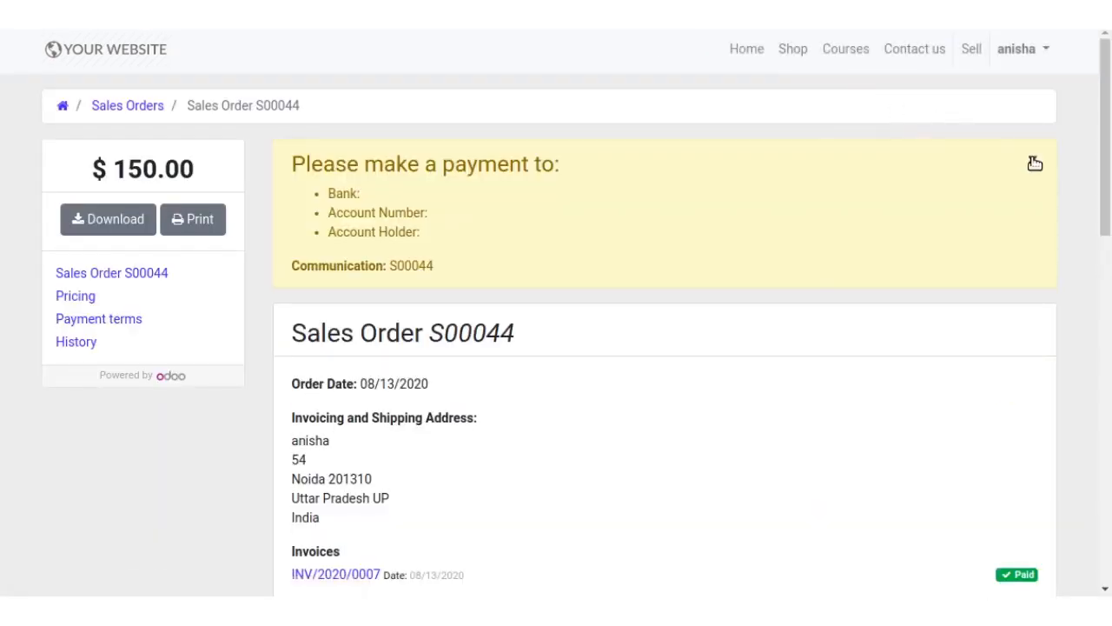
pyautogui.scroll(-3)
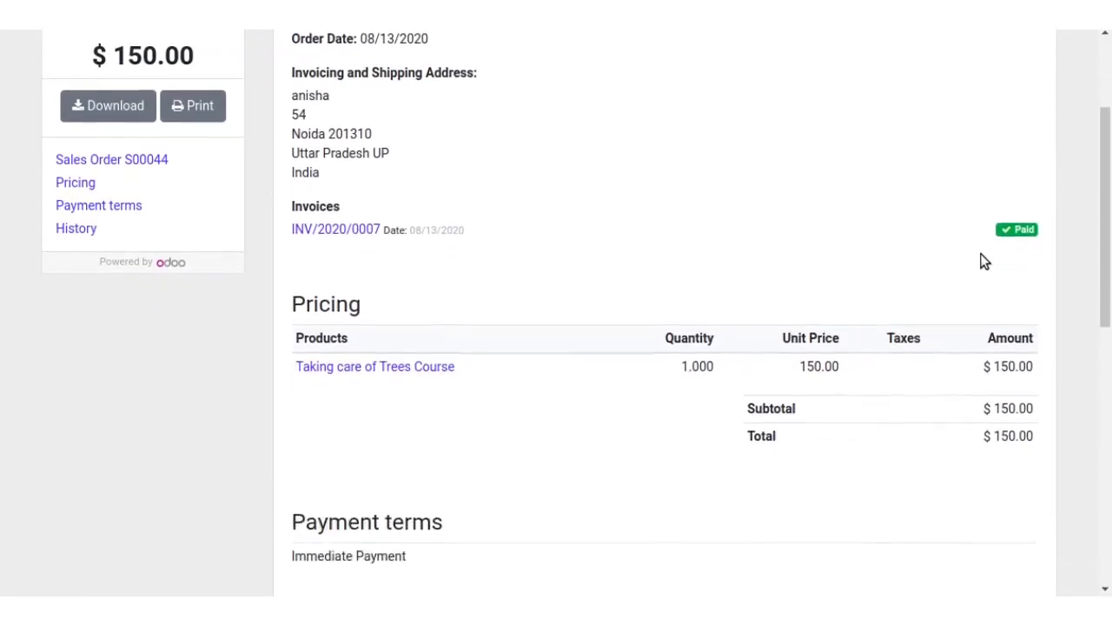
pyautogui.scroll(3)
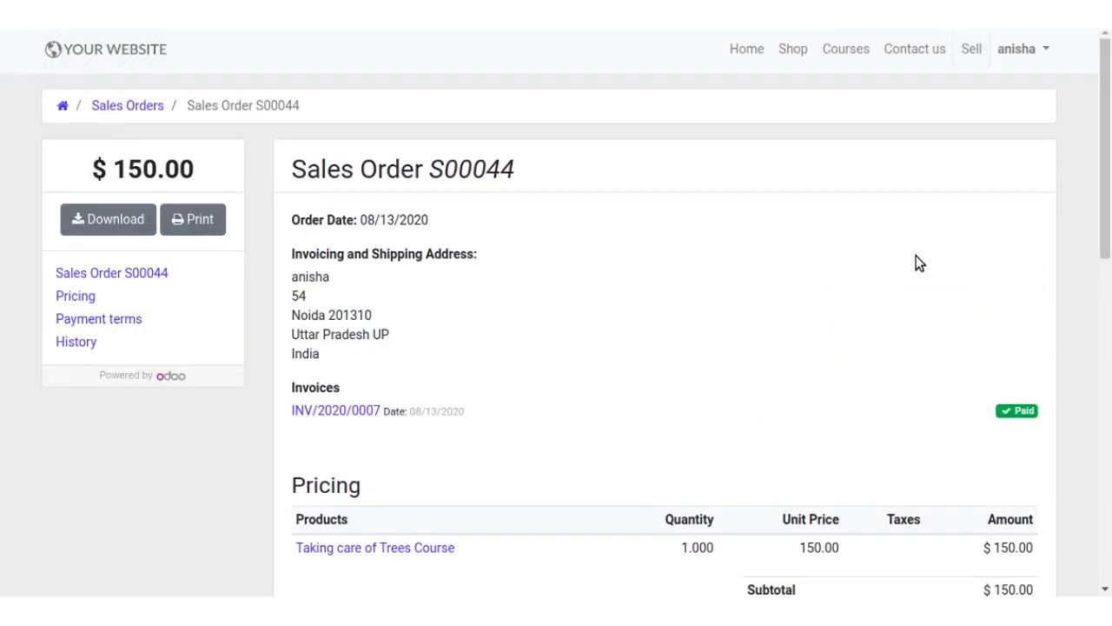
pyautogui.moveTo(845, 57)
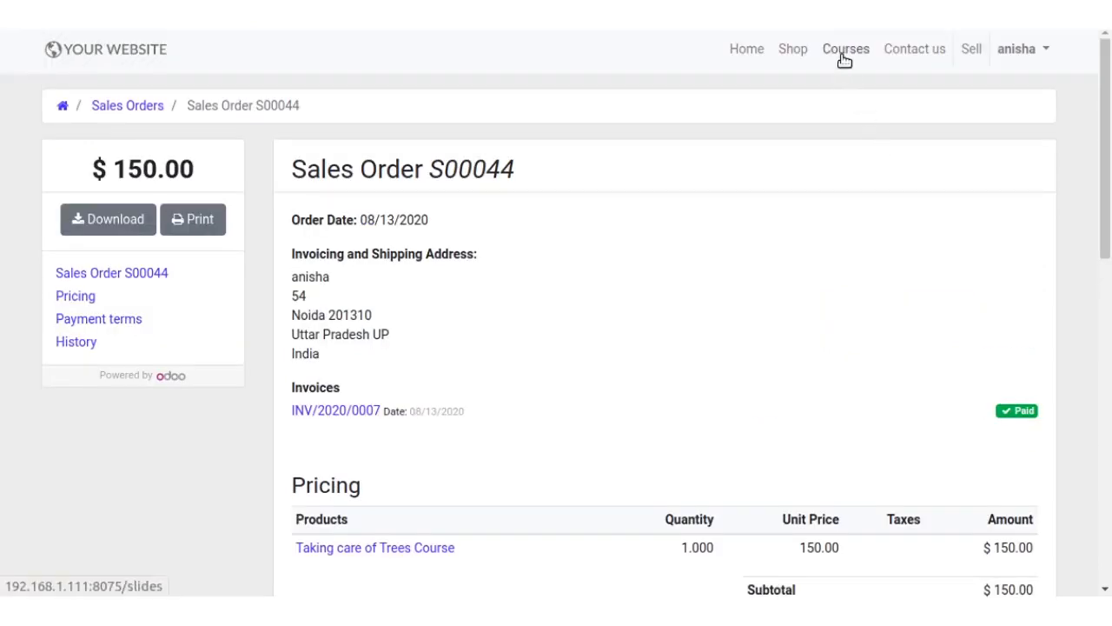
# Show Taking care of Trees under My courses and its page confirming enrolment with four members.
pyautogui.click(846, 48)
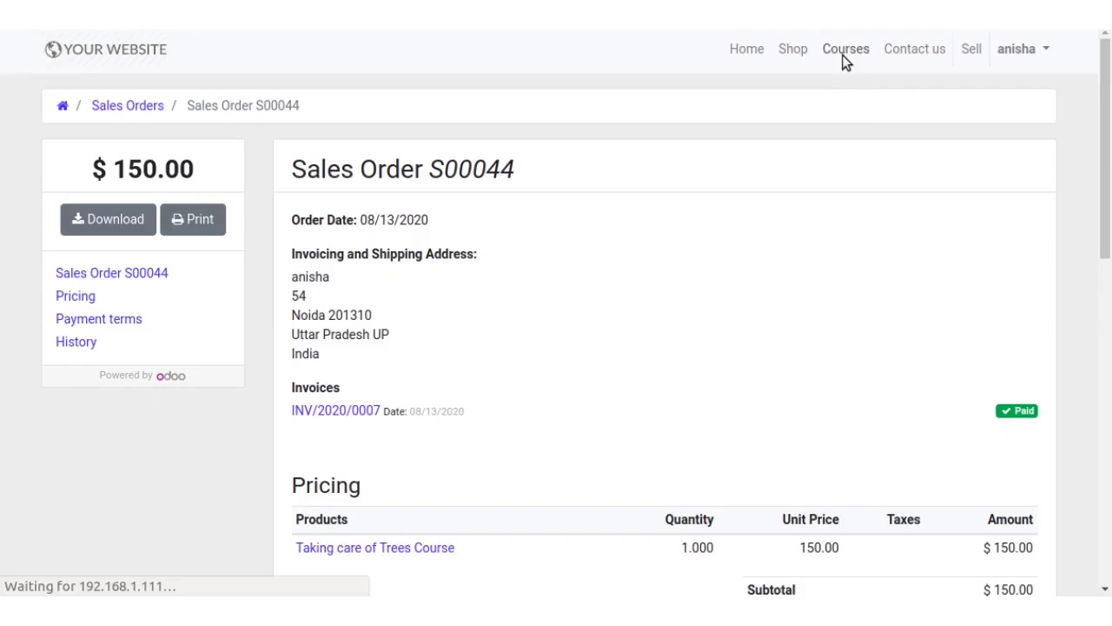
pyautogui.click(845, 48)
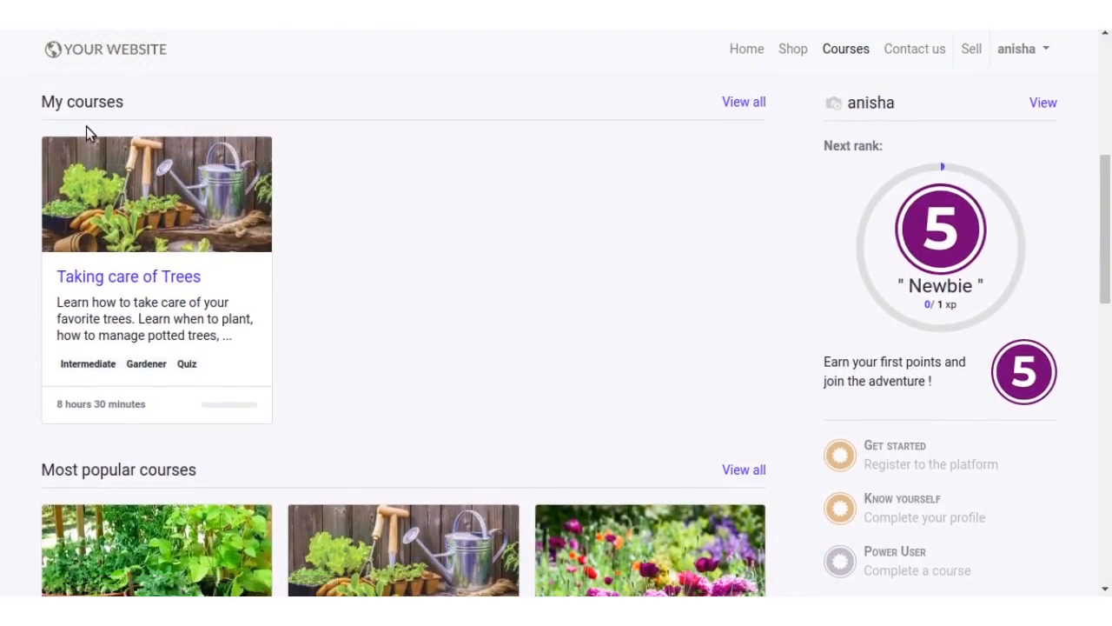
pyautogui.moveTo(40, 108)
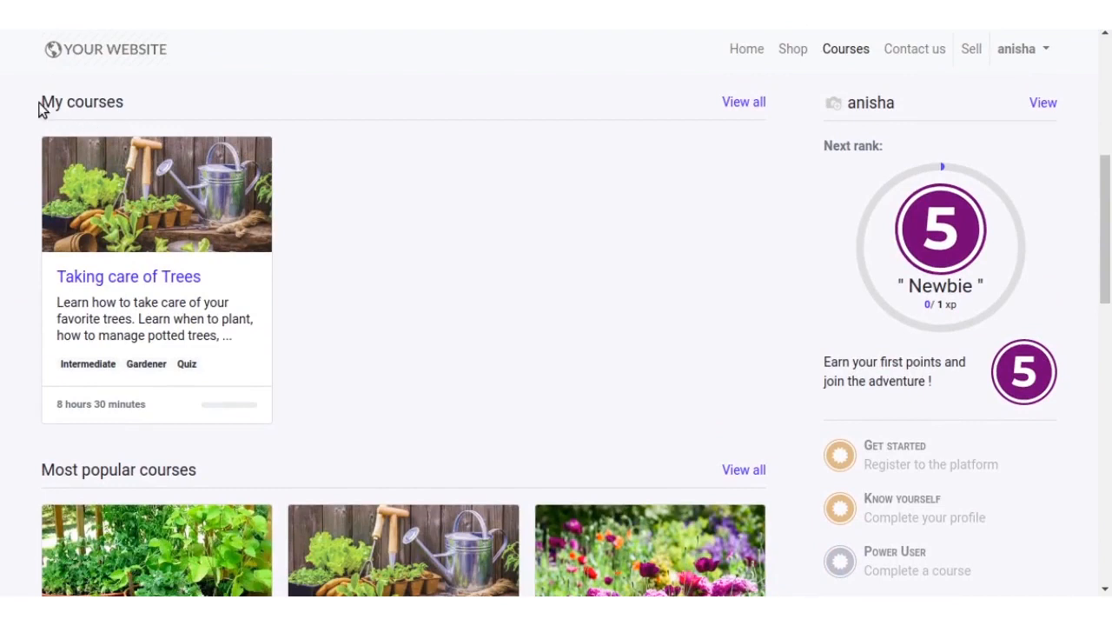
pyautogui.doubleClick(82, 101)
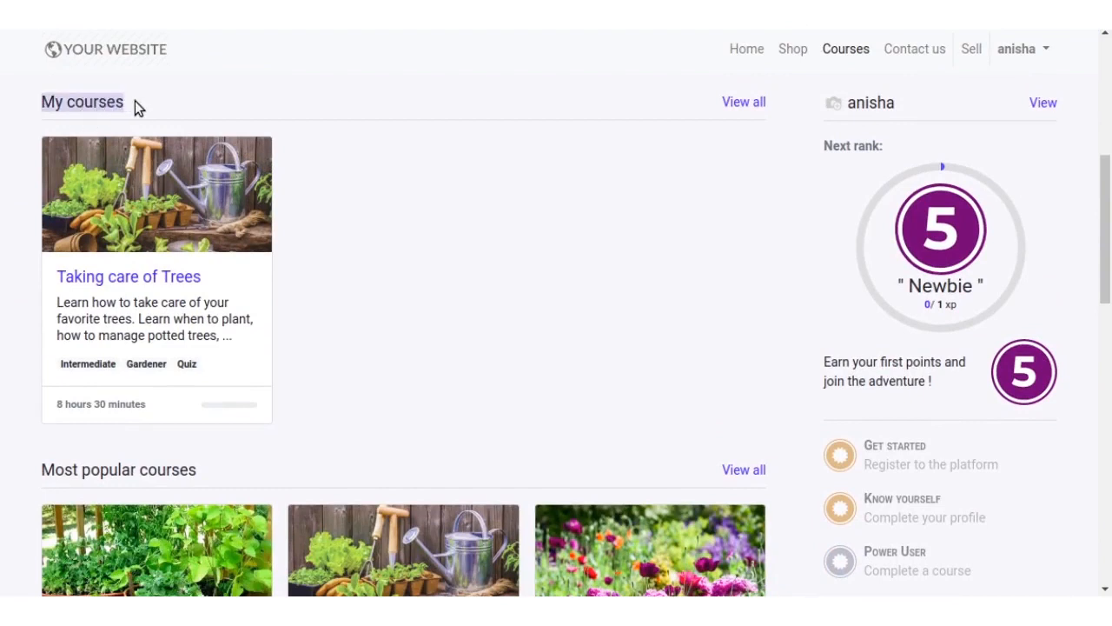
pyautogui.moveTo(128, 276)
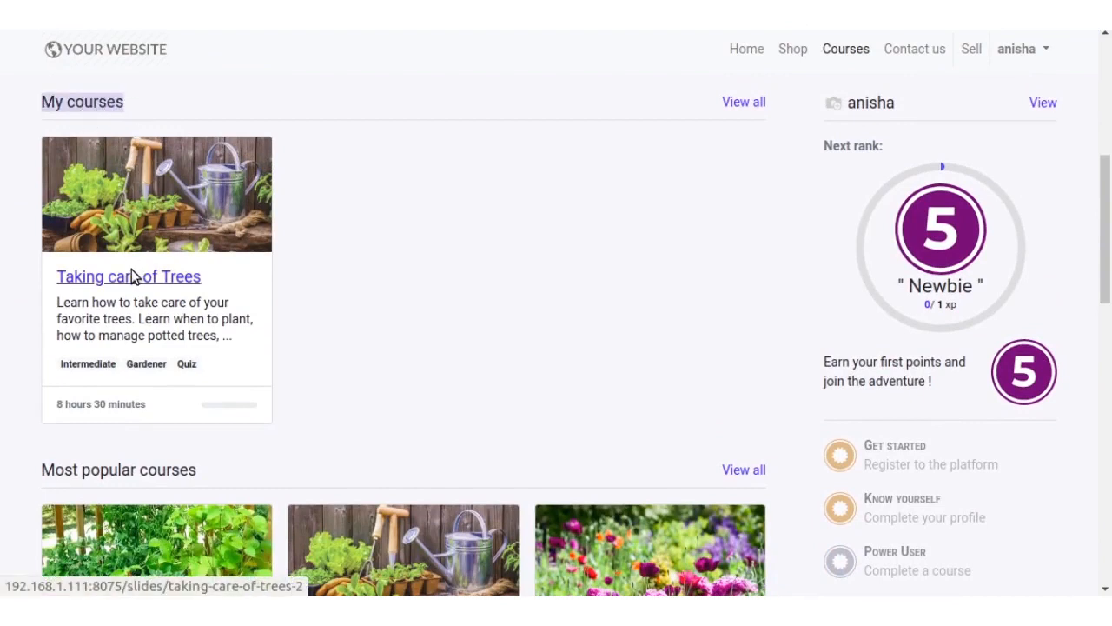
pyautogui.click(129, 276)
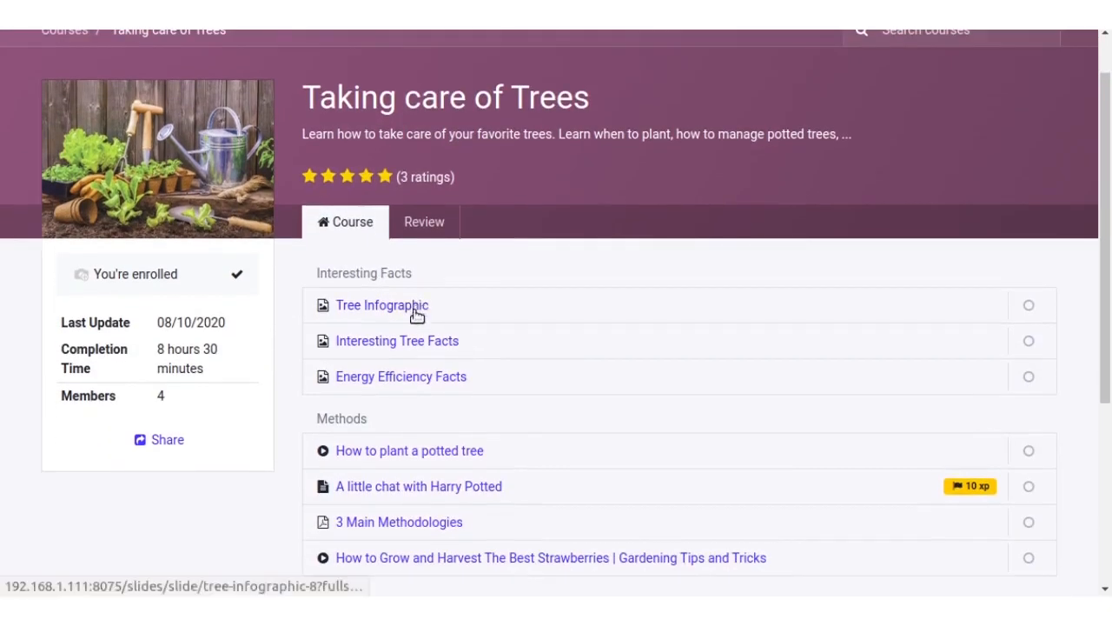
pyautogui.moveTo(415, 386)
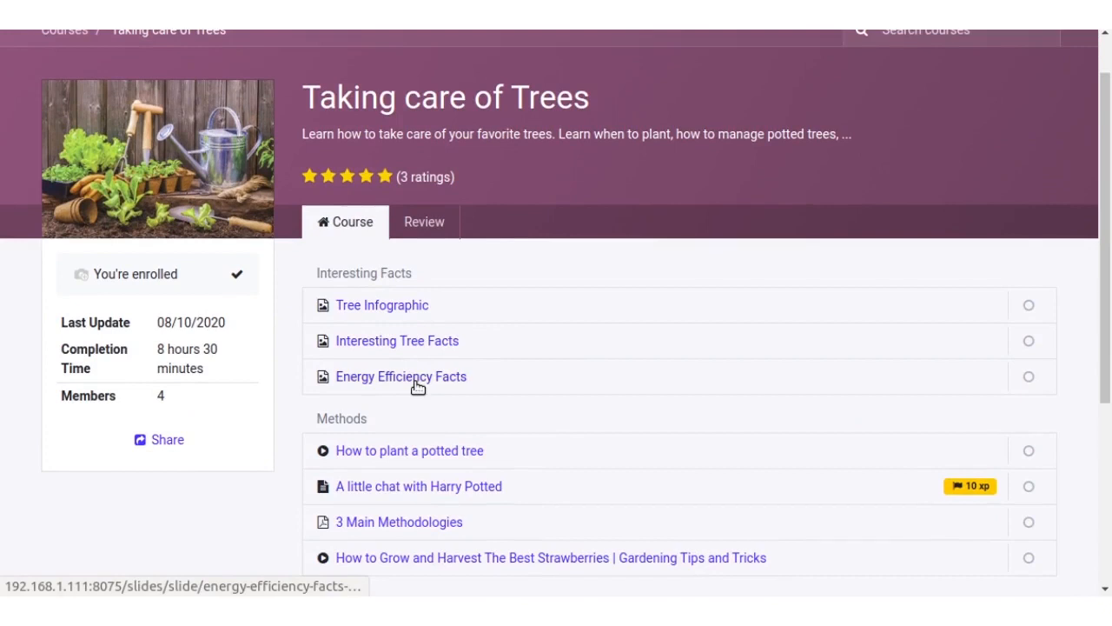